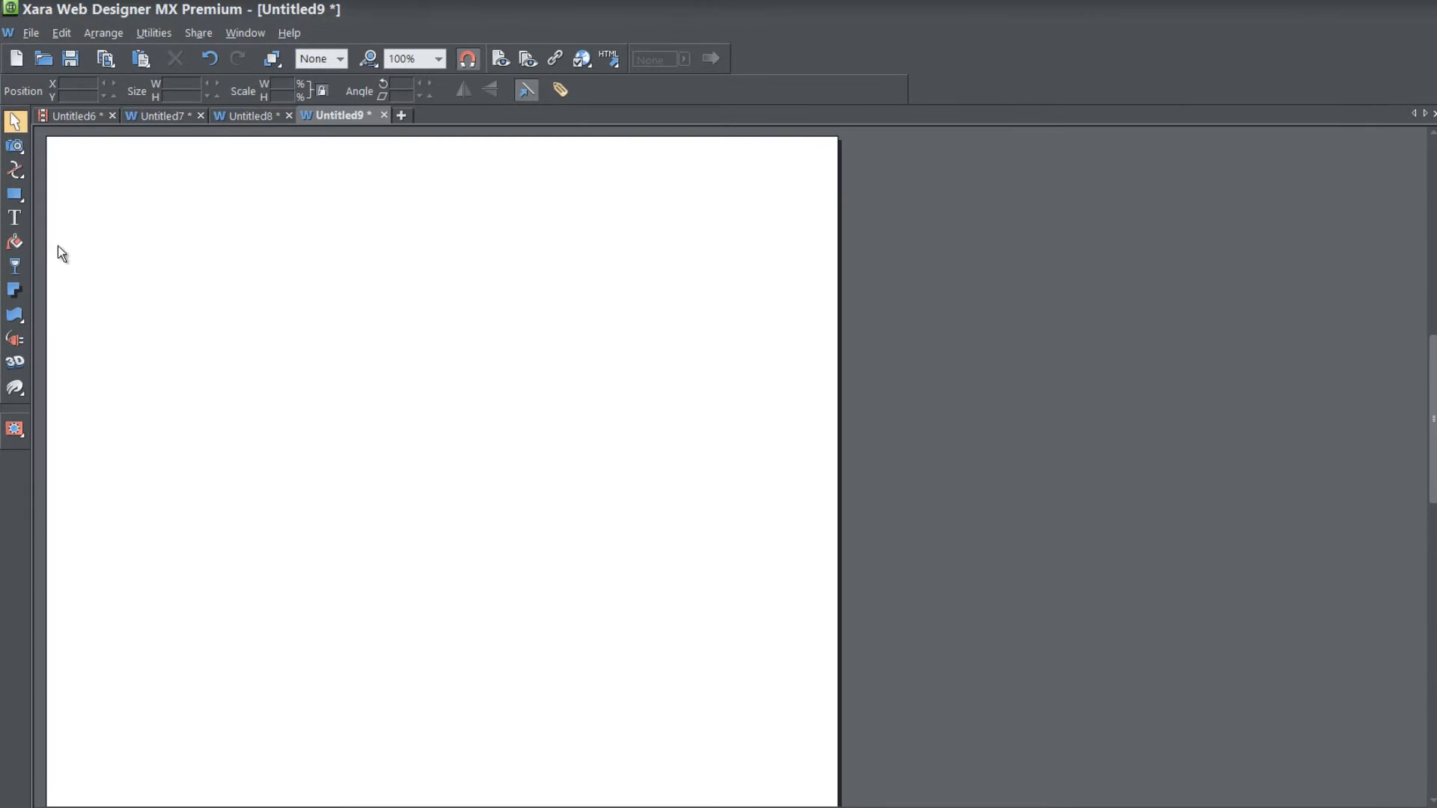
Type the text line 'Web Design Tutorials' near the upper left of the page
left_click(14, 218)
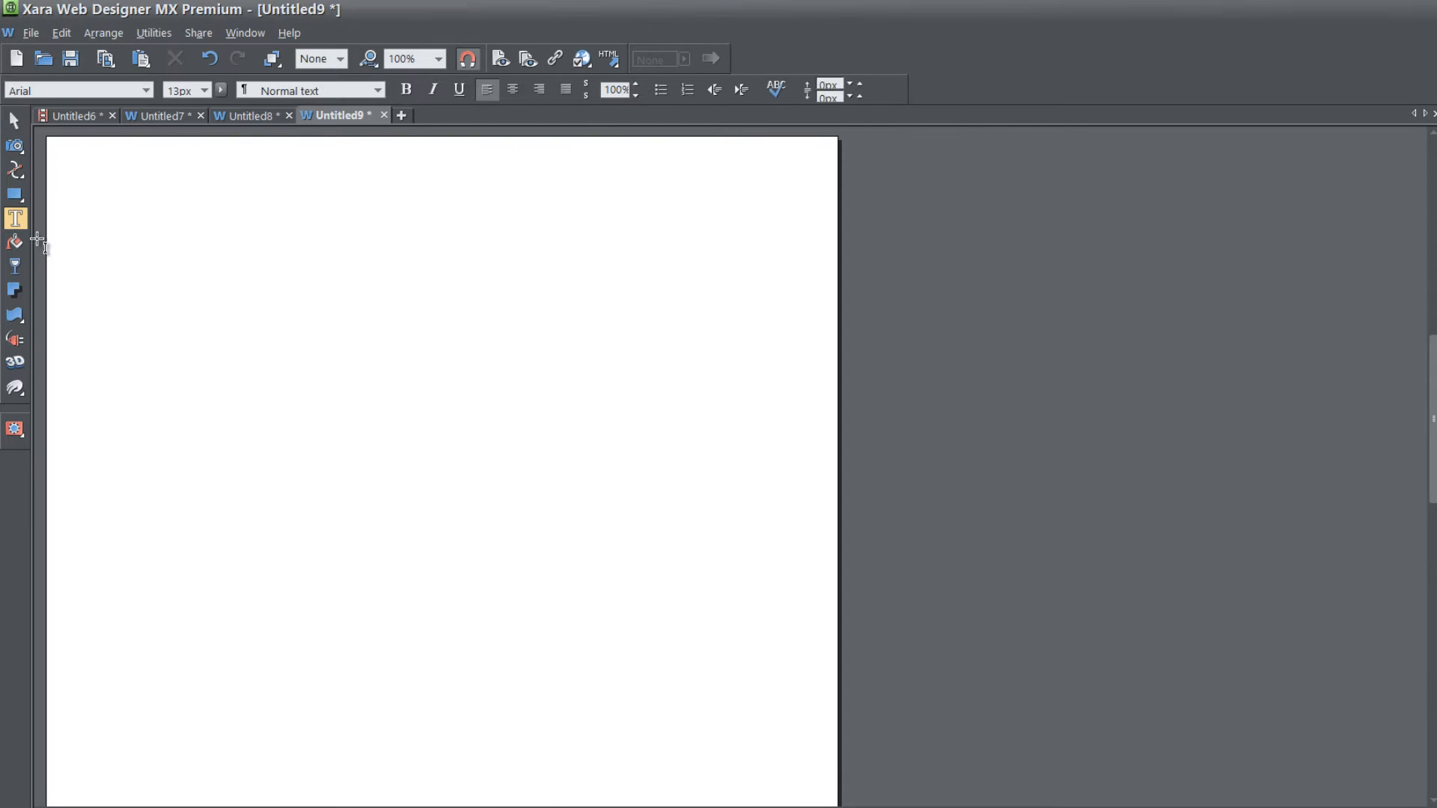
left_click(136, 330)
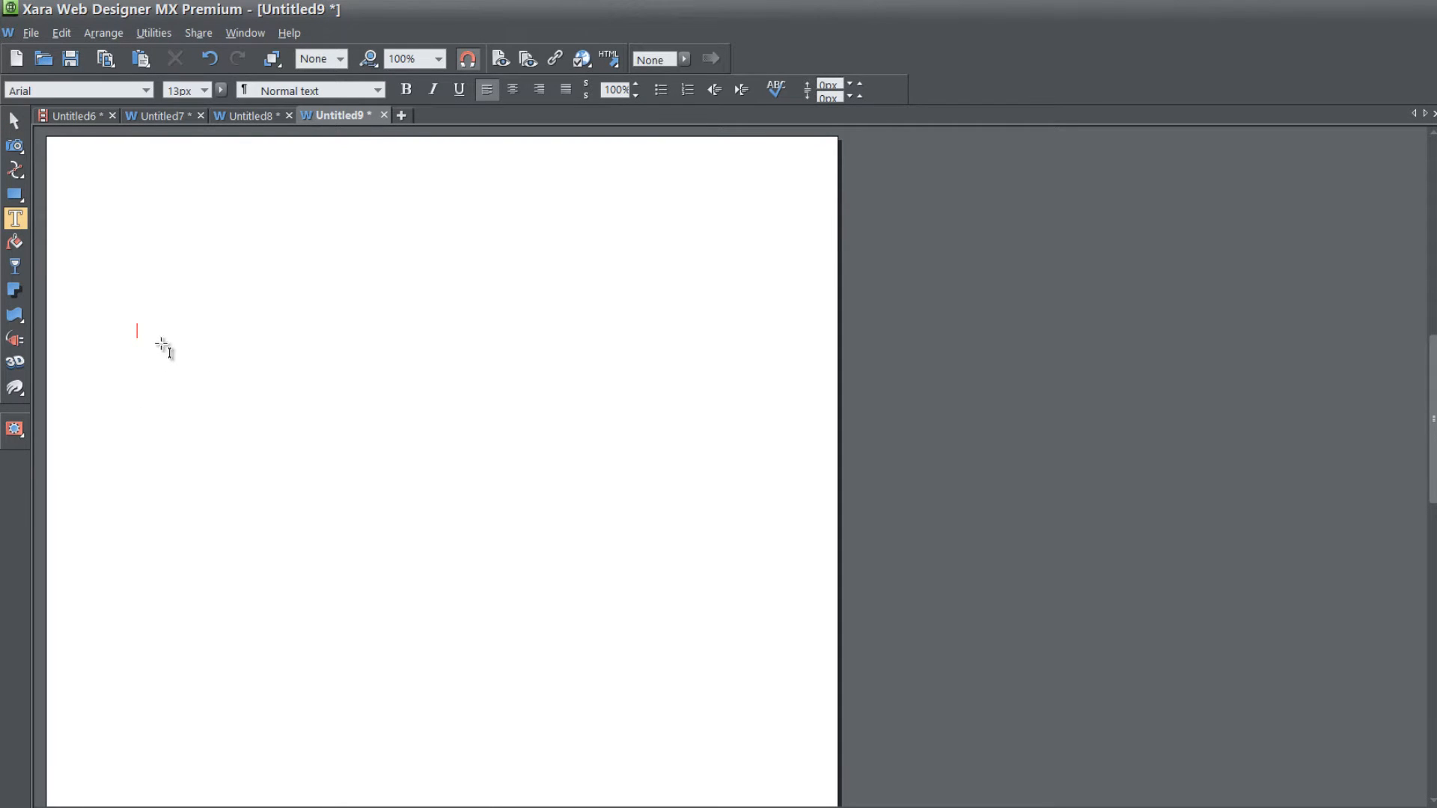
type("W")
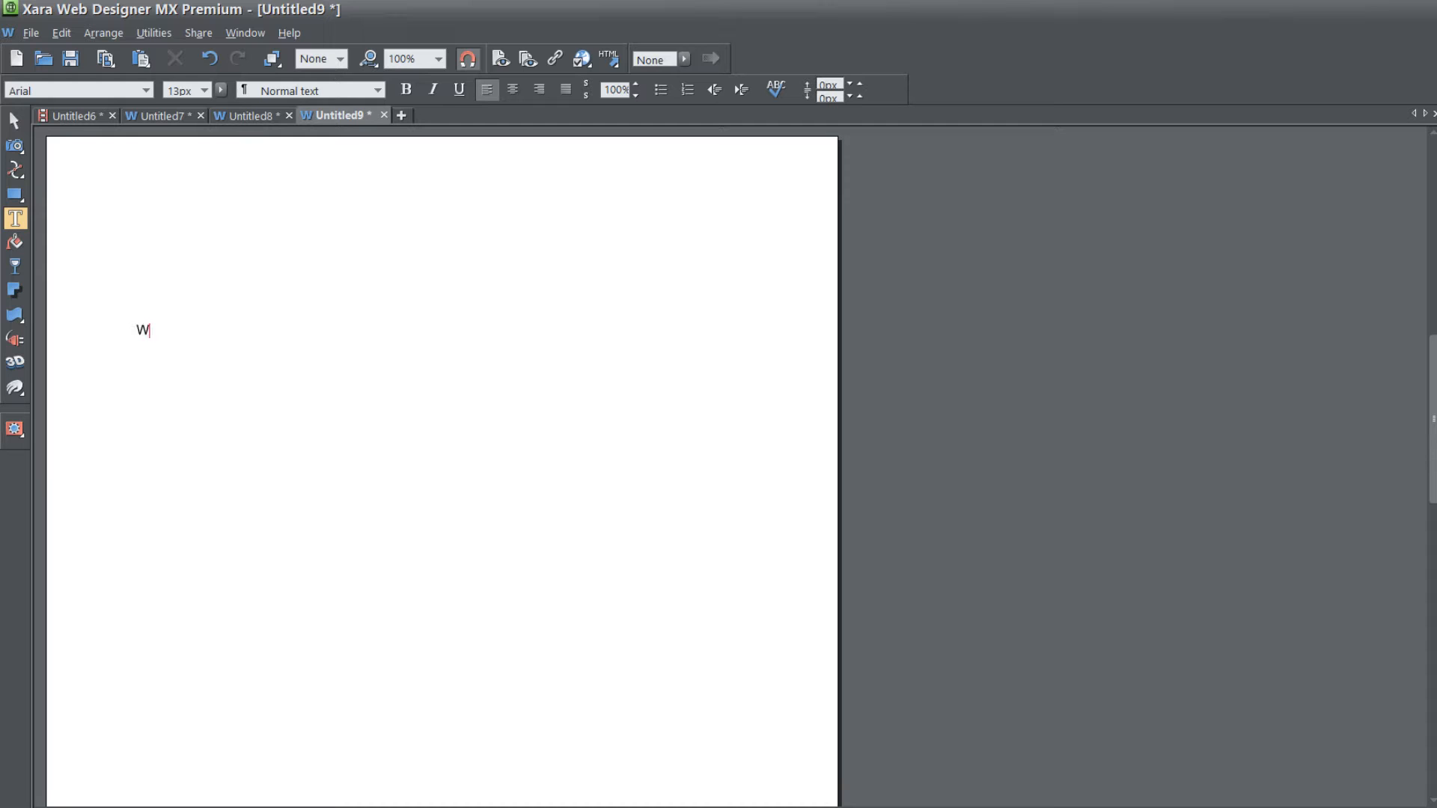
type("eb Desi")
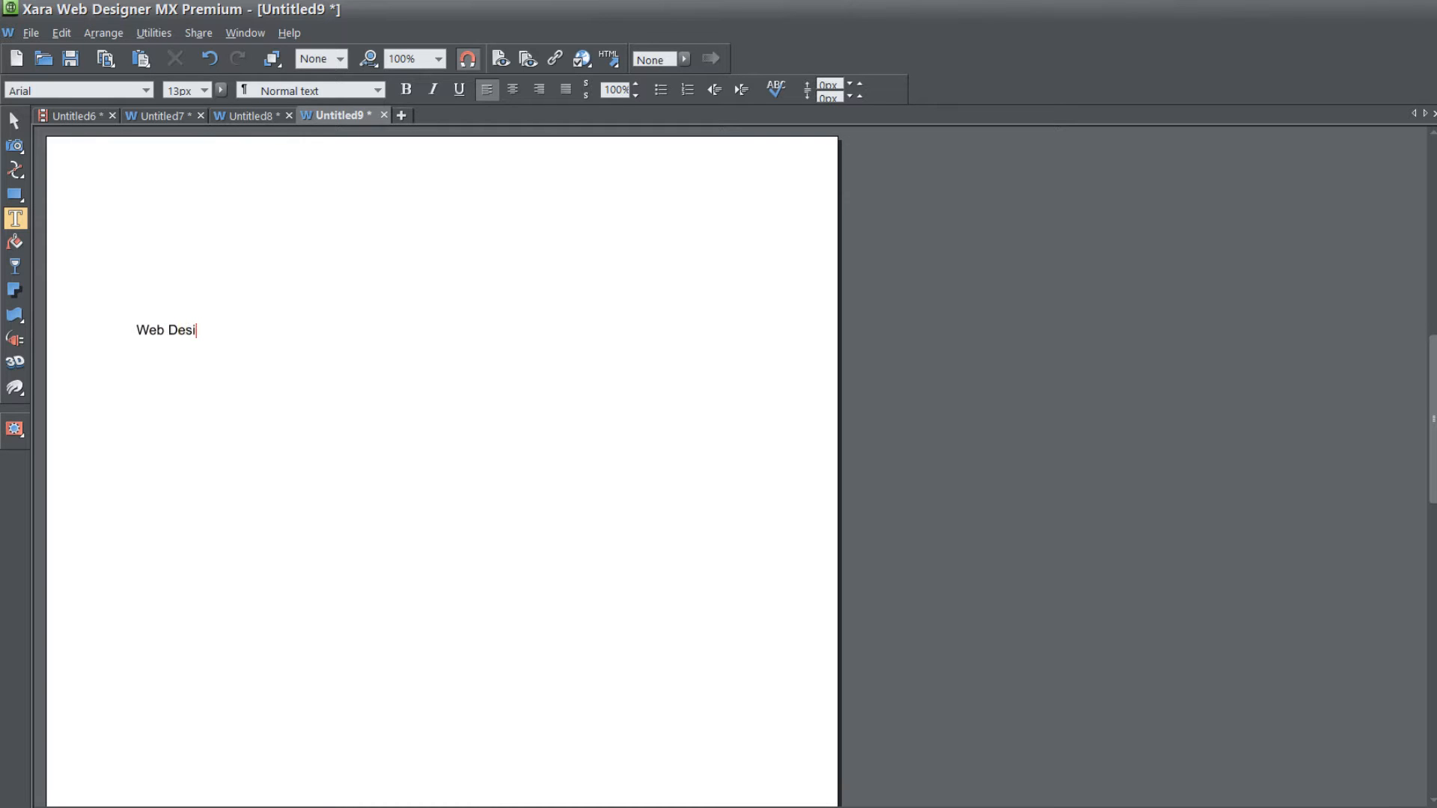
type("gn Tutorials")
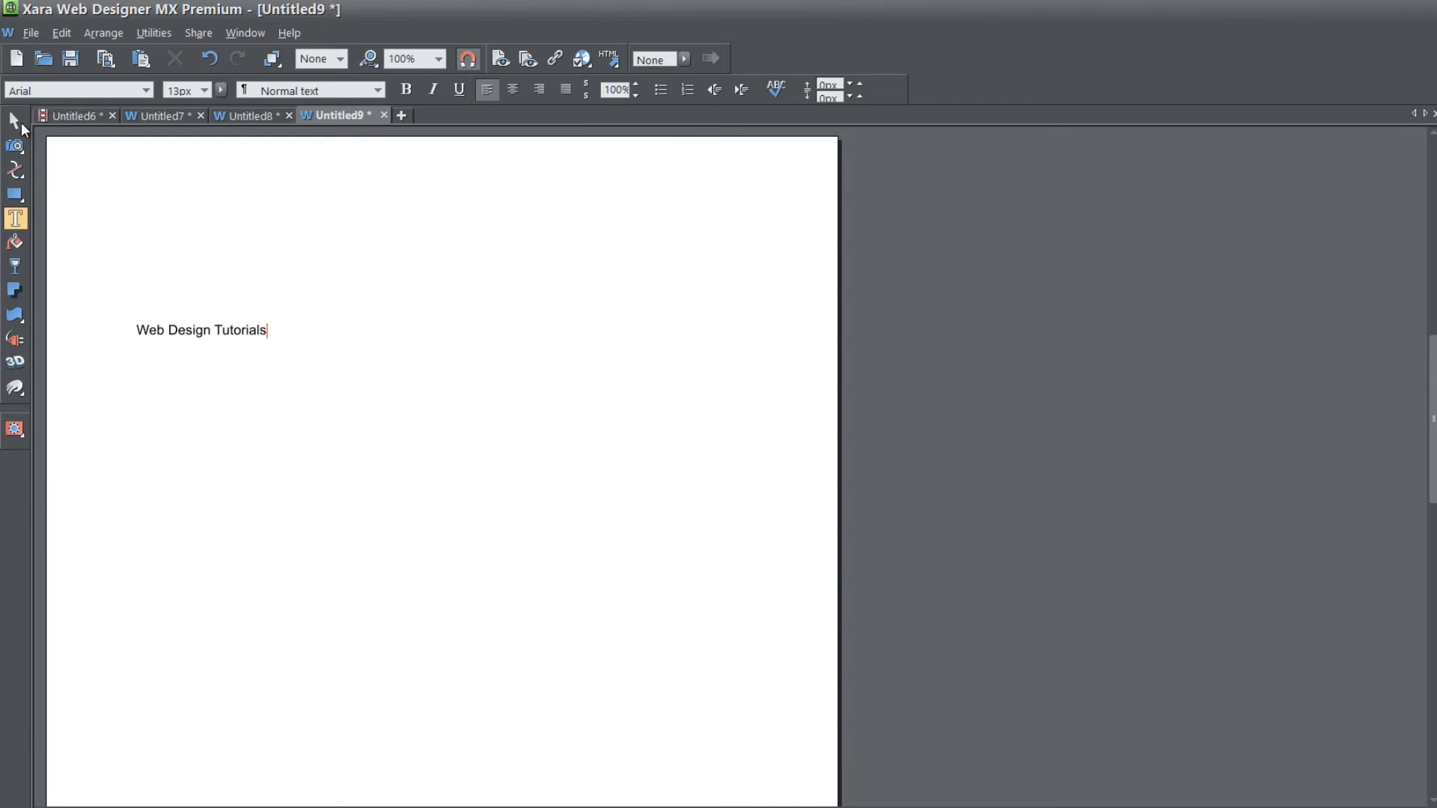
Select the text line and open its Web Properties from the context menu
left_click(13, 120)
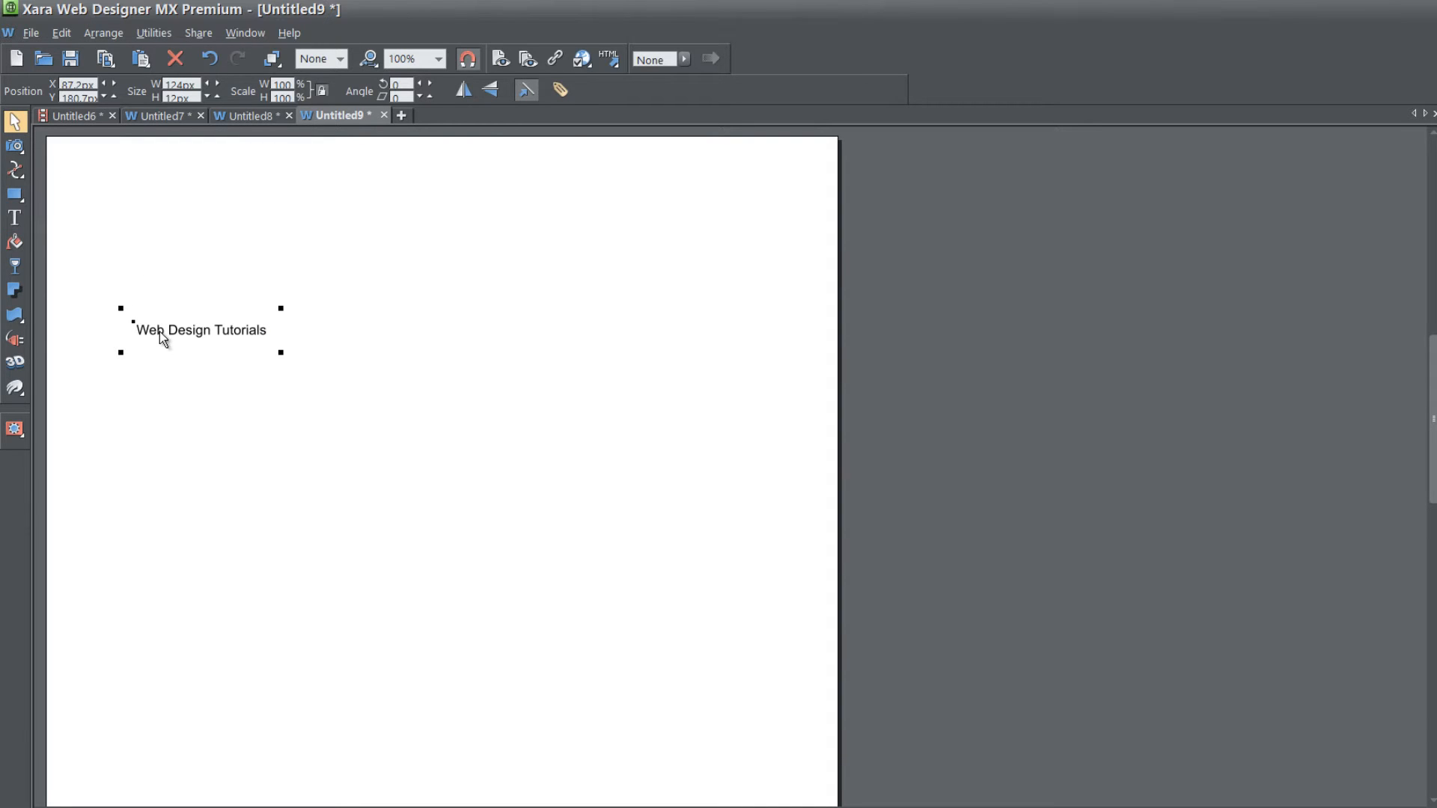
right_click(163, 337)
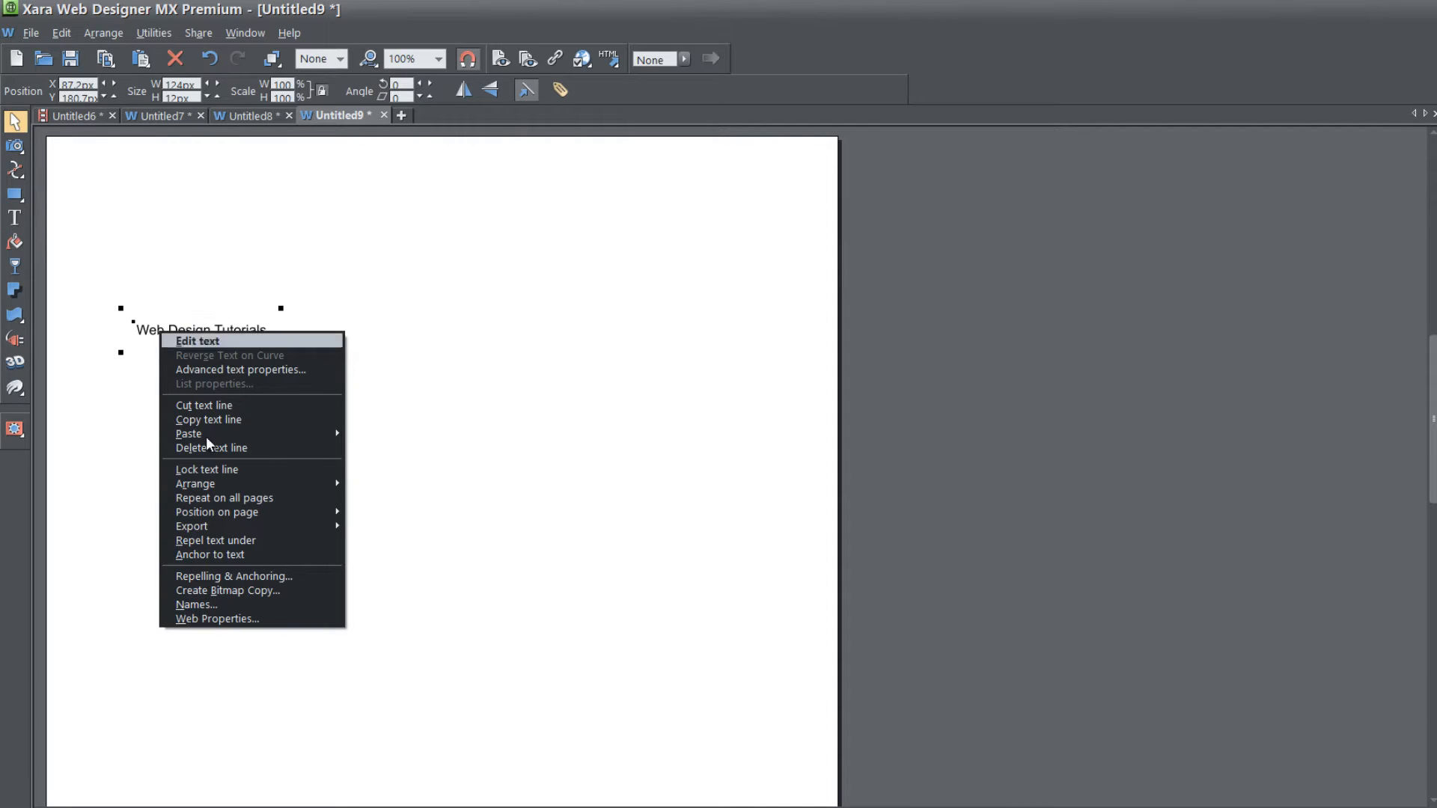
mouse_move(266, 622)
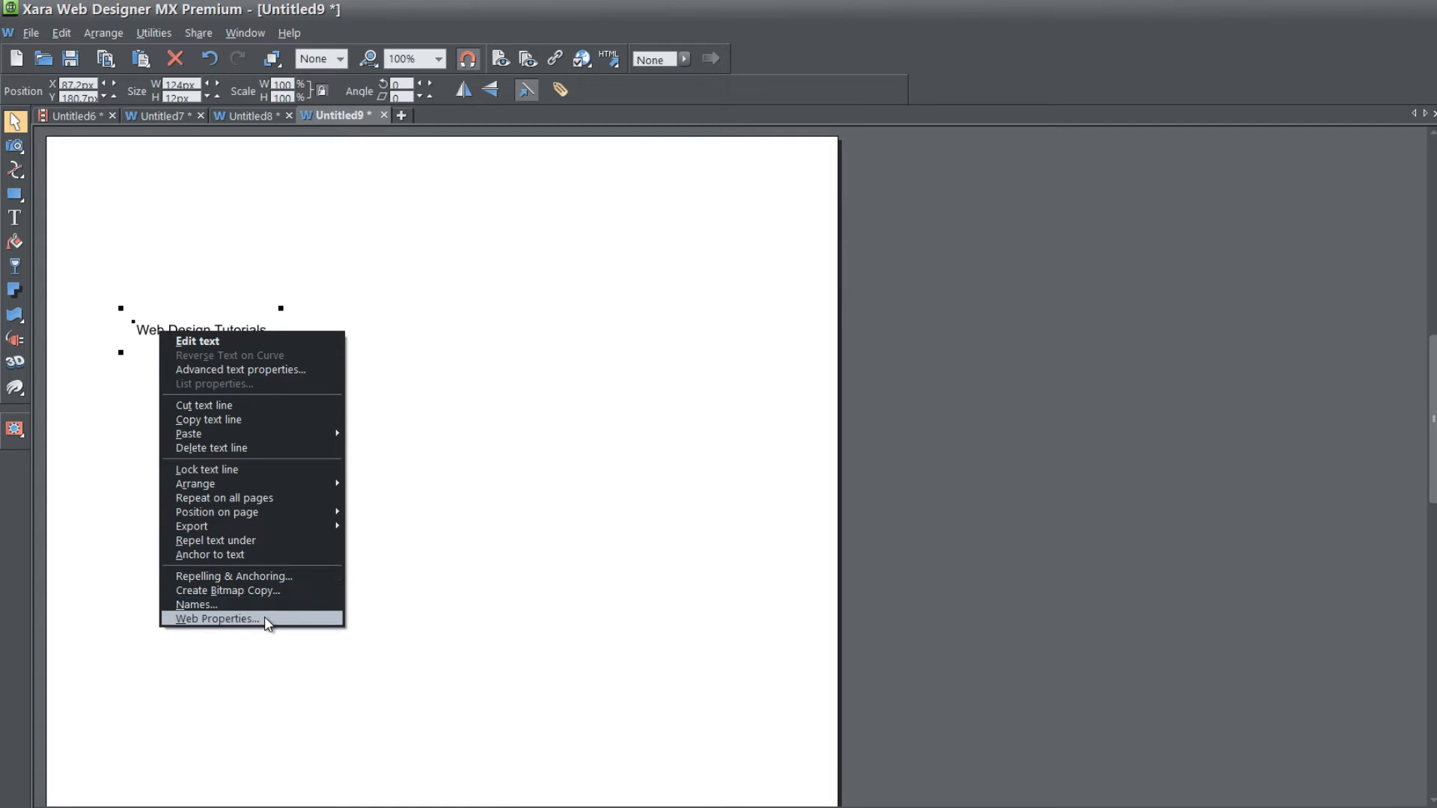
left_click(218, 618)
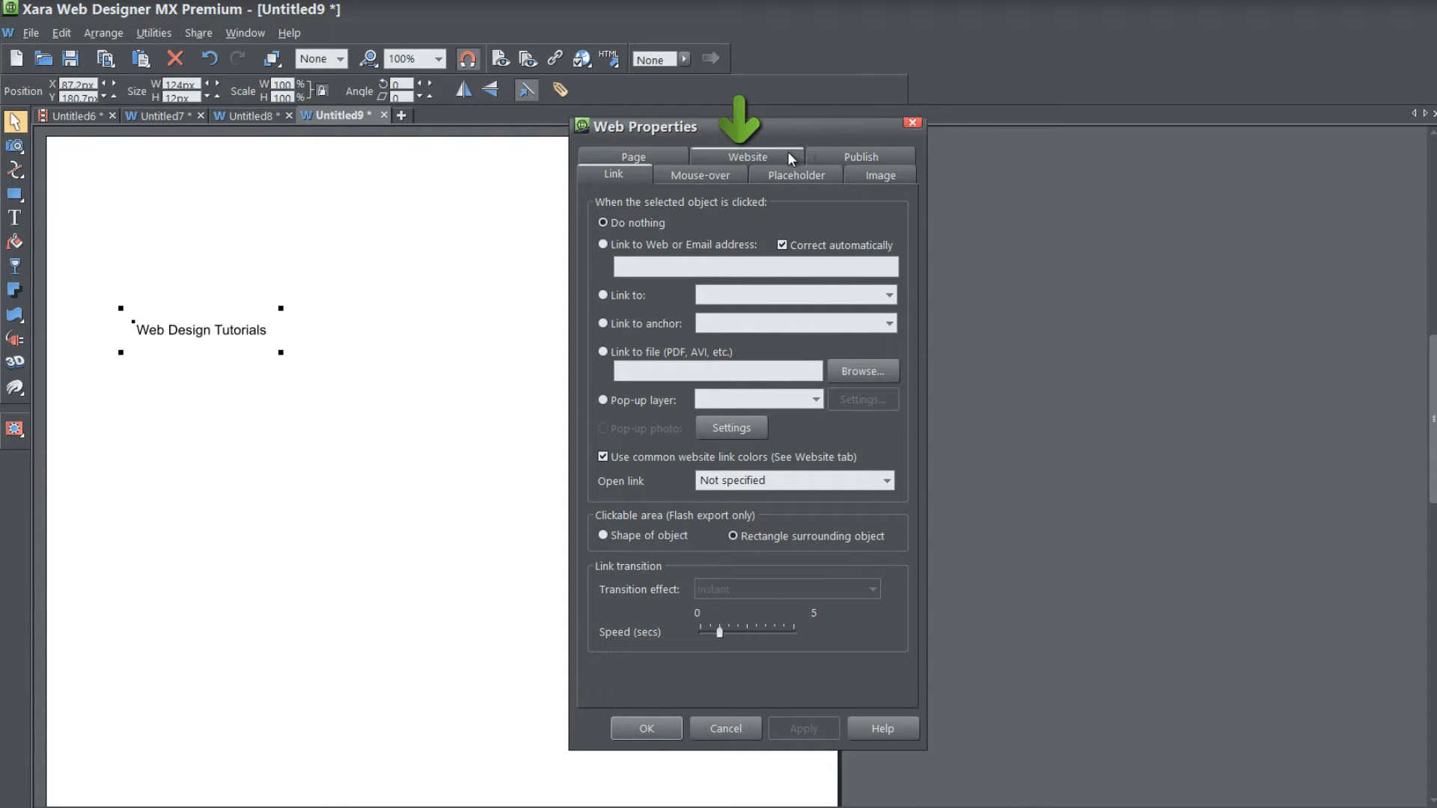
Show the Website link settings and toggle Underline Text links off, then back on
left_click(747, 157)
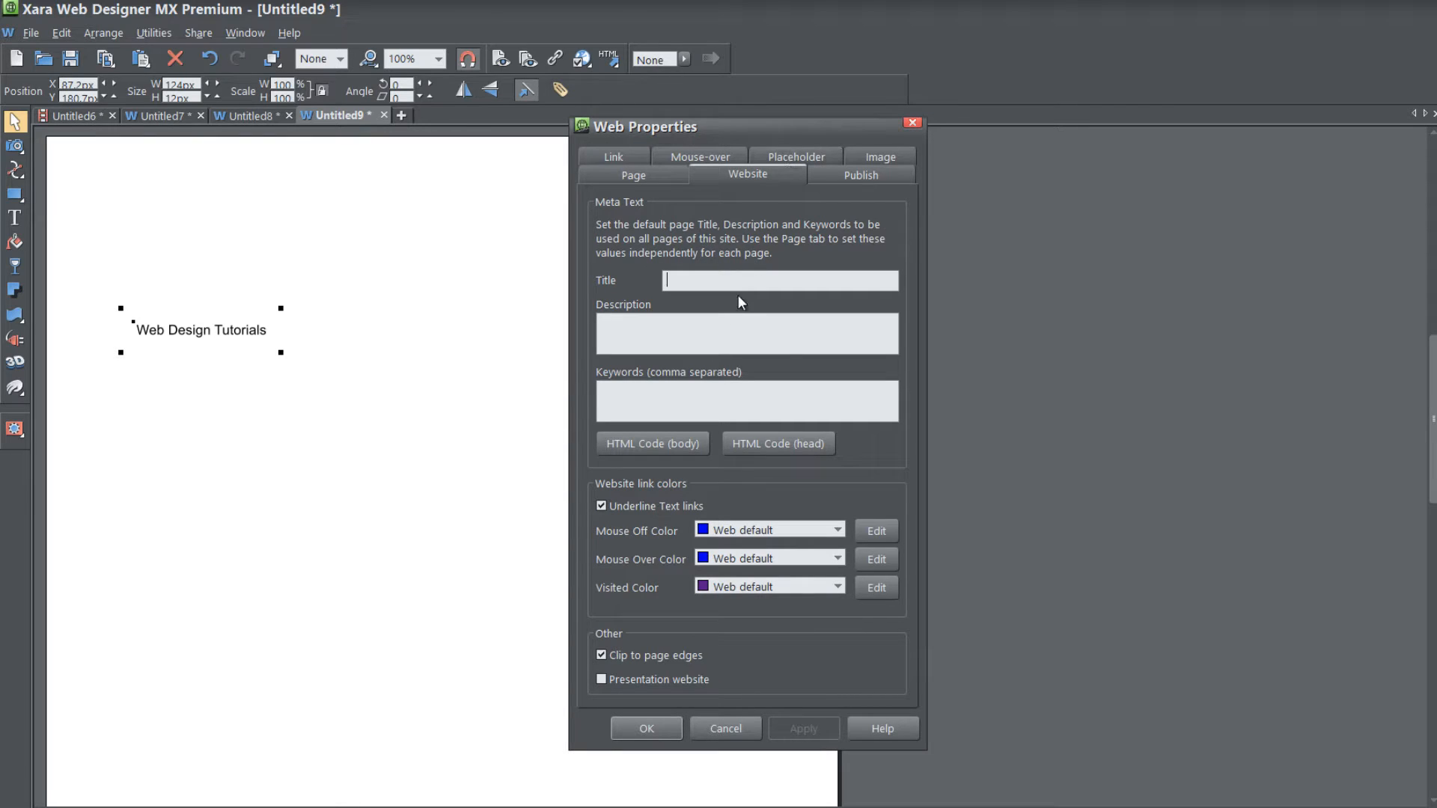
mouse_move(655, 628)
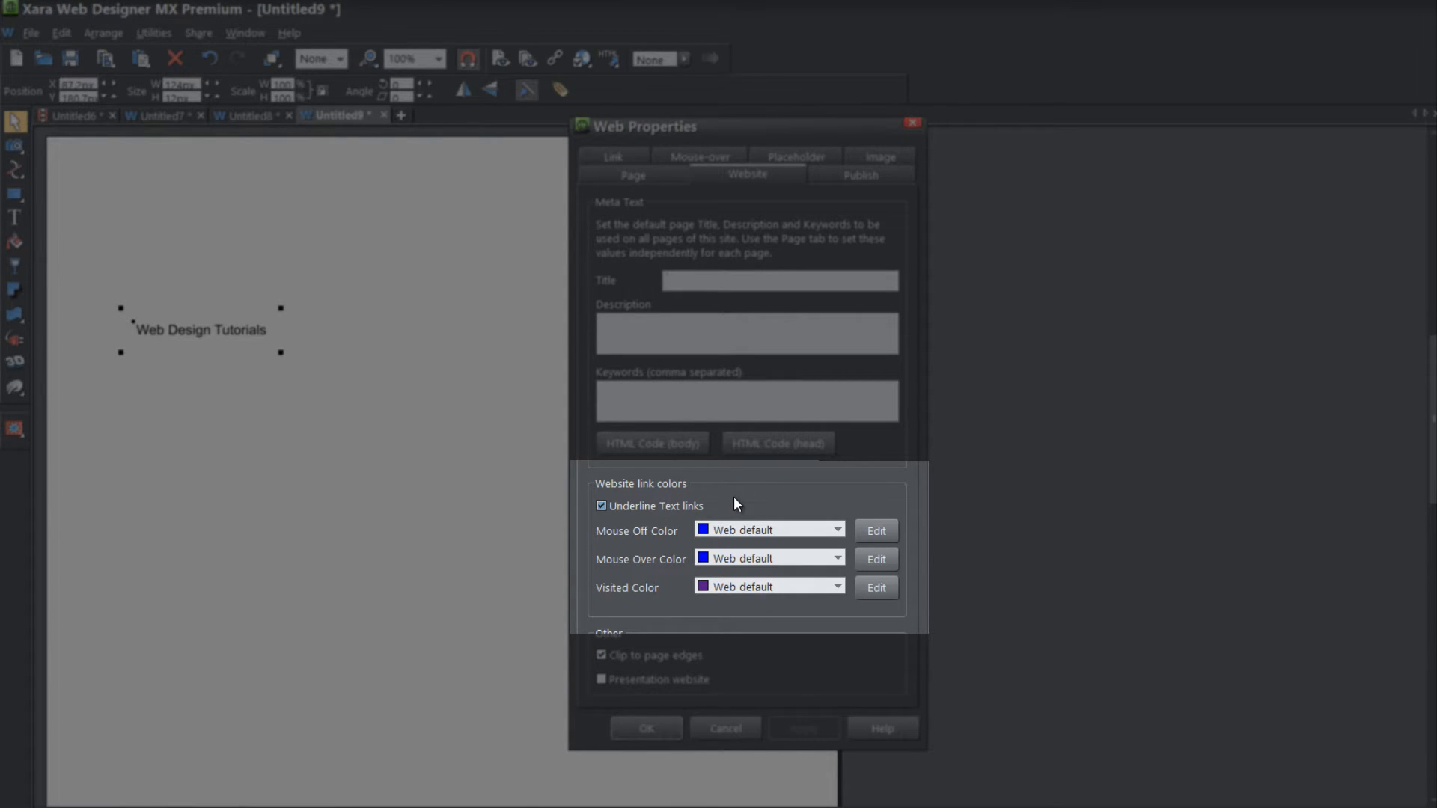
mouse_move(667, 518)
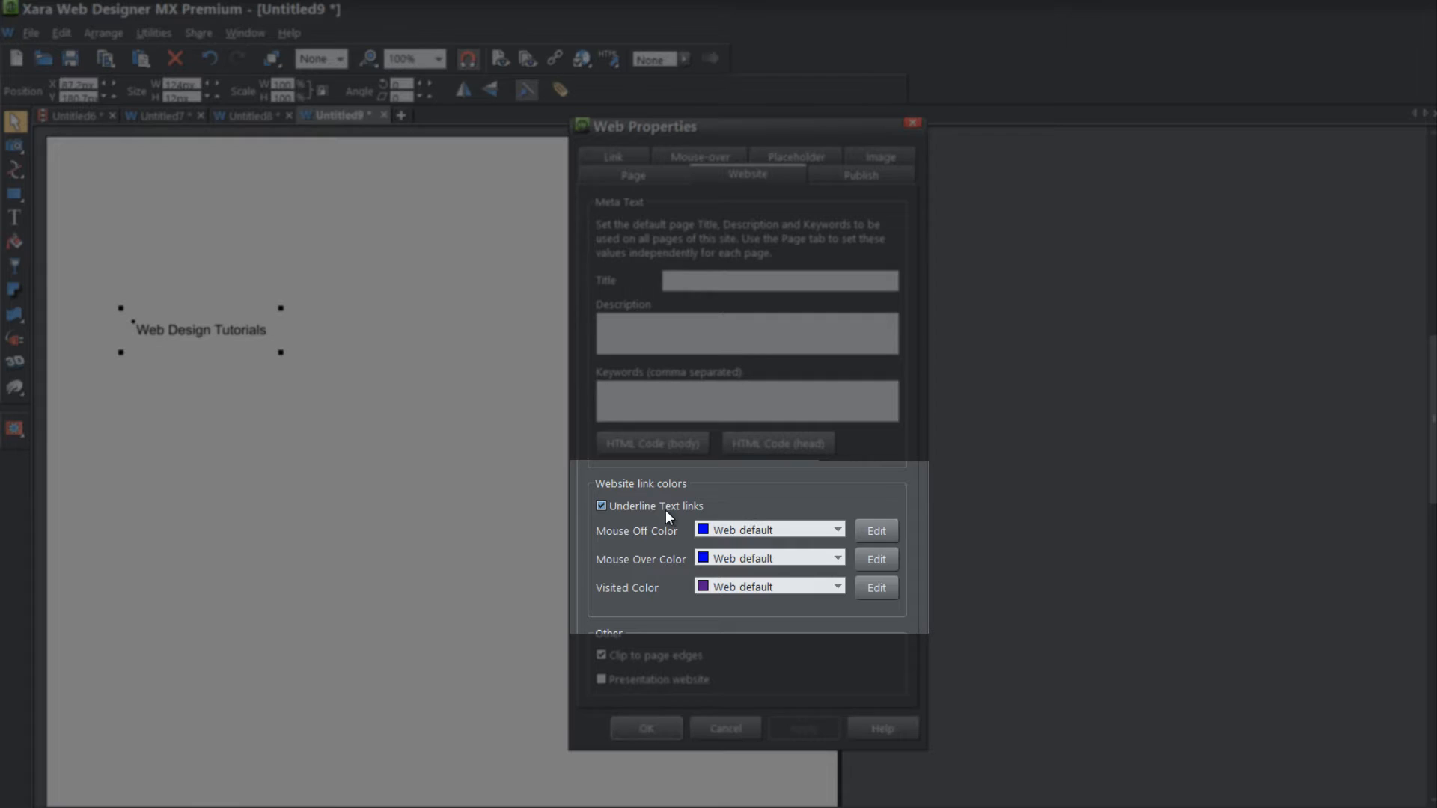
mouse_move(695, 514)
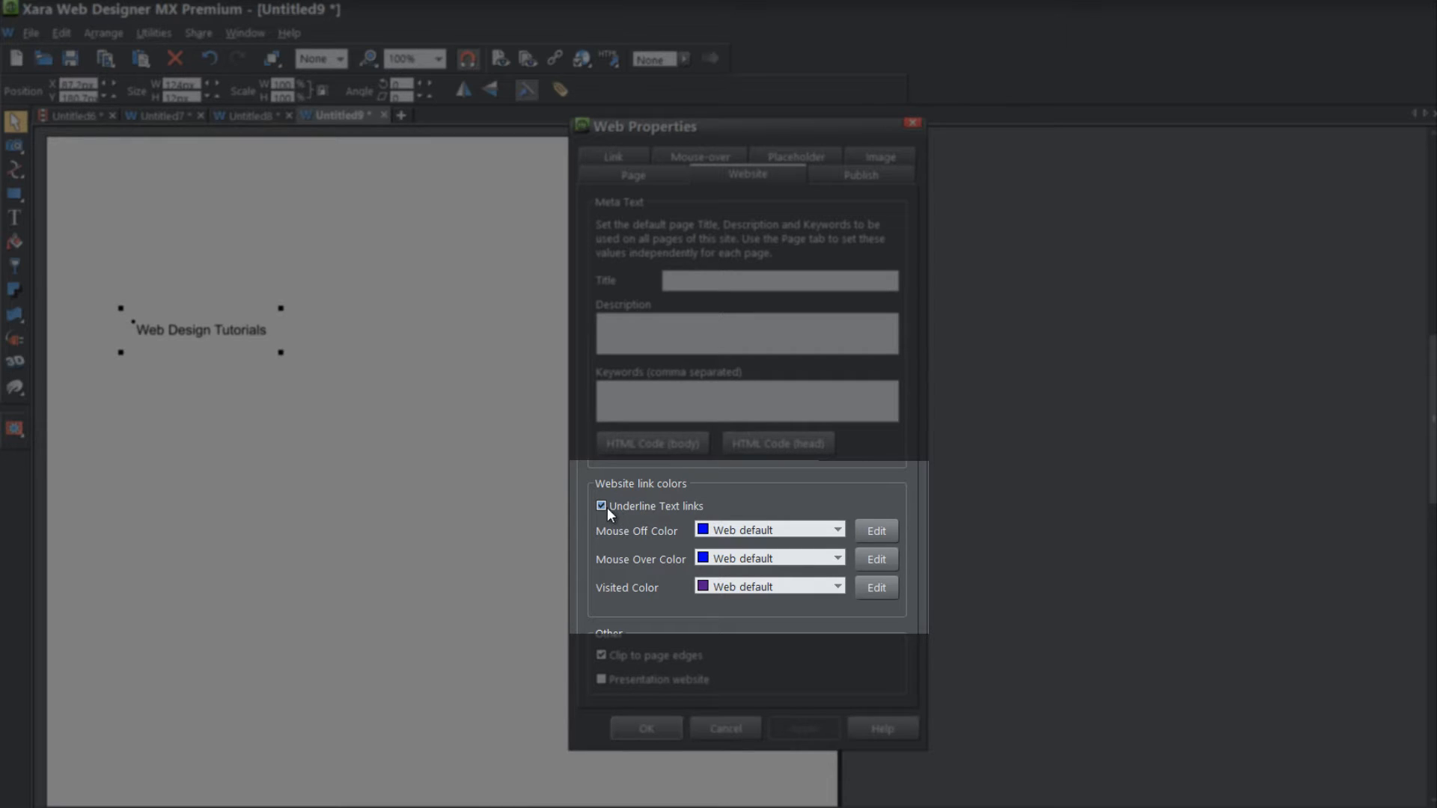
left_click(779, 280)
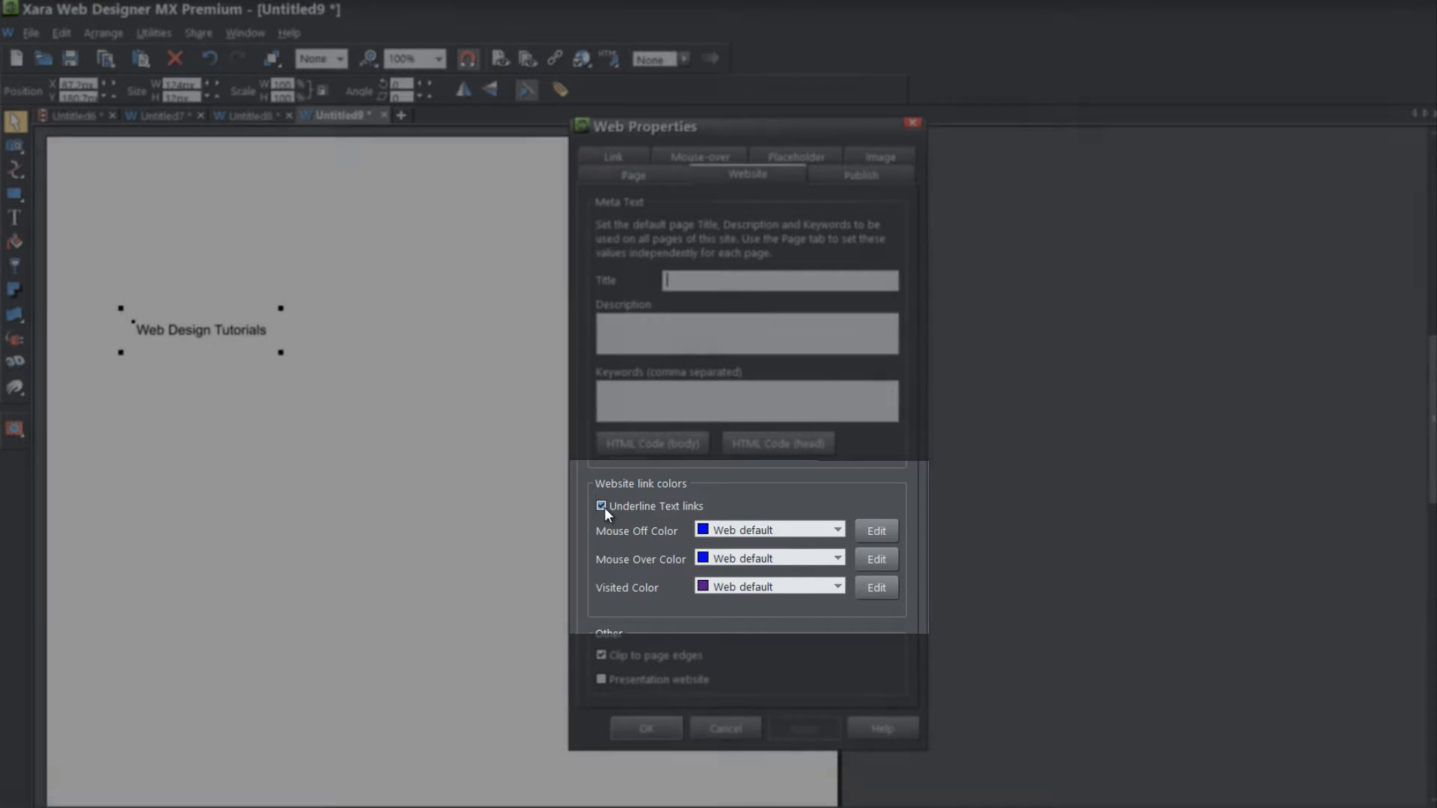
left_click(602, 506)
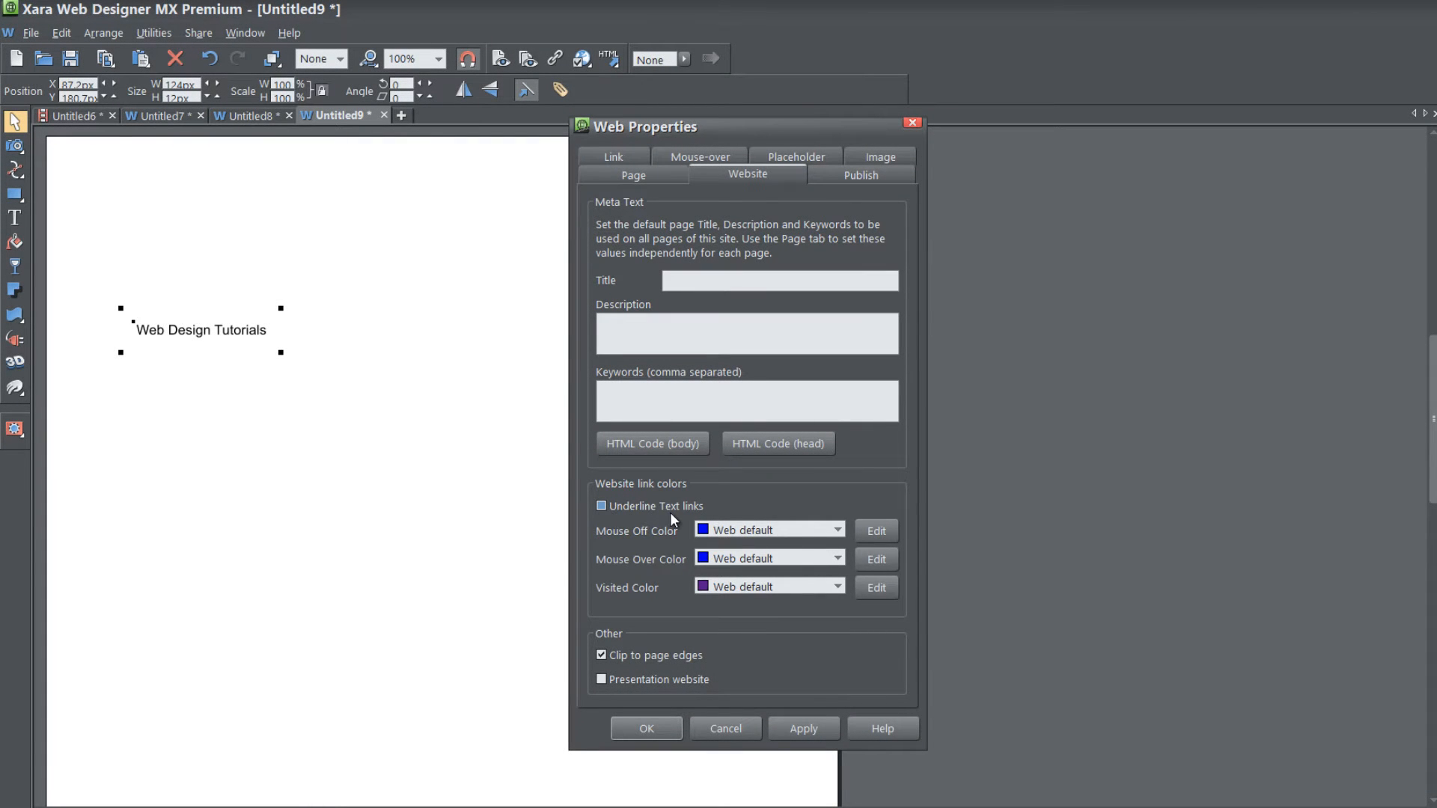
left_click(602, 505)
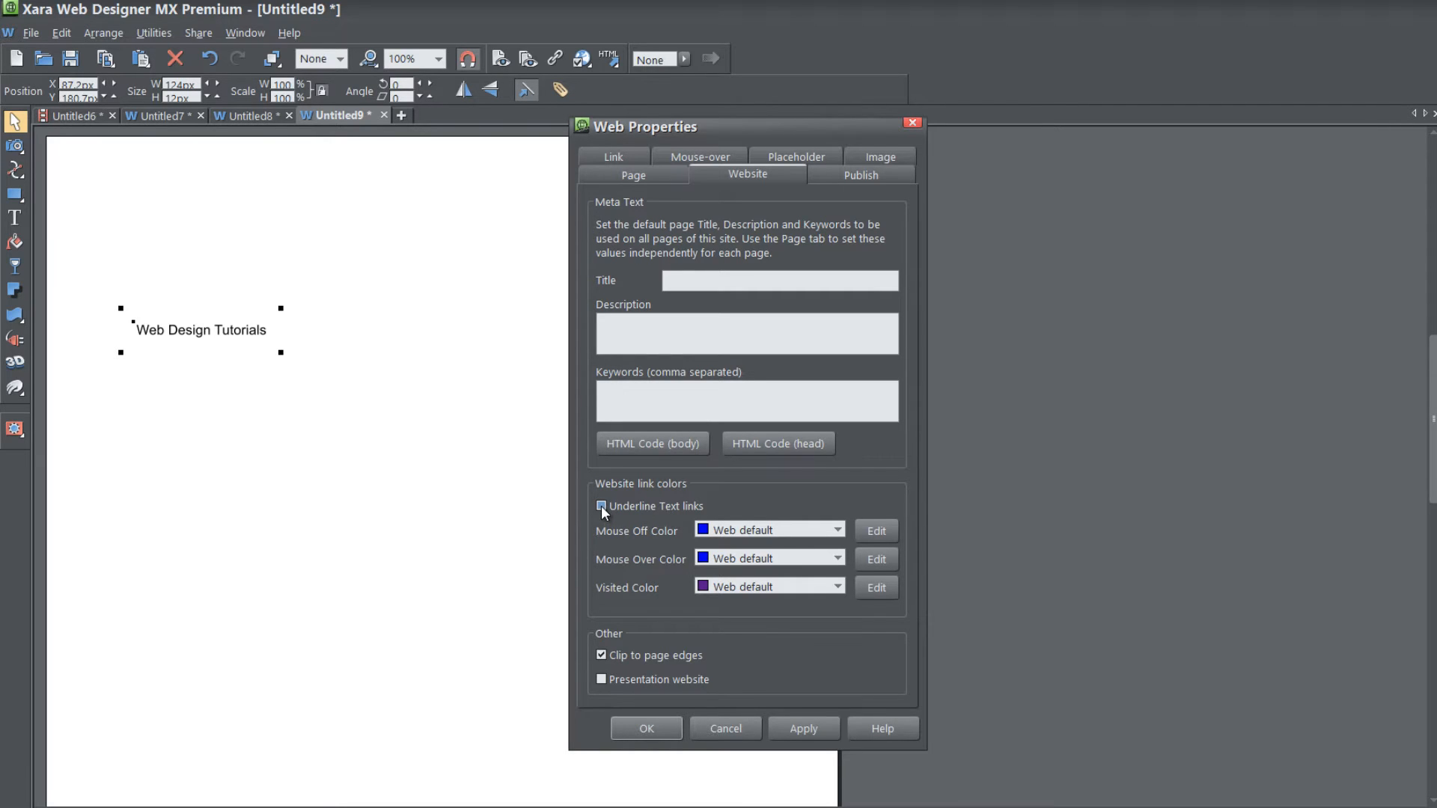
left_click(602, 506)
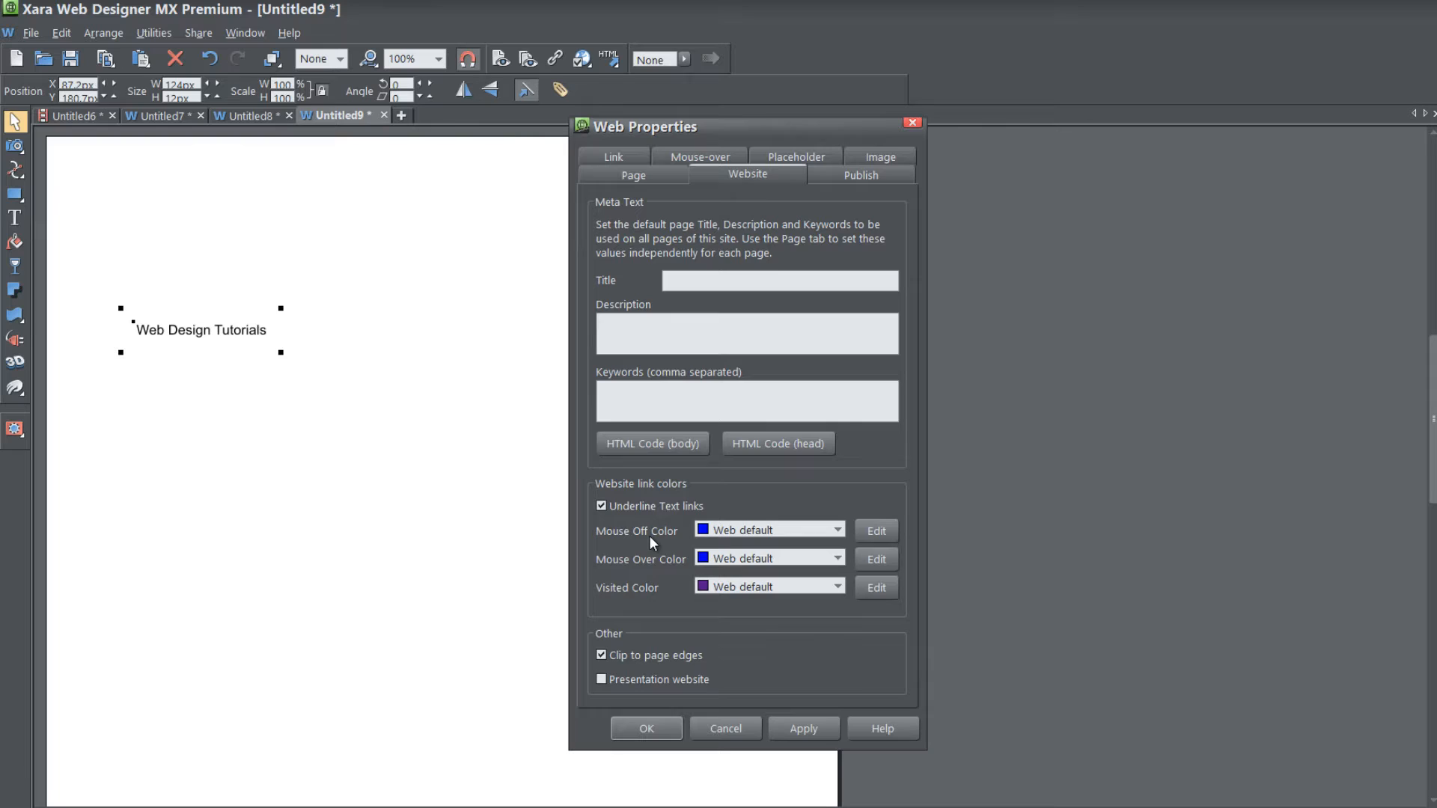
mouse_move(625, 548)
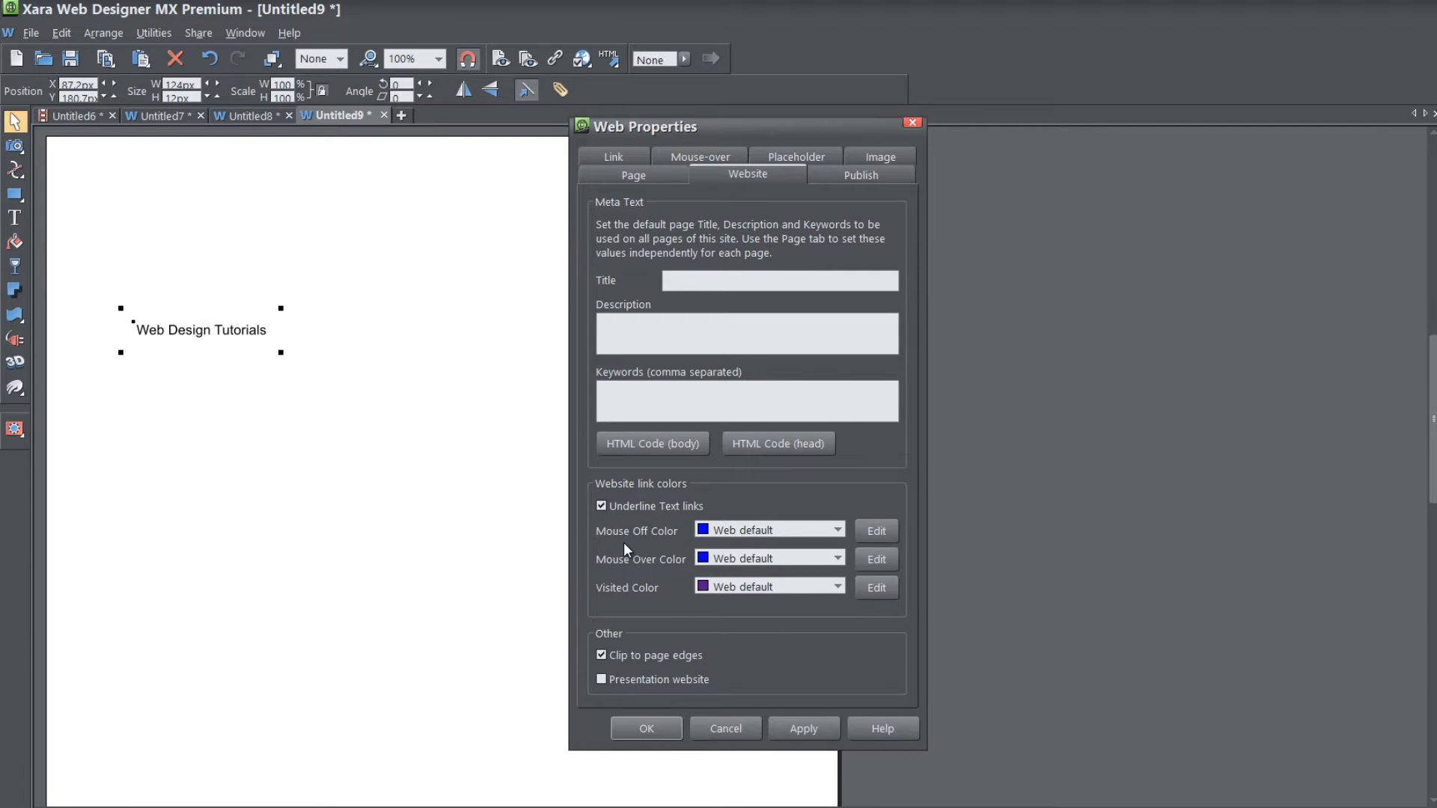
mouse_move(643, 583)
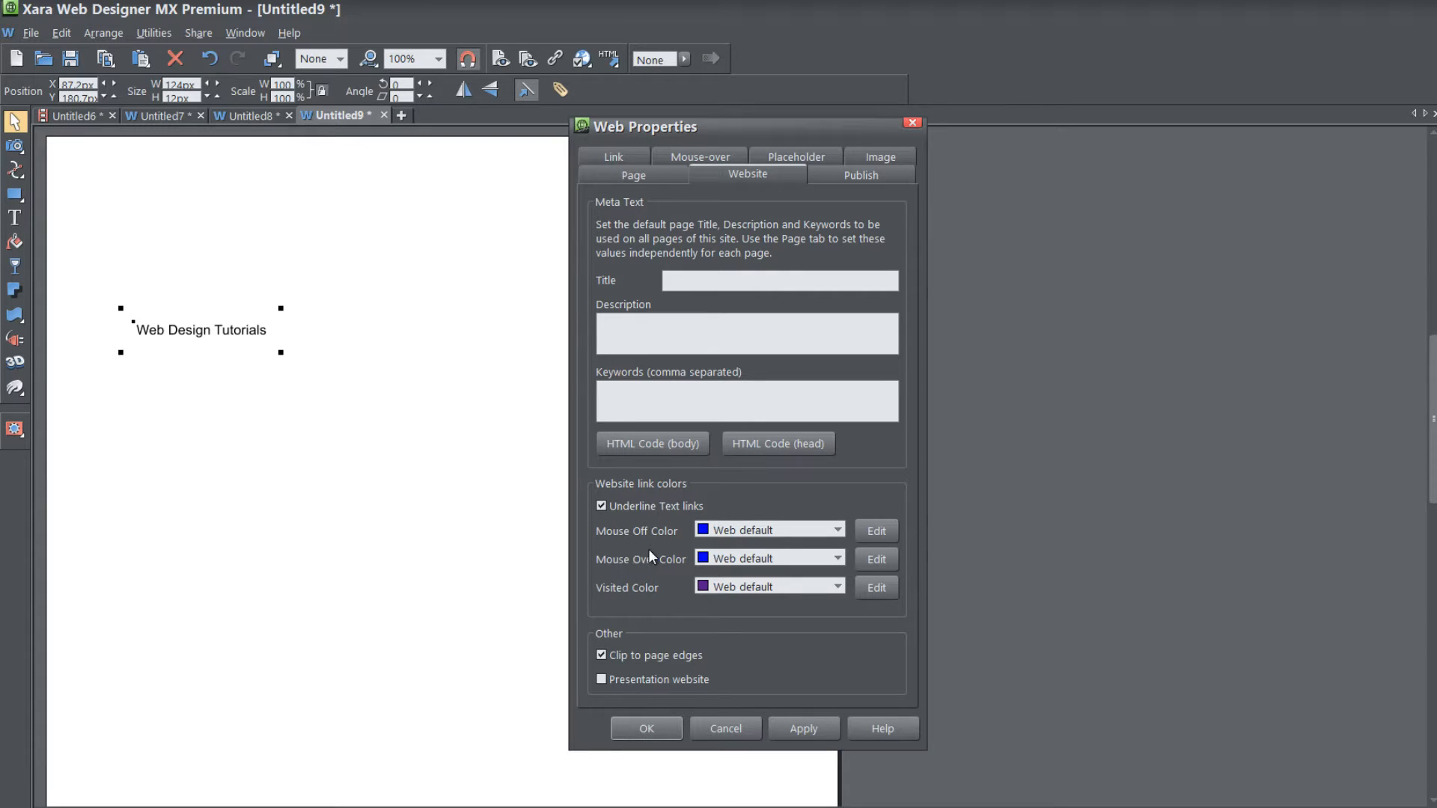
mouse_move(626, 552)
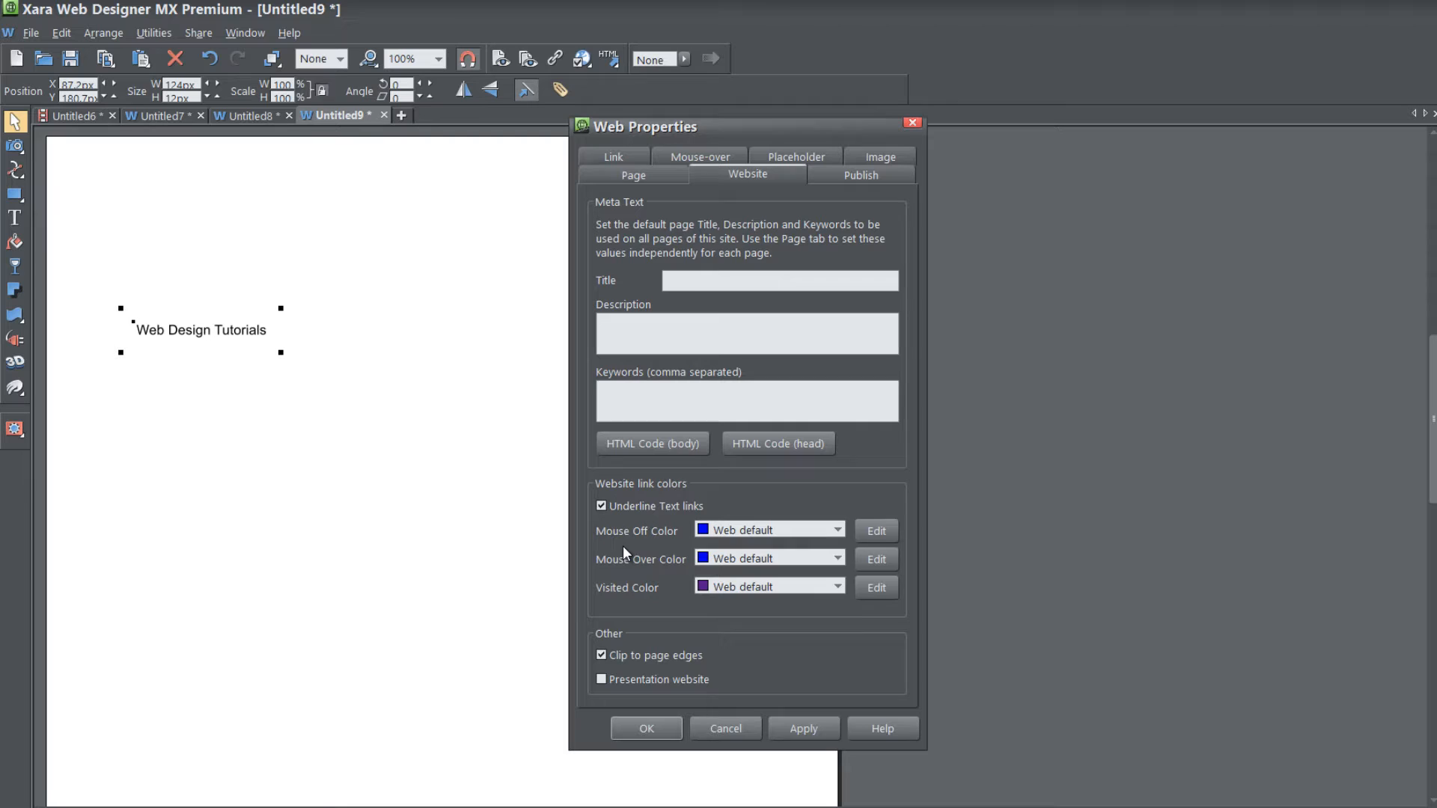
mouse_move(668, 575)
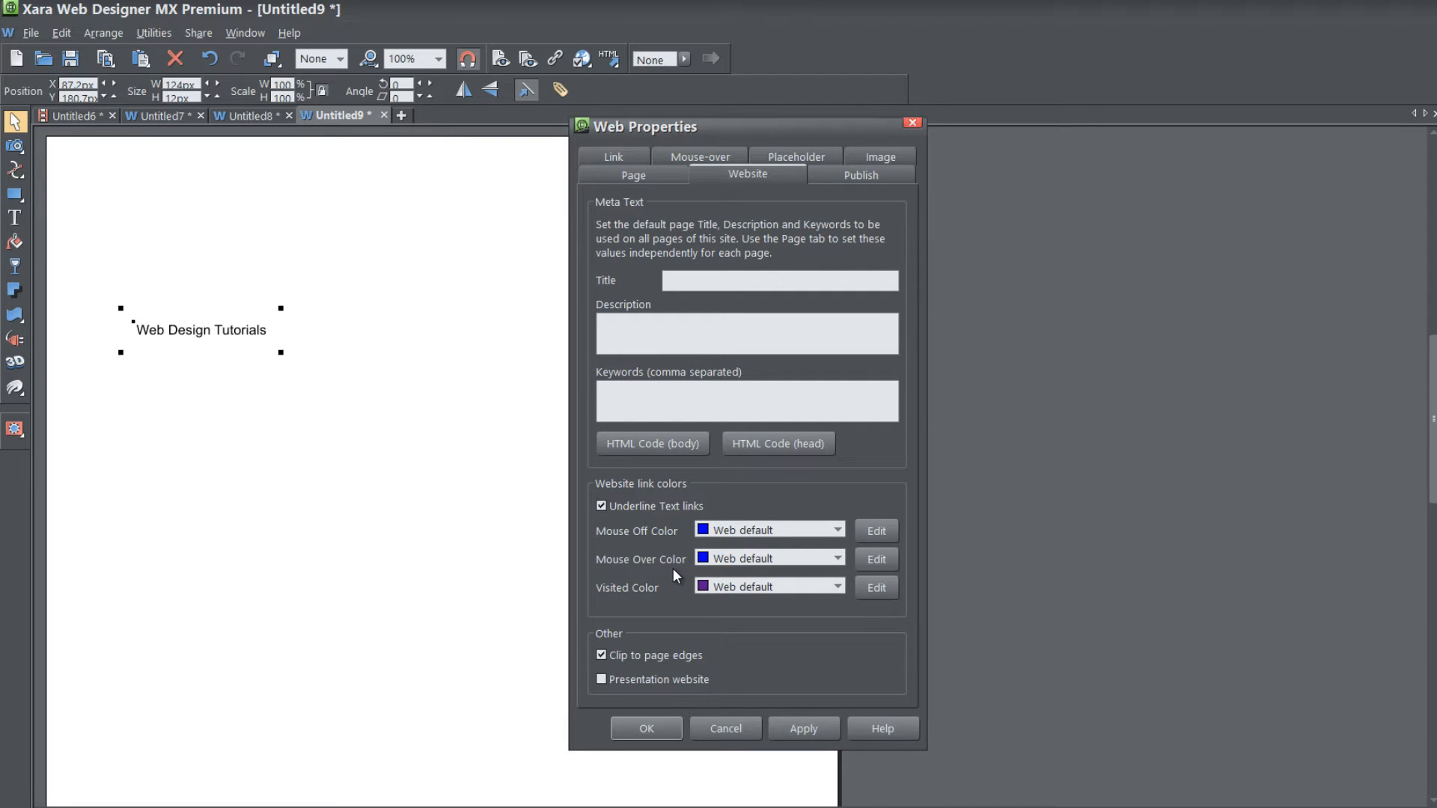
mouse_move(668, 606)
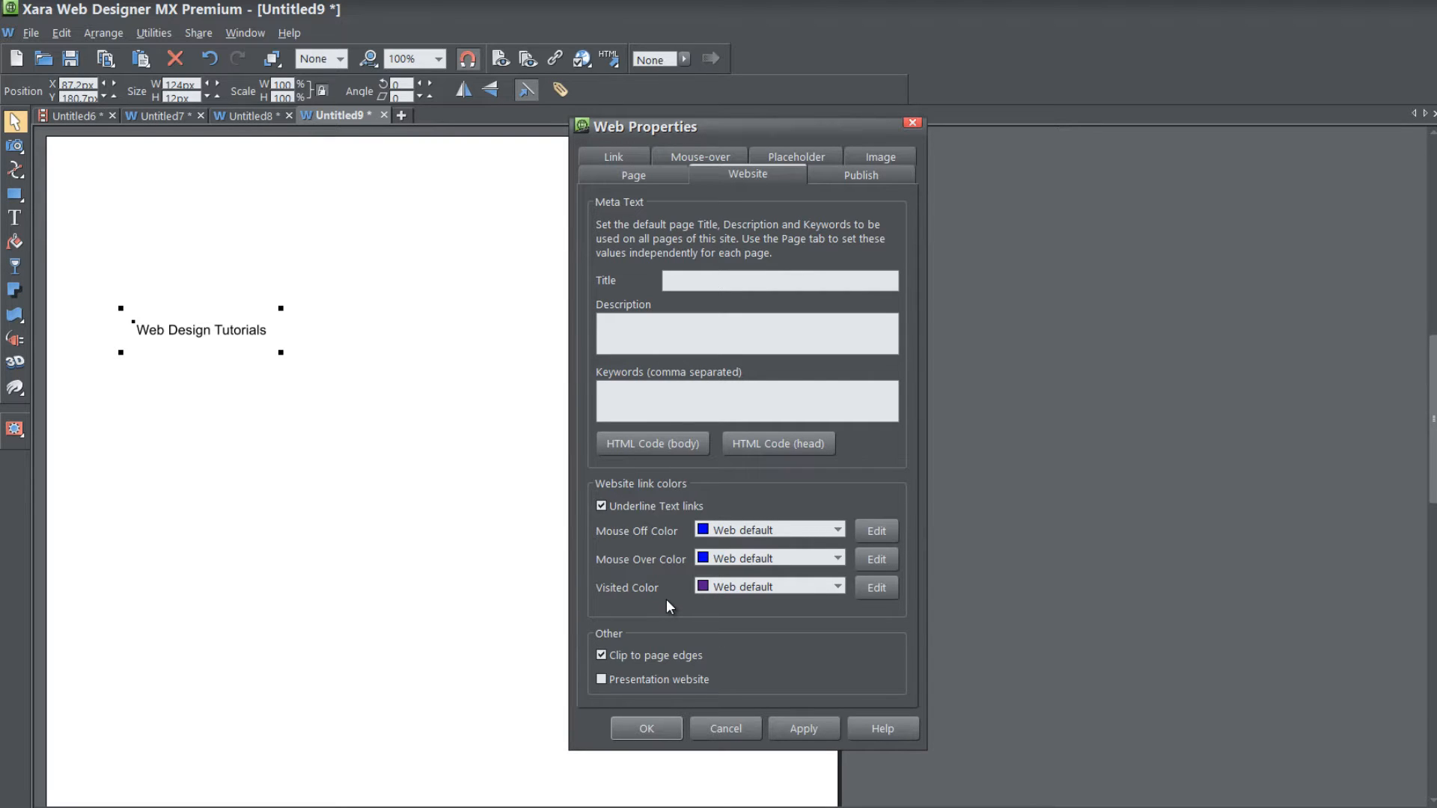
mouse_move(704, 606)
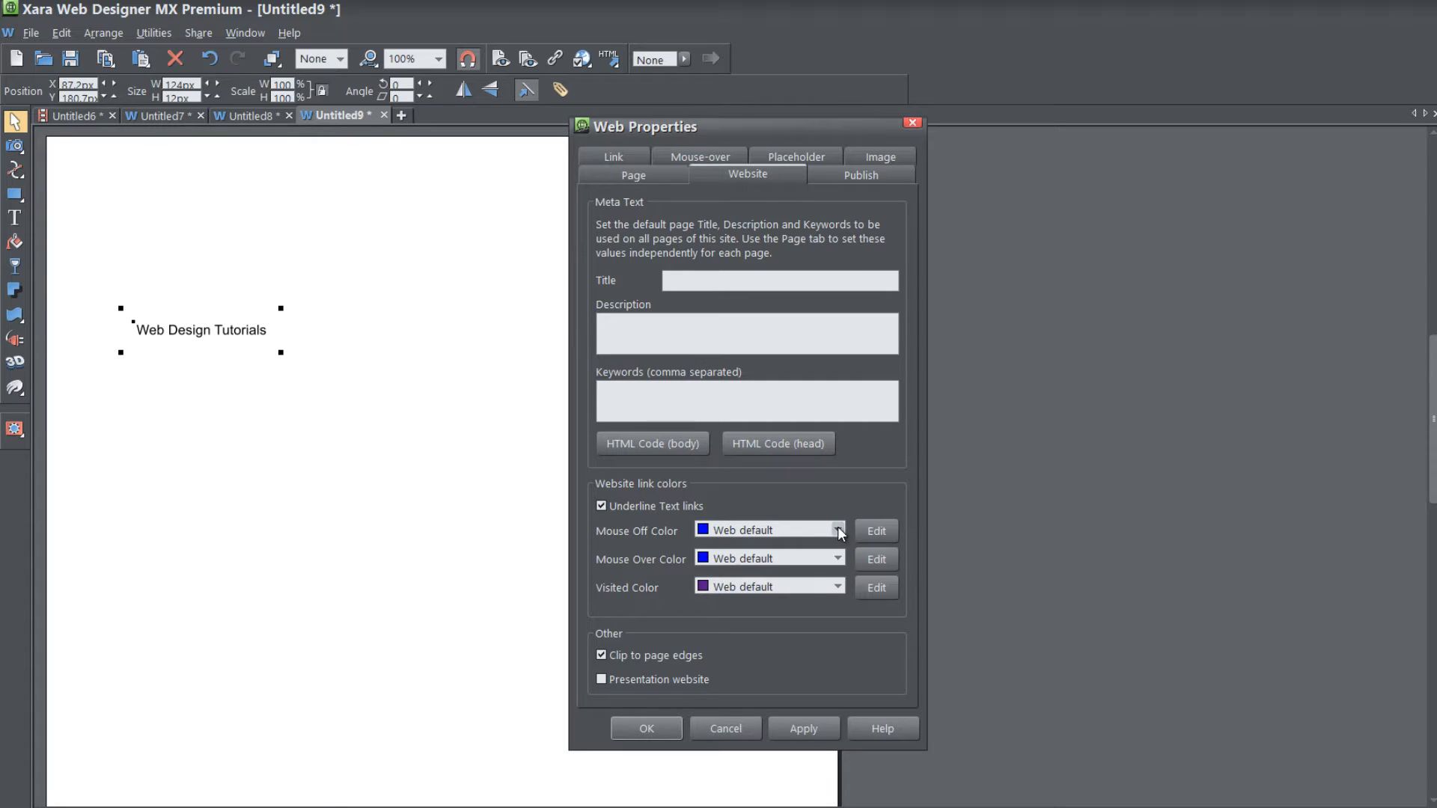
Set Mouse Off Color to Custom and pick a bright orange shade in the colour editor
left_click(837, 530)
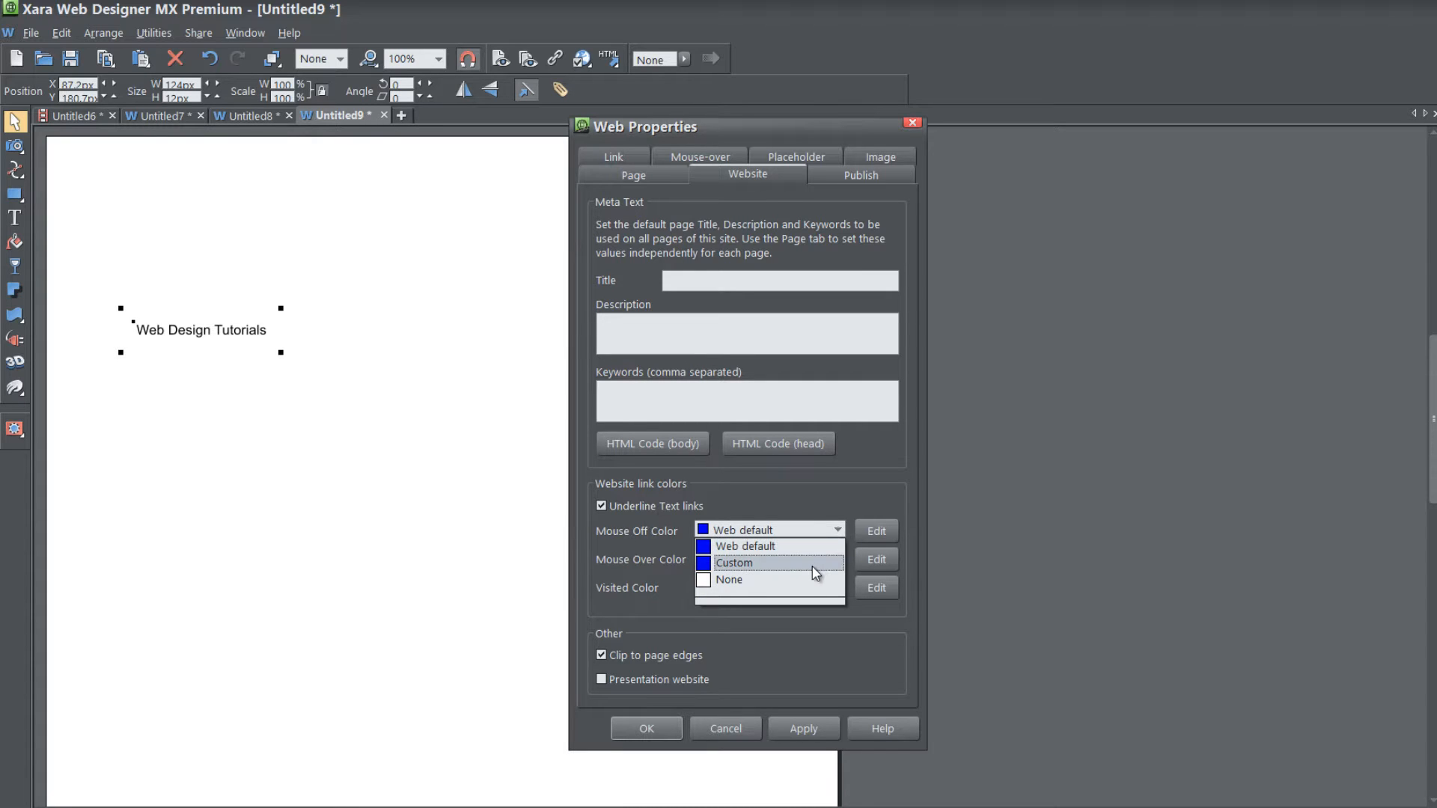
mouse_move(749, 573)
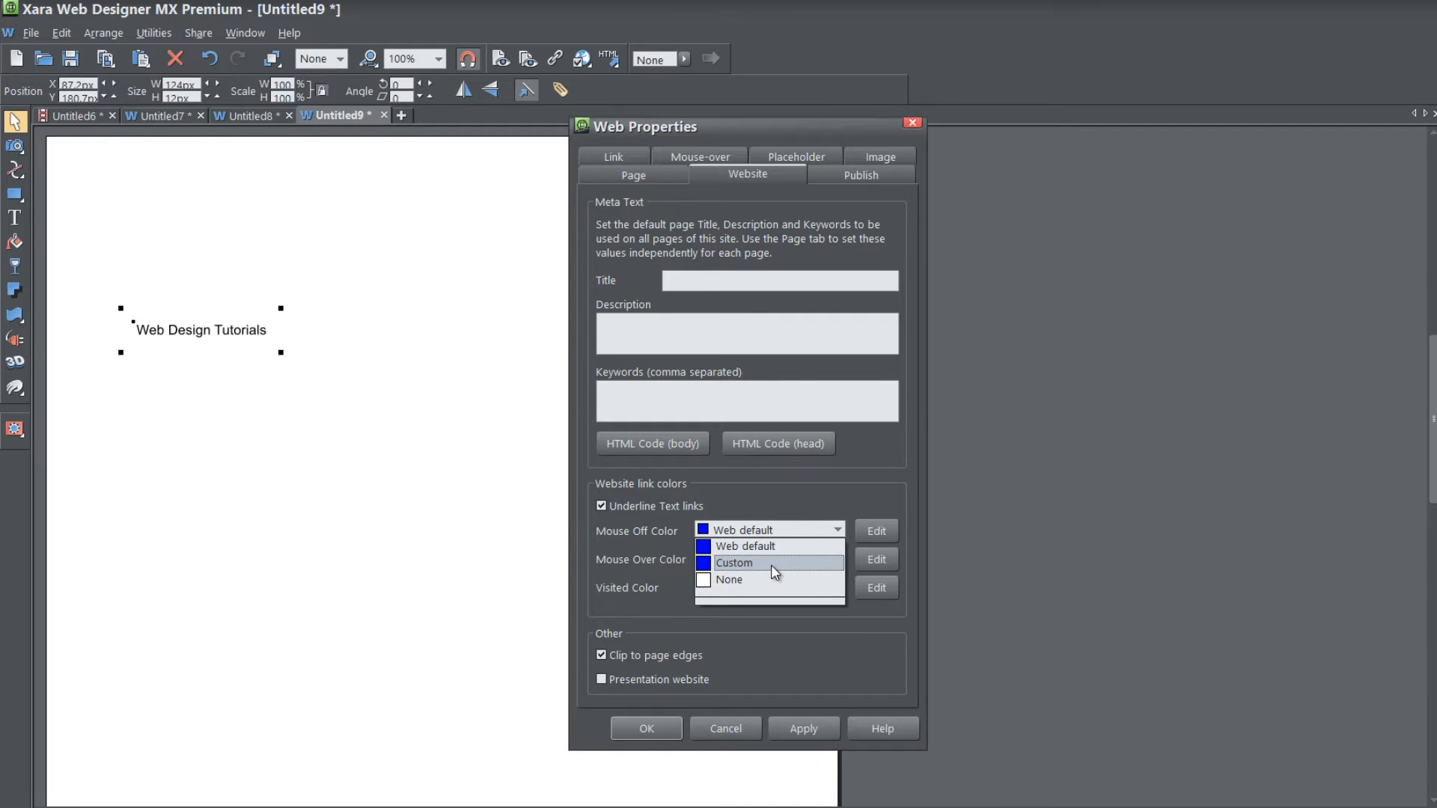
left_click(734, 563)
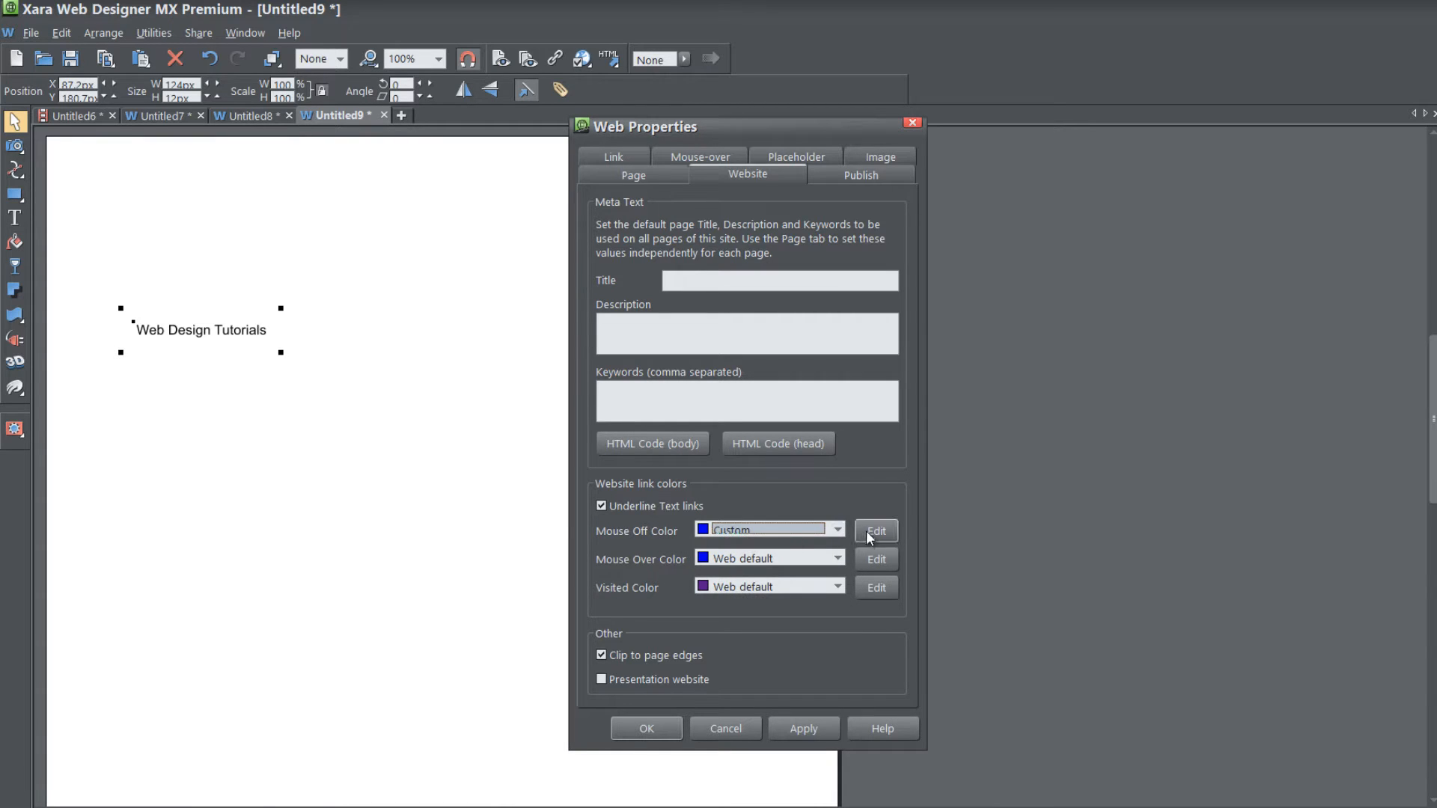
left_click(876, 532)
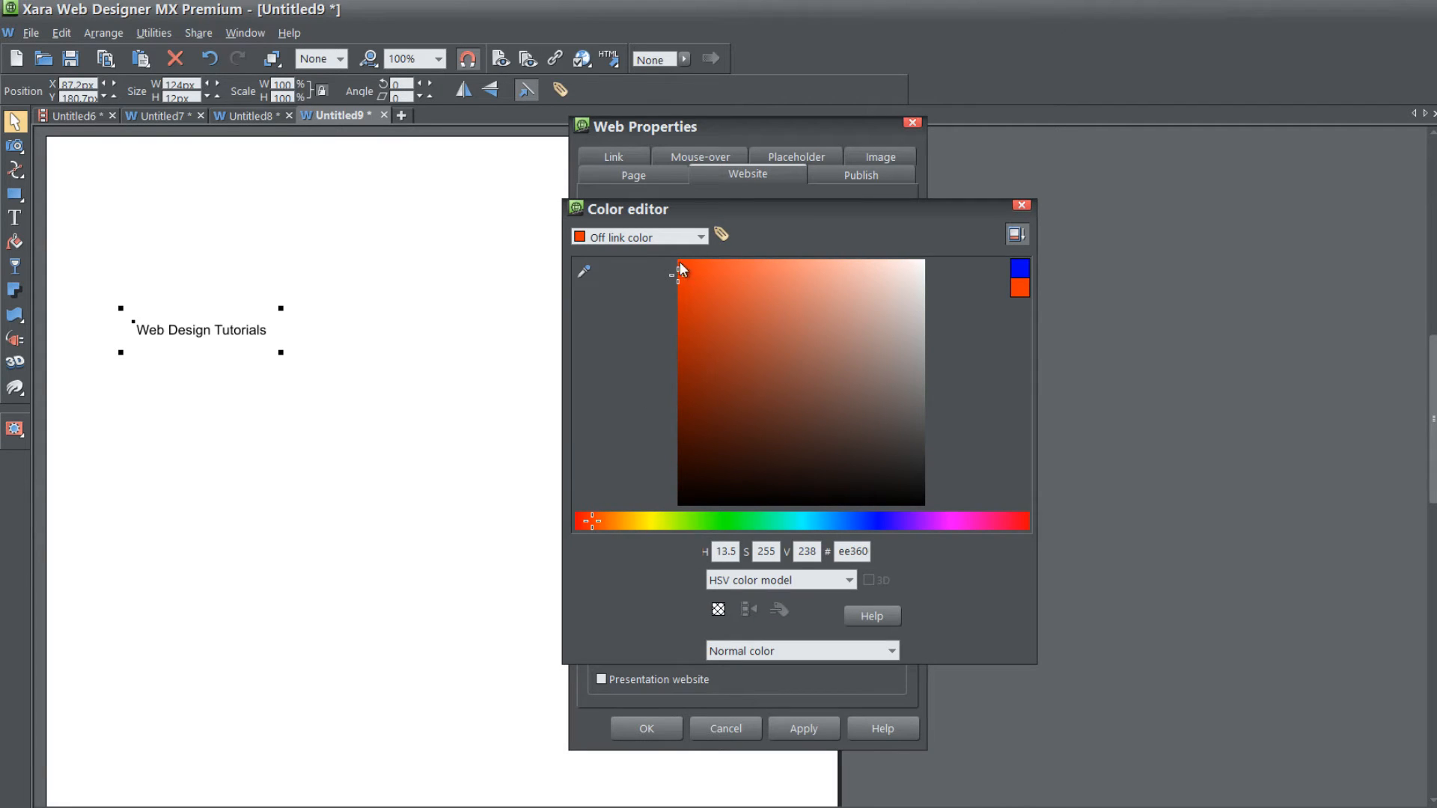
left_click(701, 256)
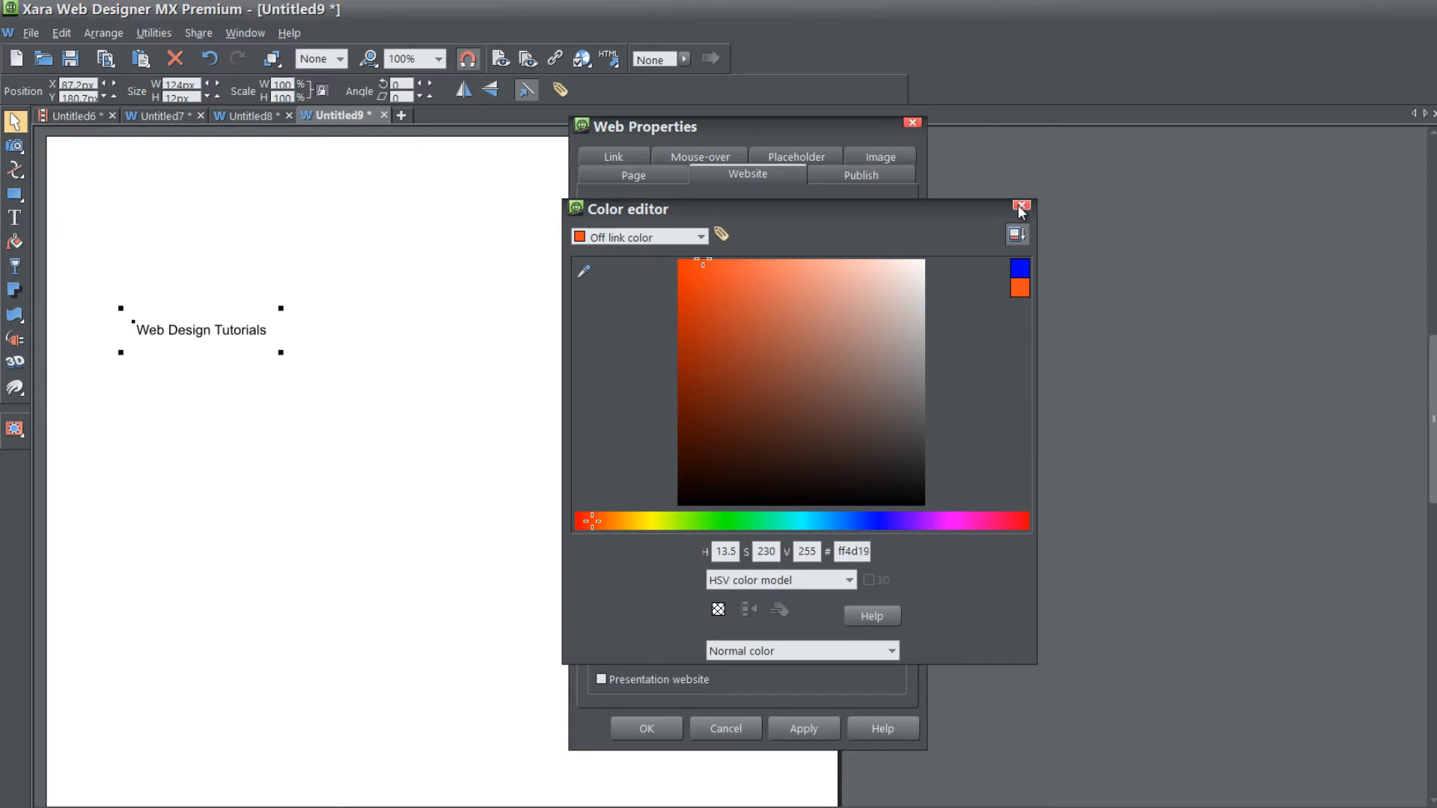
left_click(1019, 207)
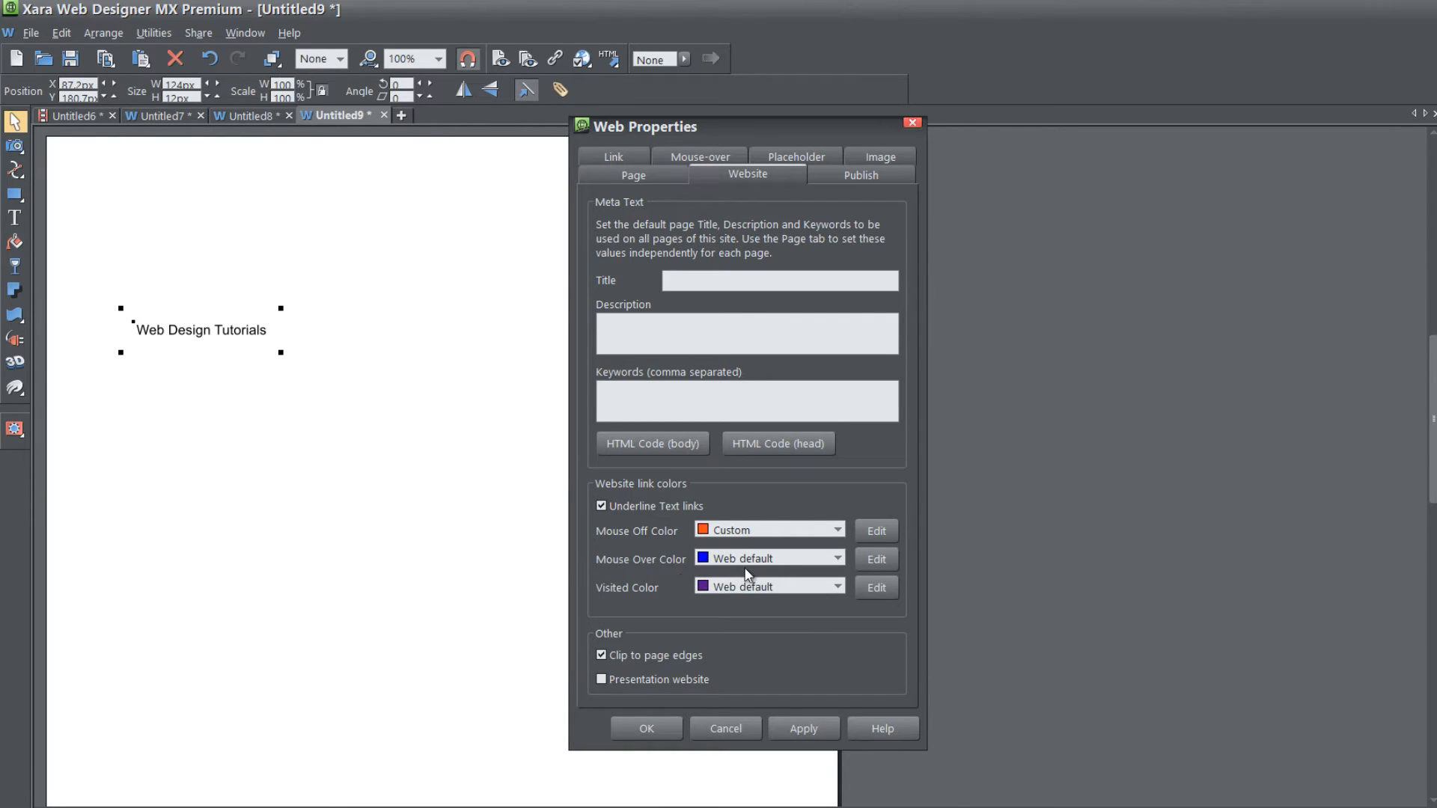
mouse_move(729, 568)
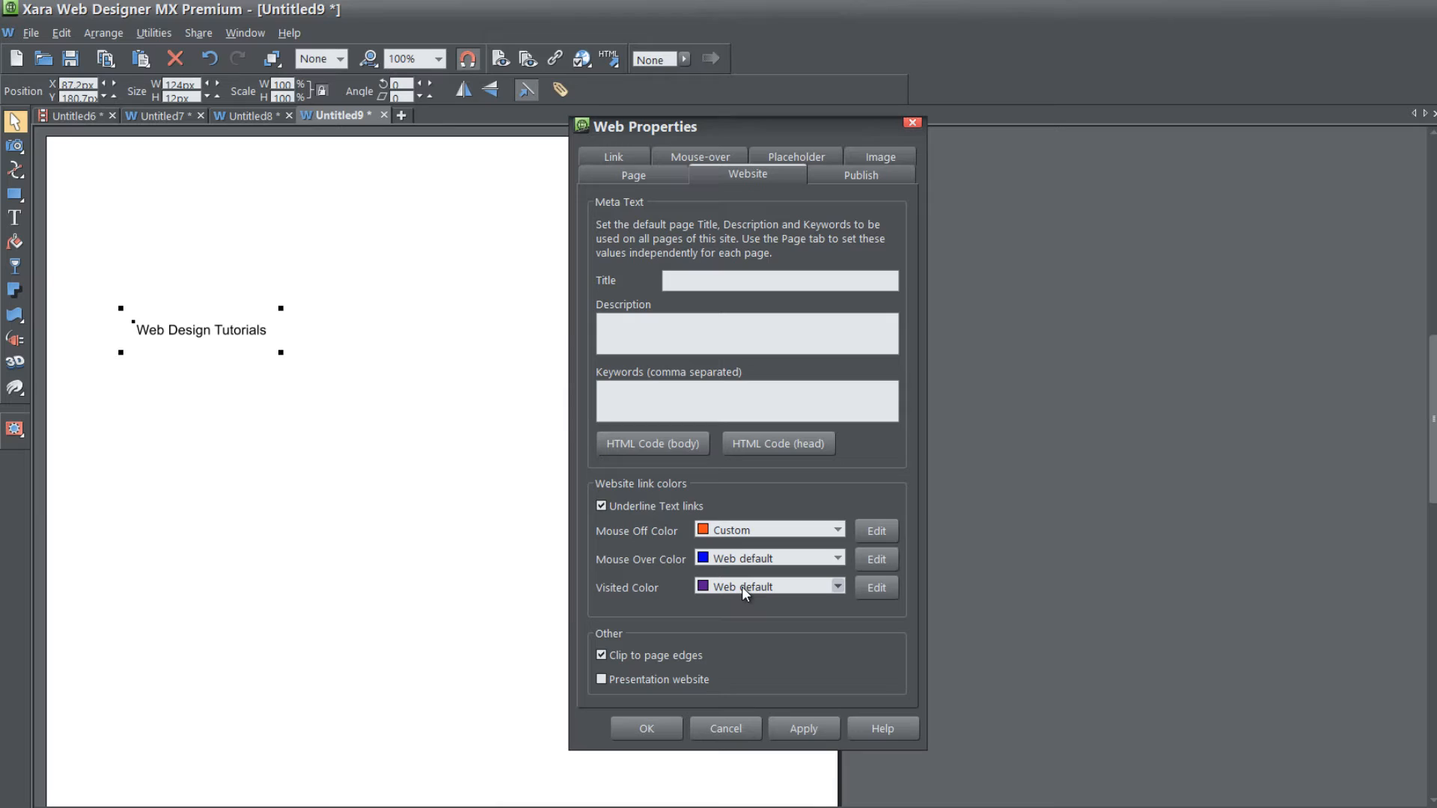
mouse_move(841, 545)
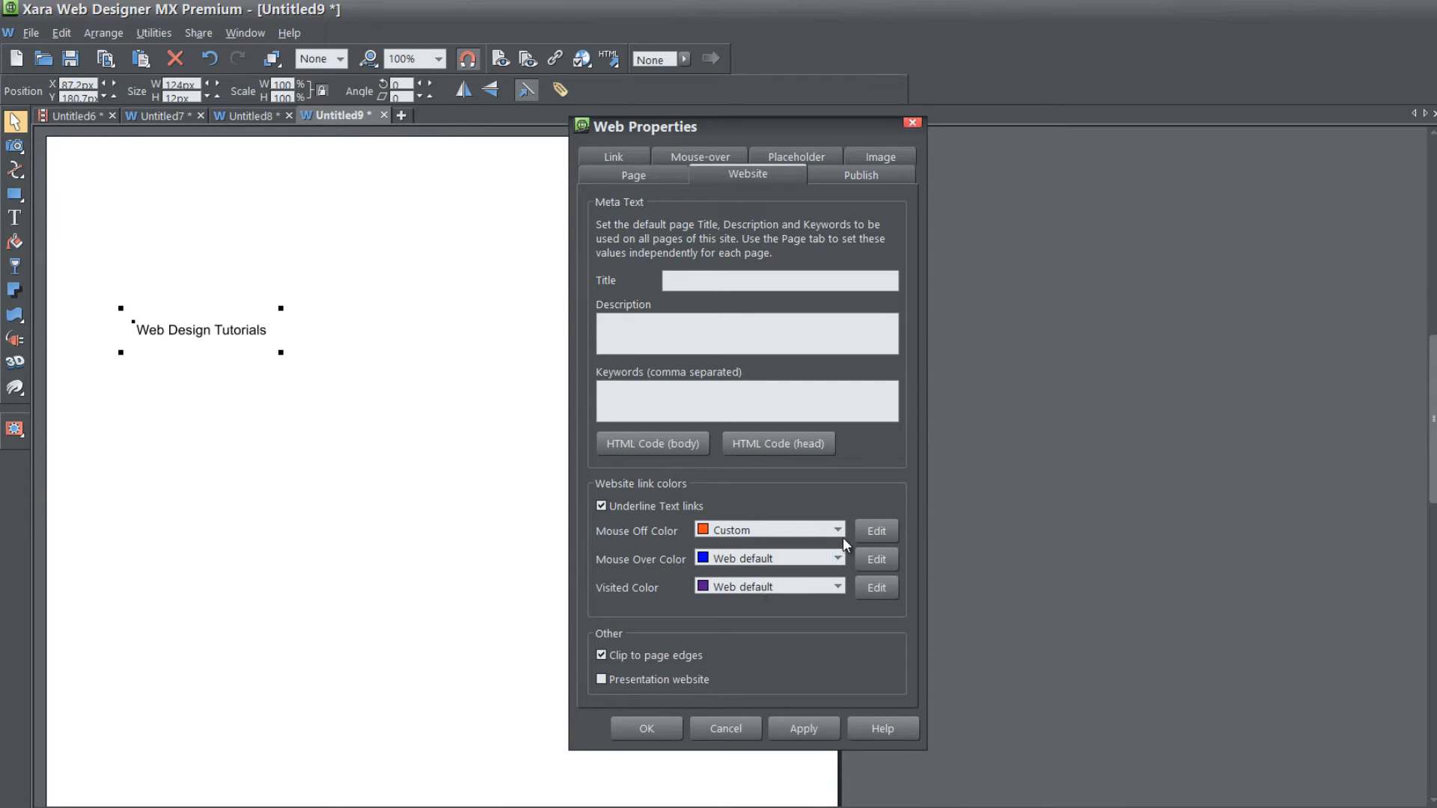
left_click(835, 529)
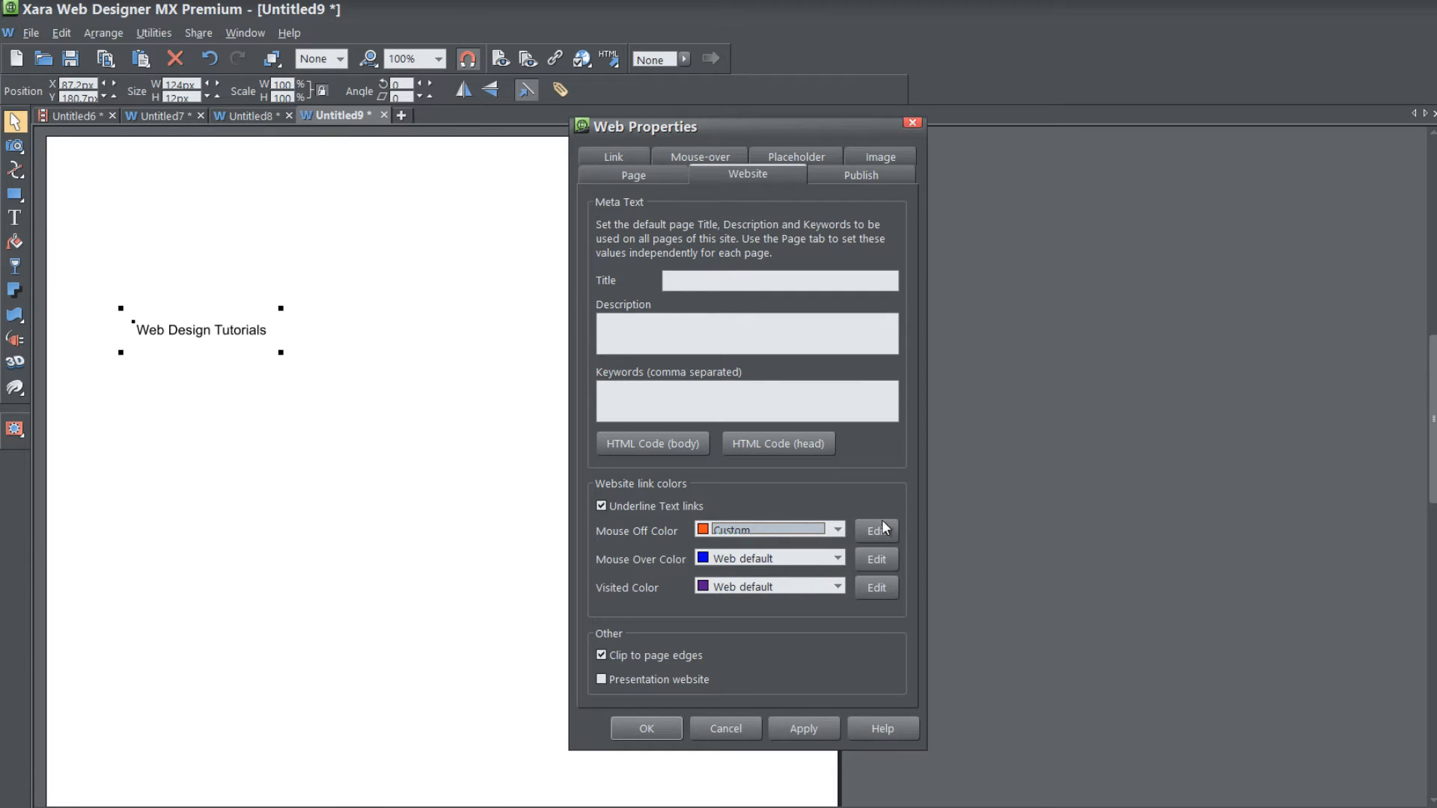
Try the colour editor on the mouse-off and mouse-over colours, keeping a teal mouse-over colour
left_click(874, 529)
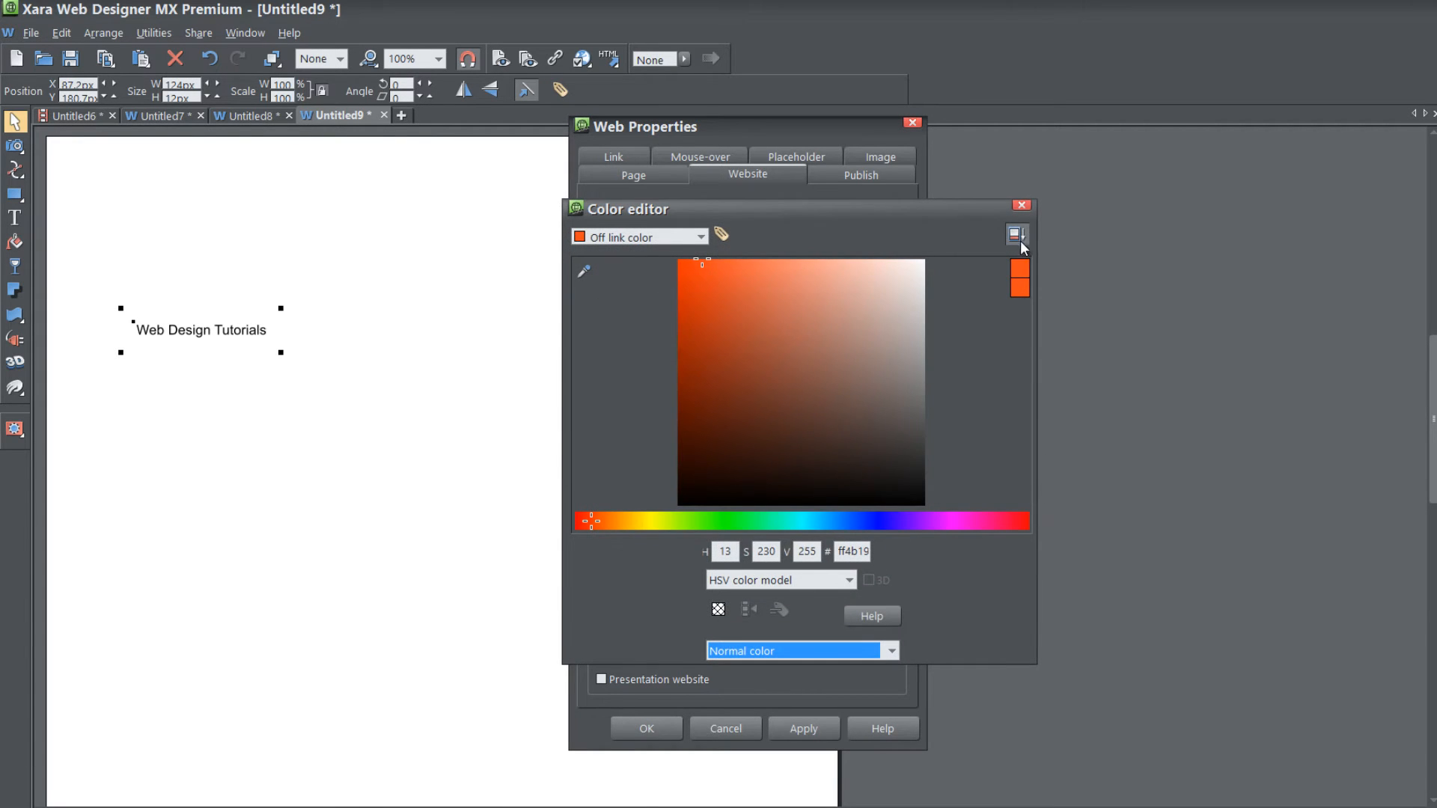
left_click(1021, 205)
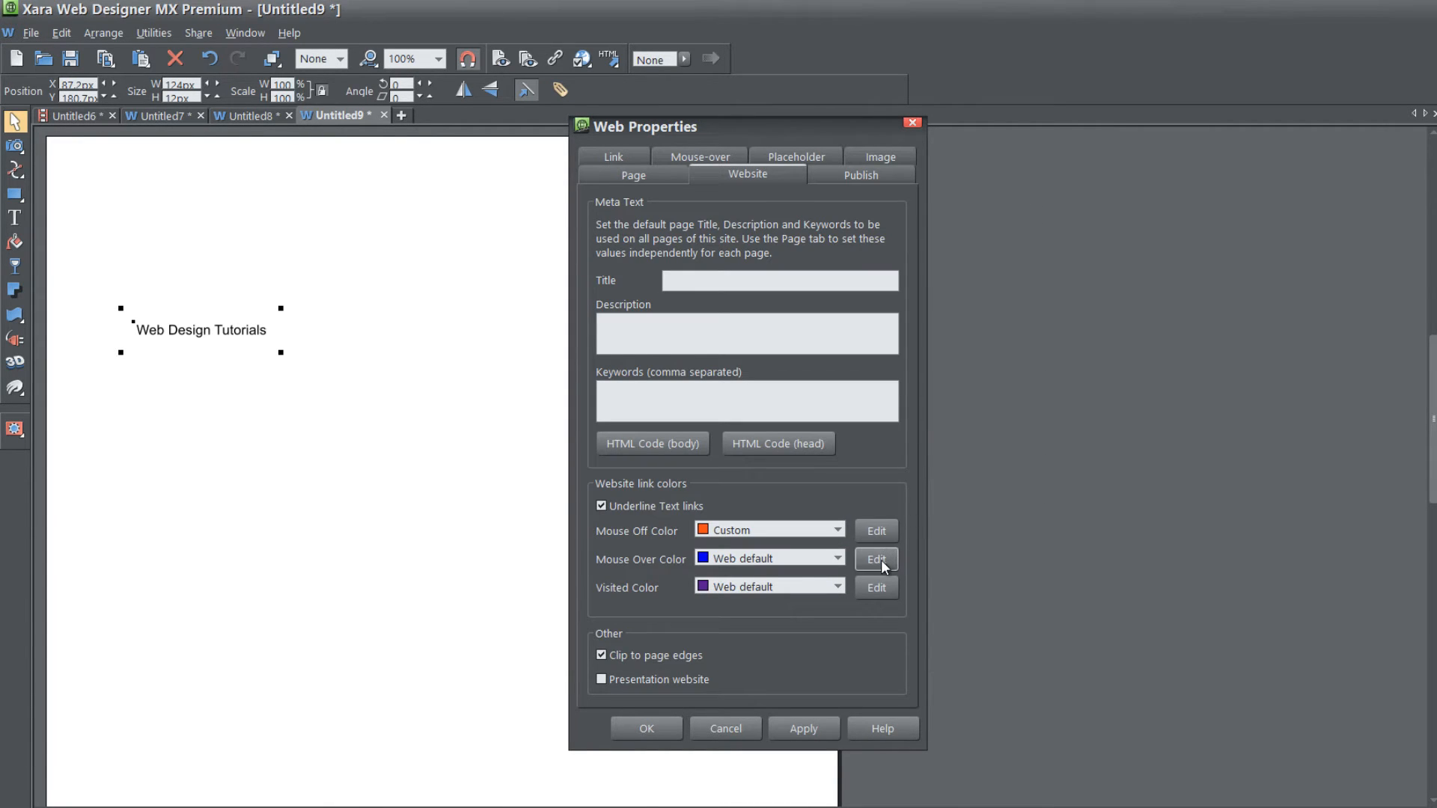
left_click(874, 559)
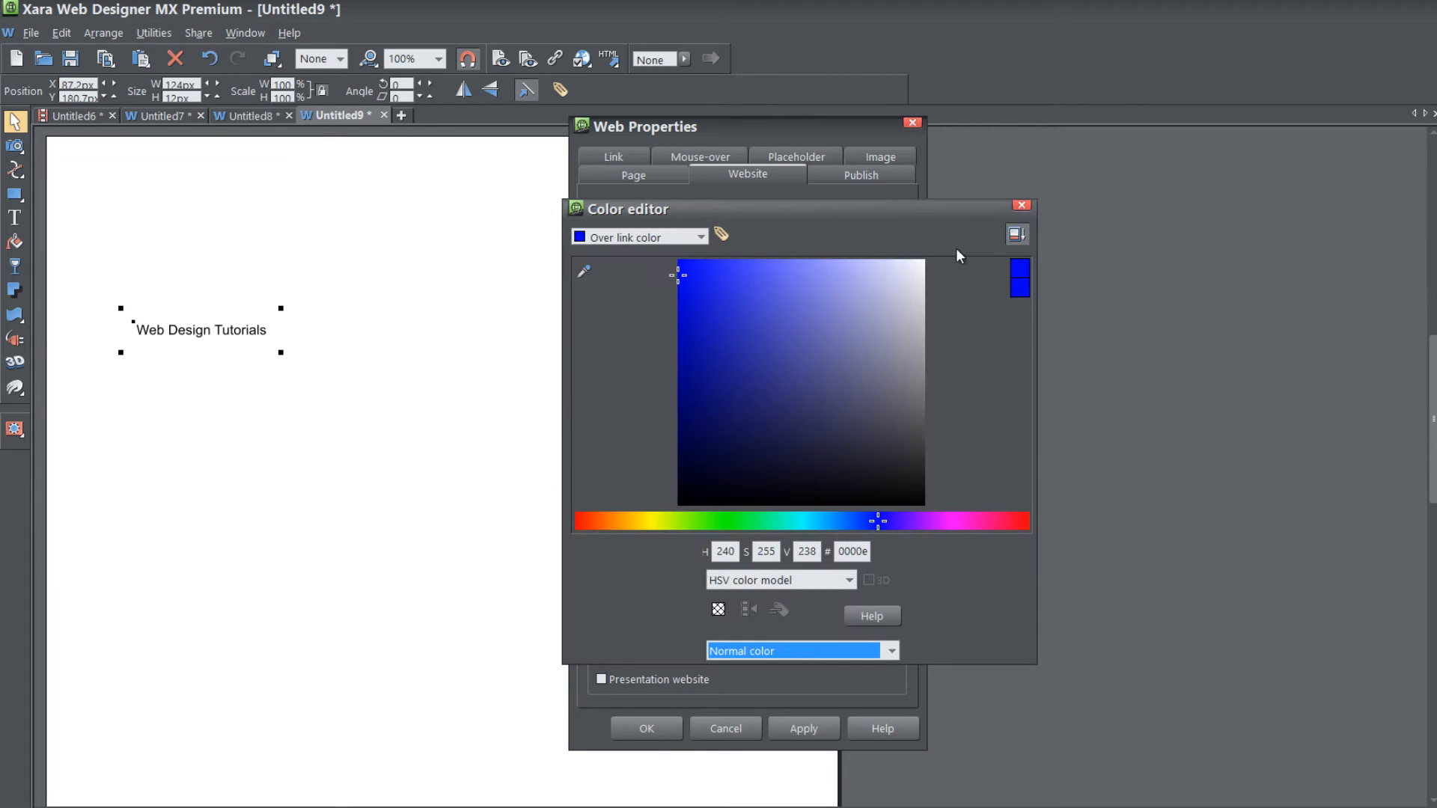
left_click(1023, 205)
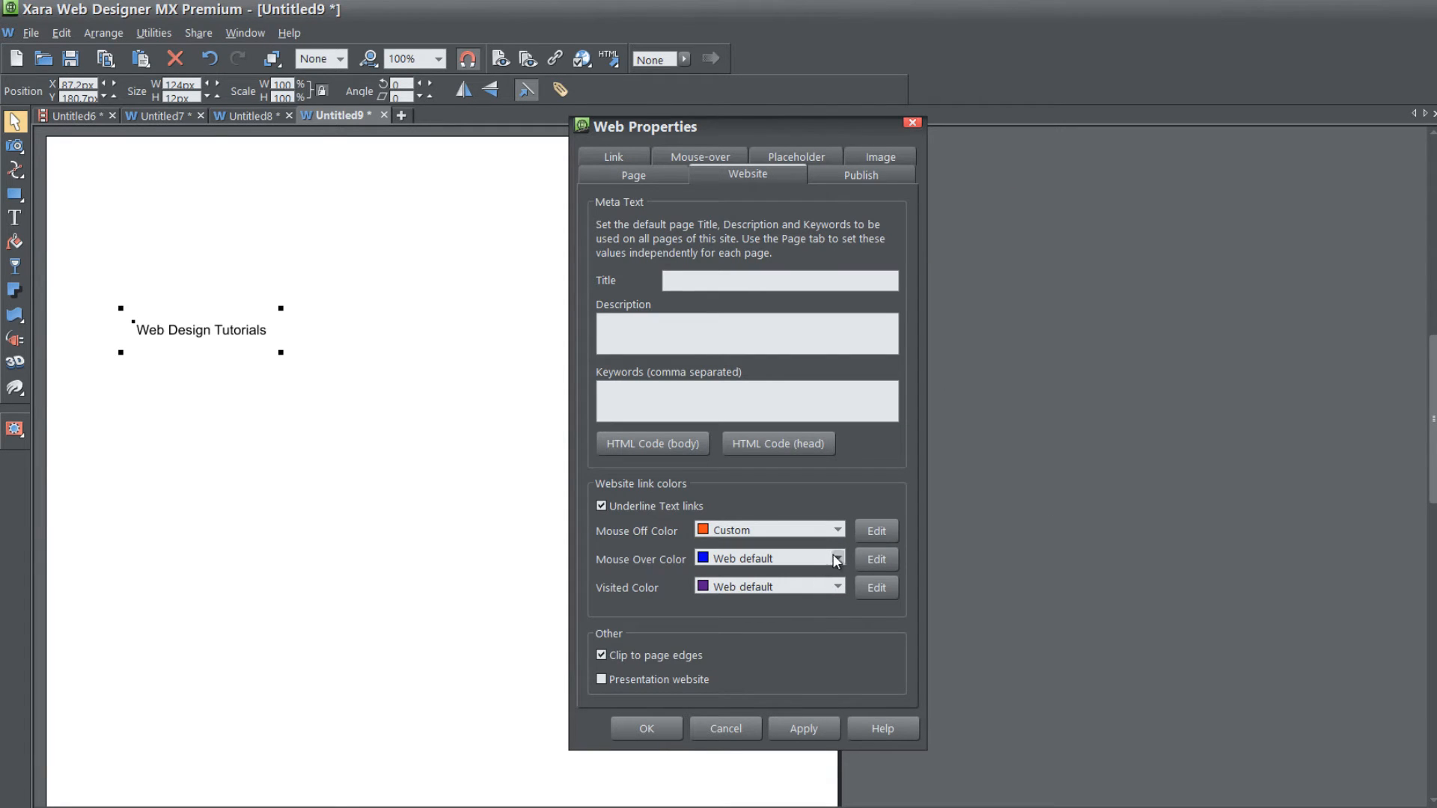
left_click(872, 559)
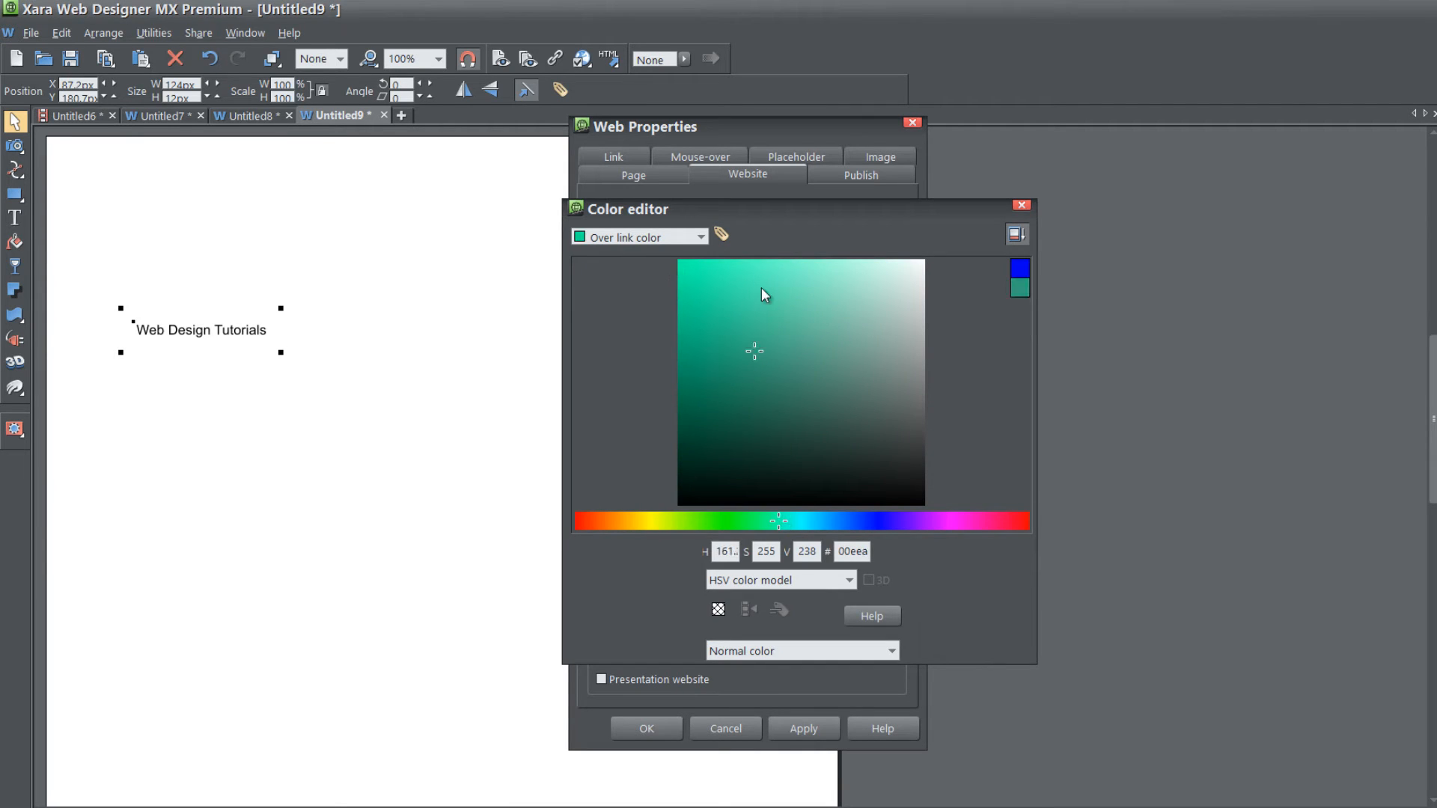
left_click(1020, 205)
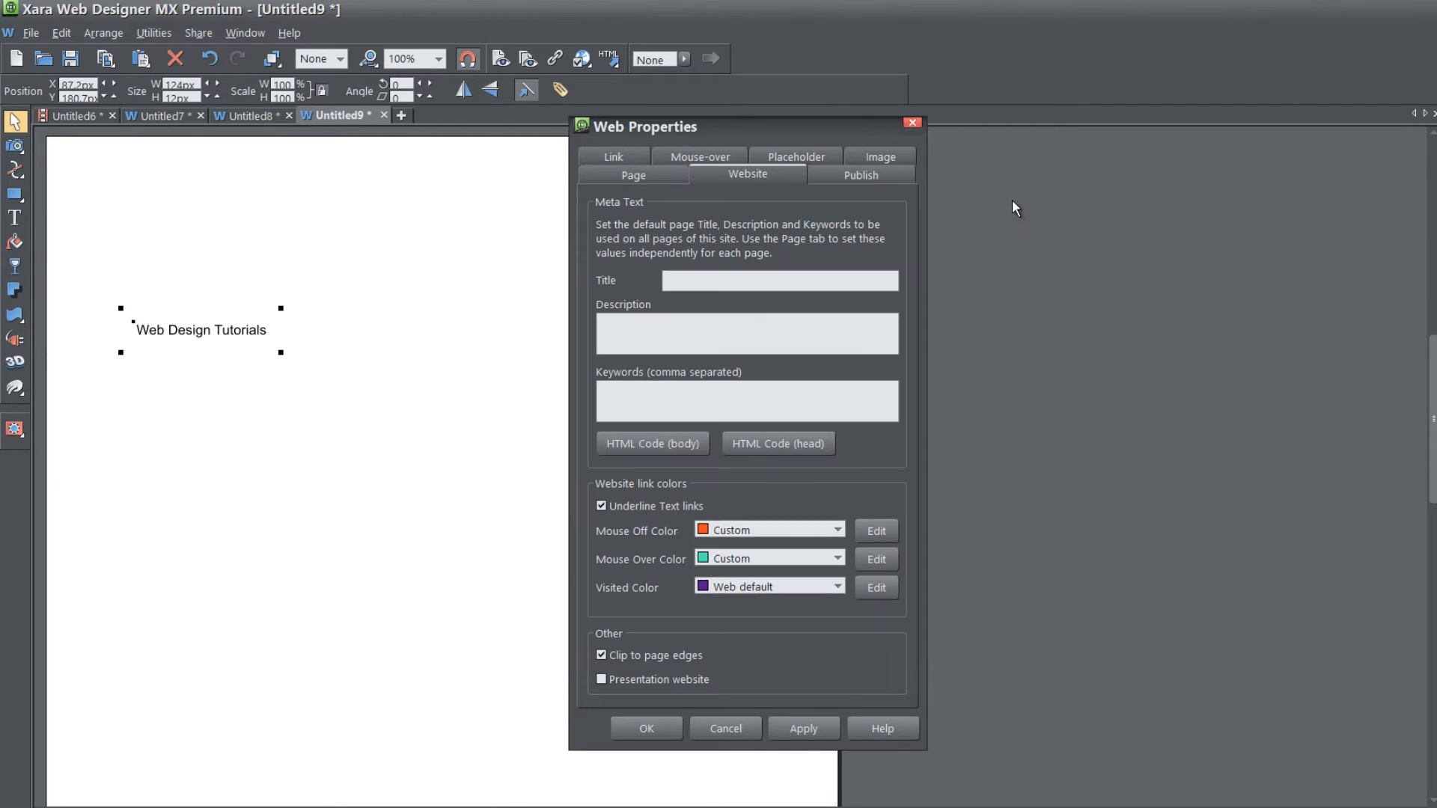
mouse_move(757, 566)
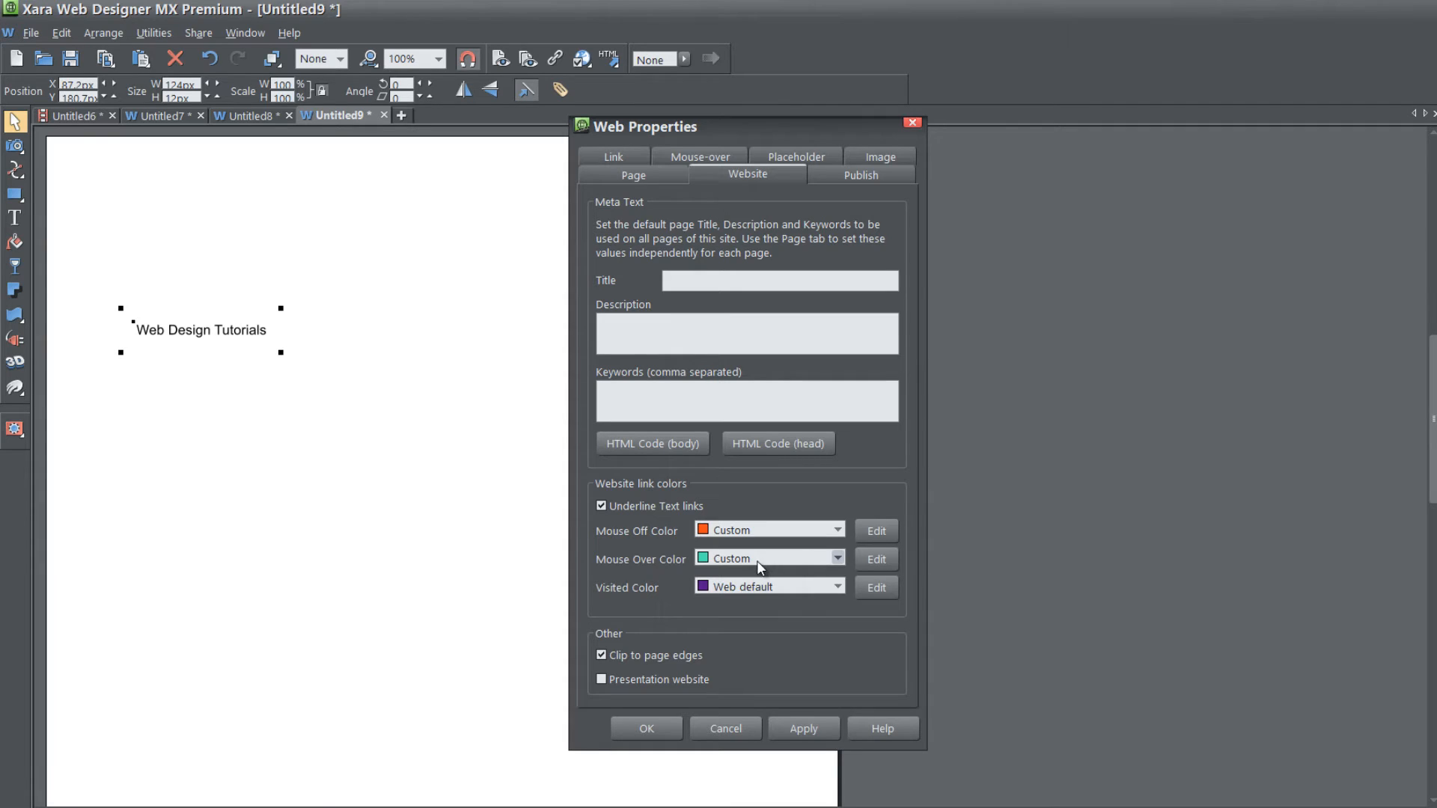
mouse_move(842, 564)
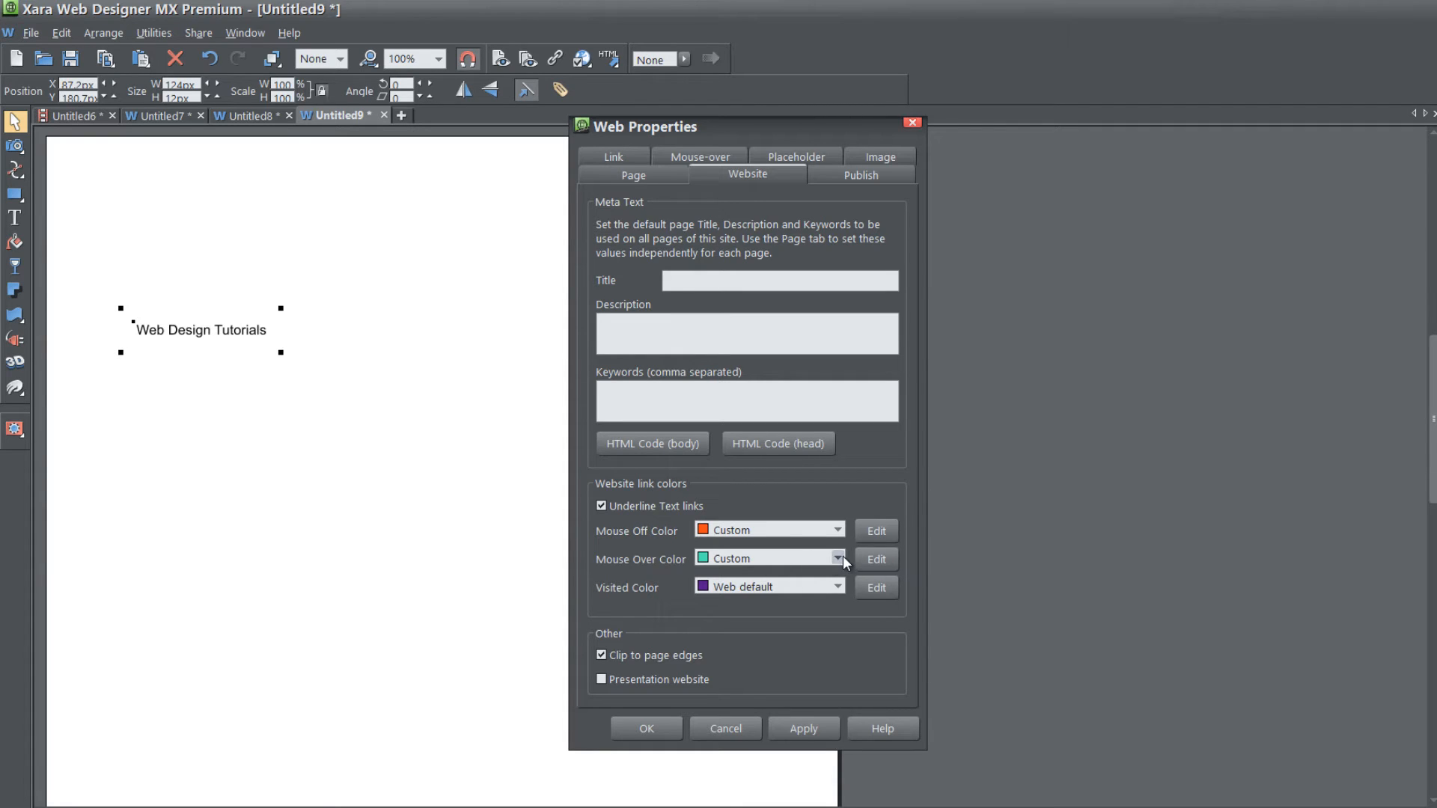
Return Mouse Over Color to Web default and apply the link colour settings
left_click(836, 558)
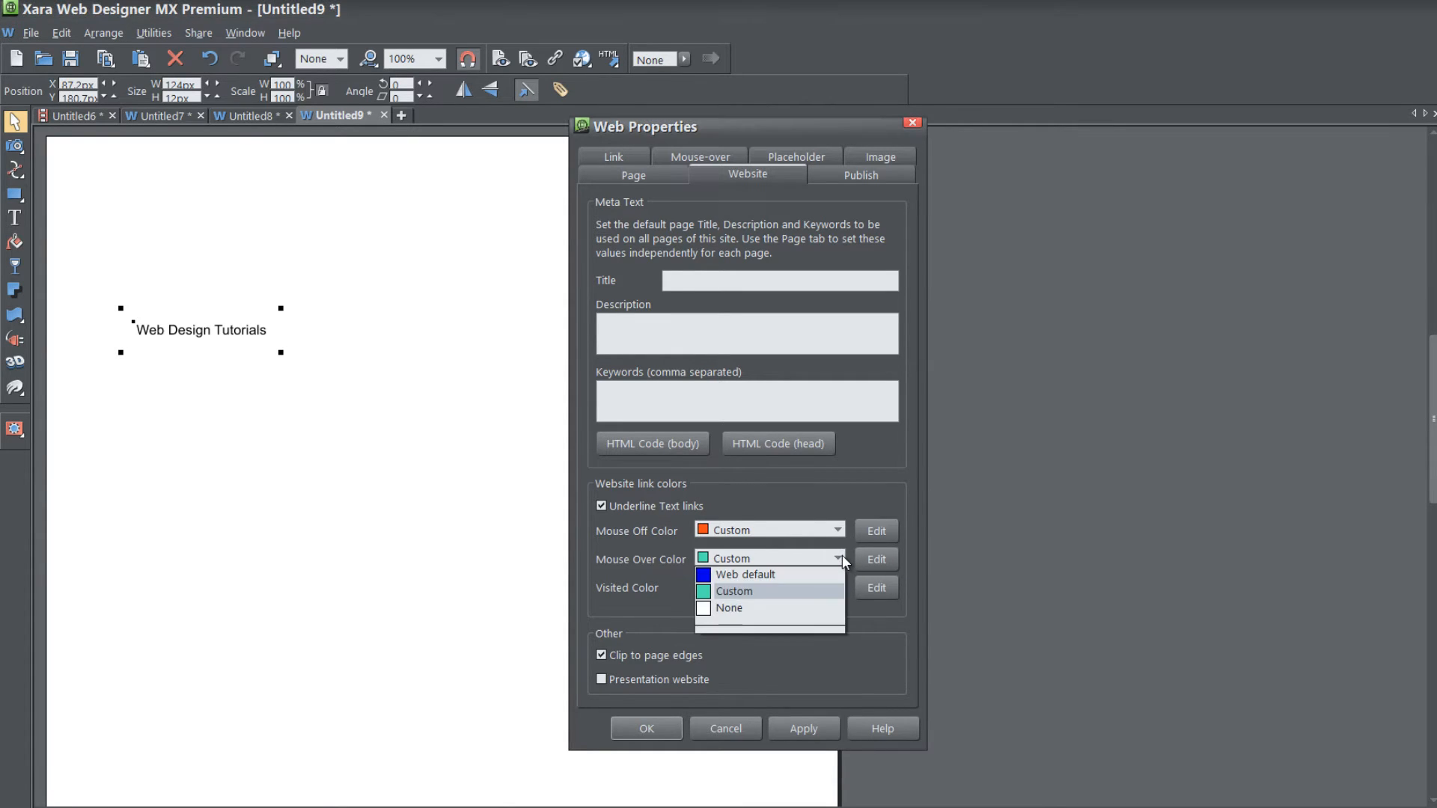
left_click(745, 575)
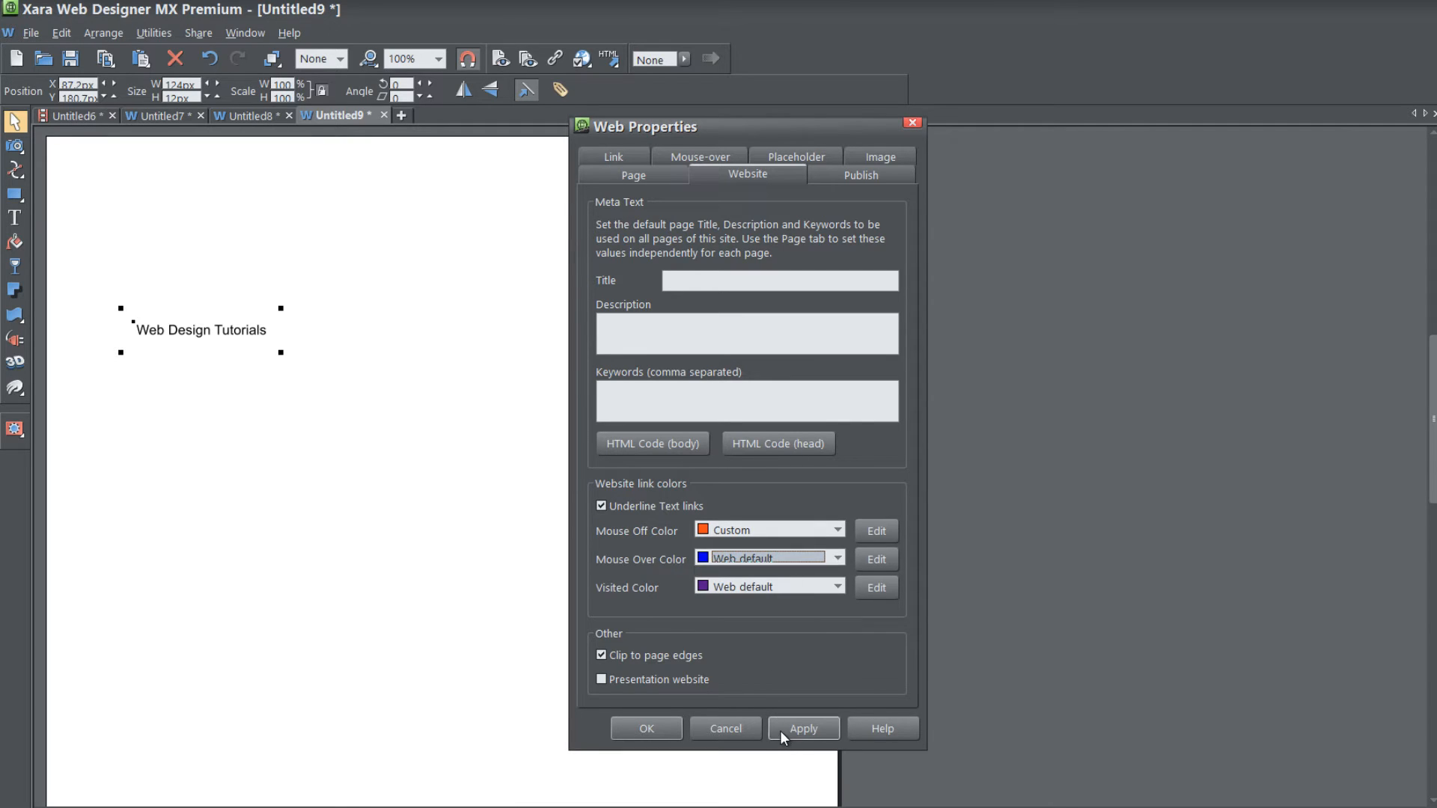
left_click(802, 729)
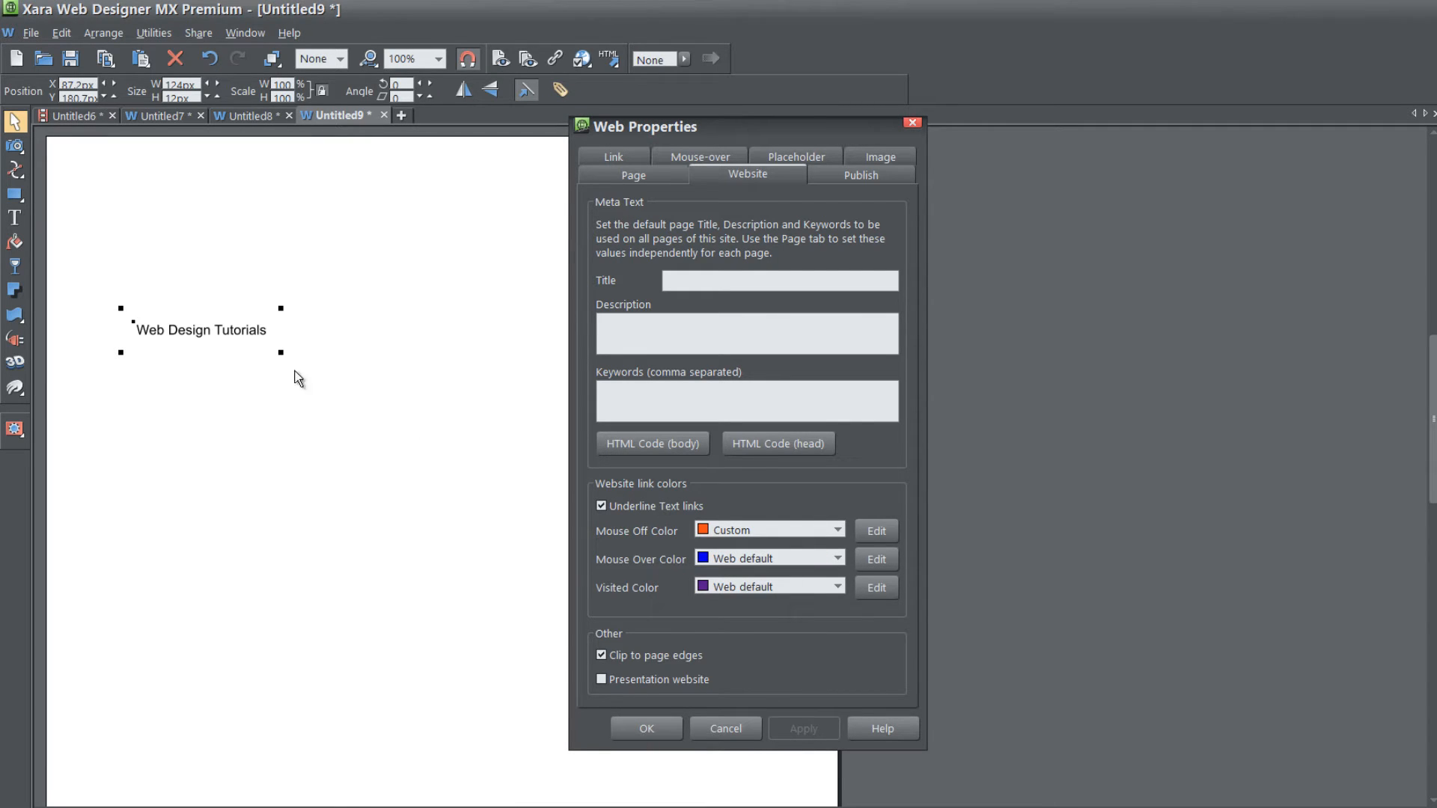
mouse_move(206, 334)
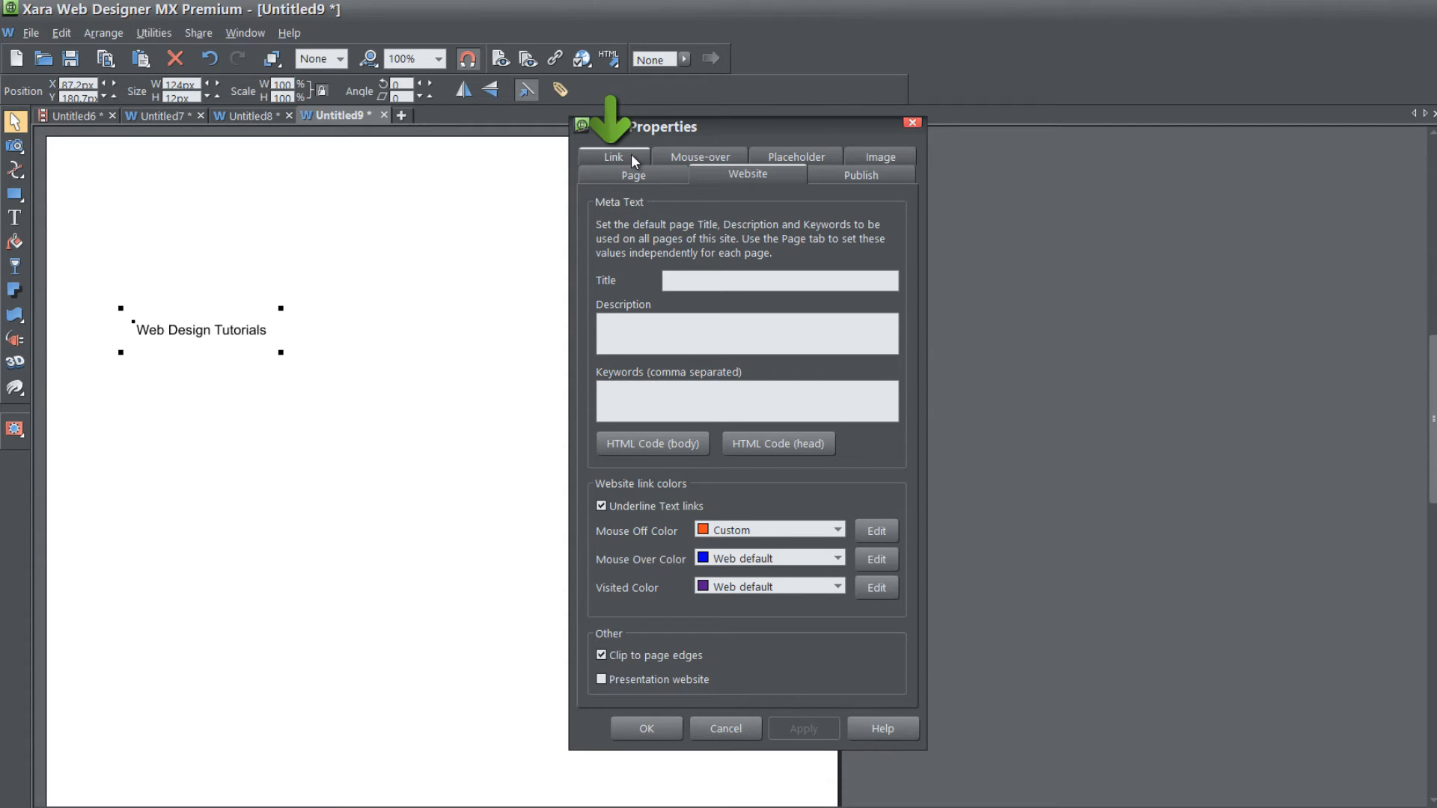
left_click(612, 157)
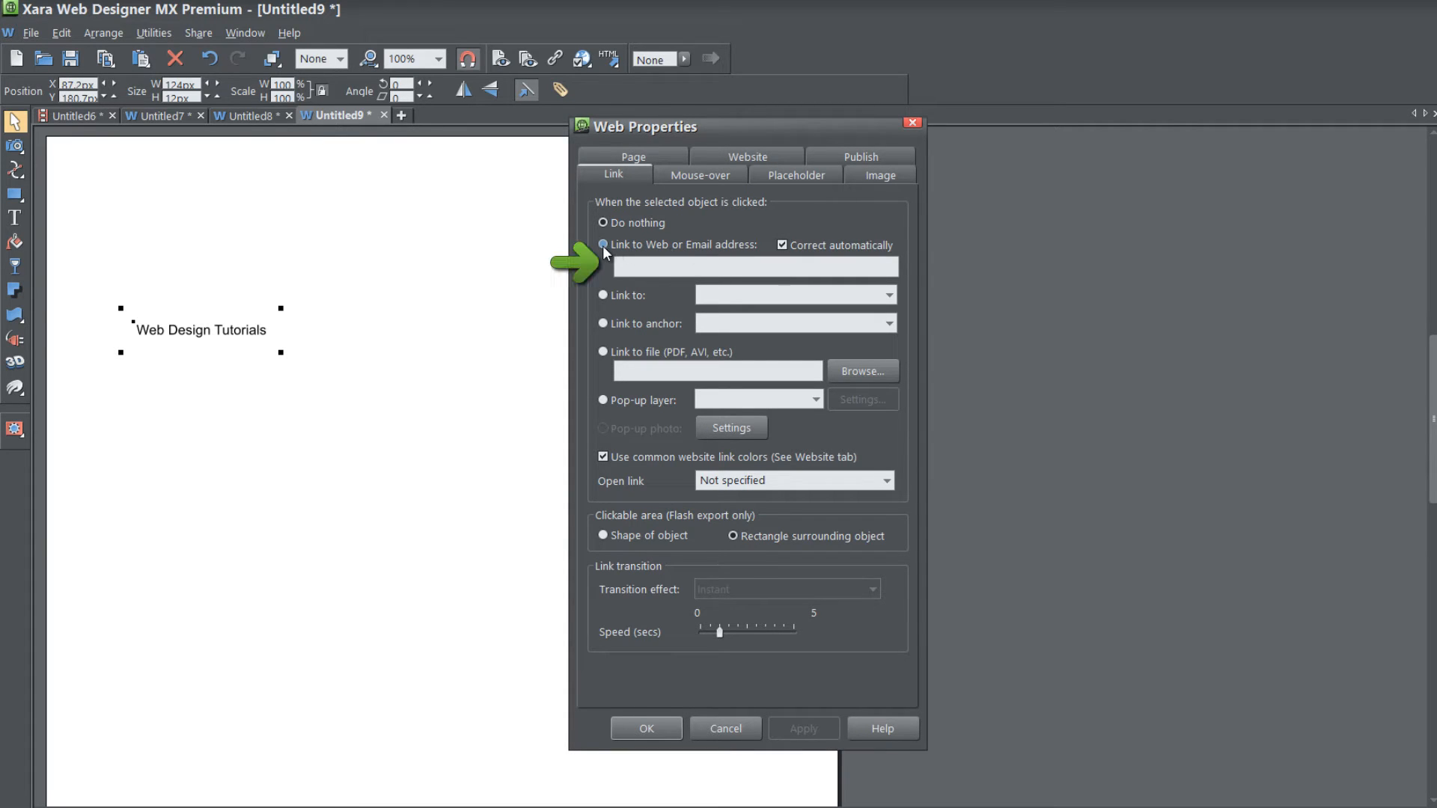
left_click(603, 244)
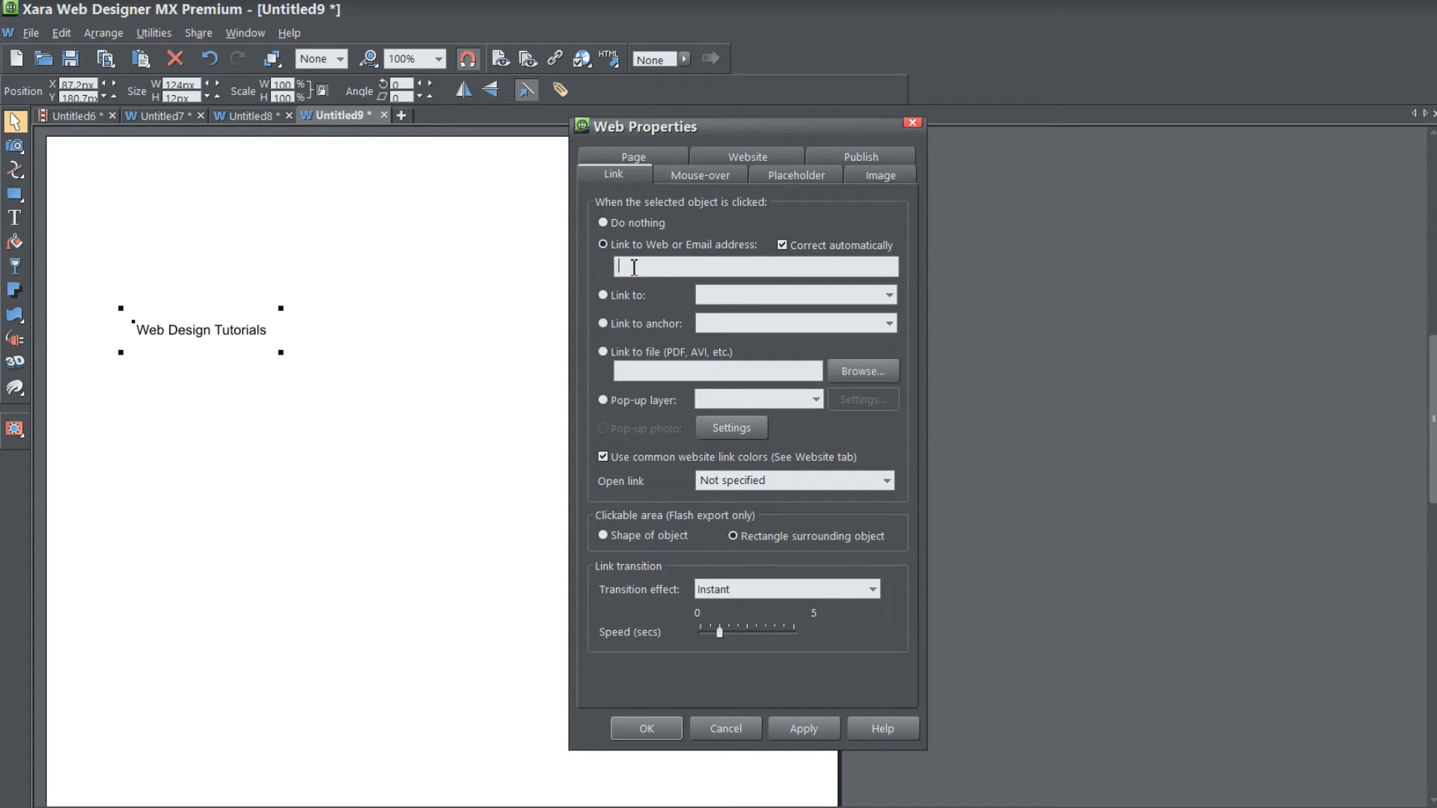
type("htt")
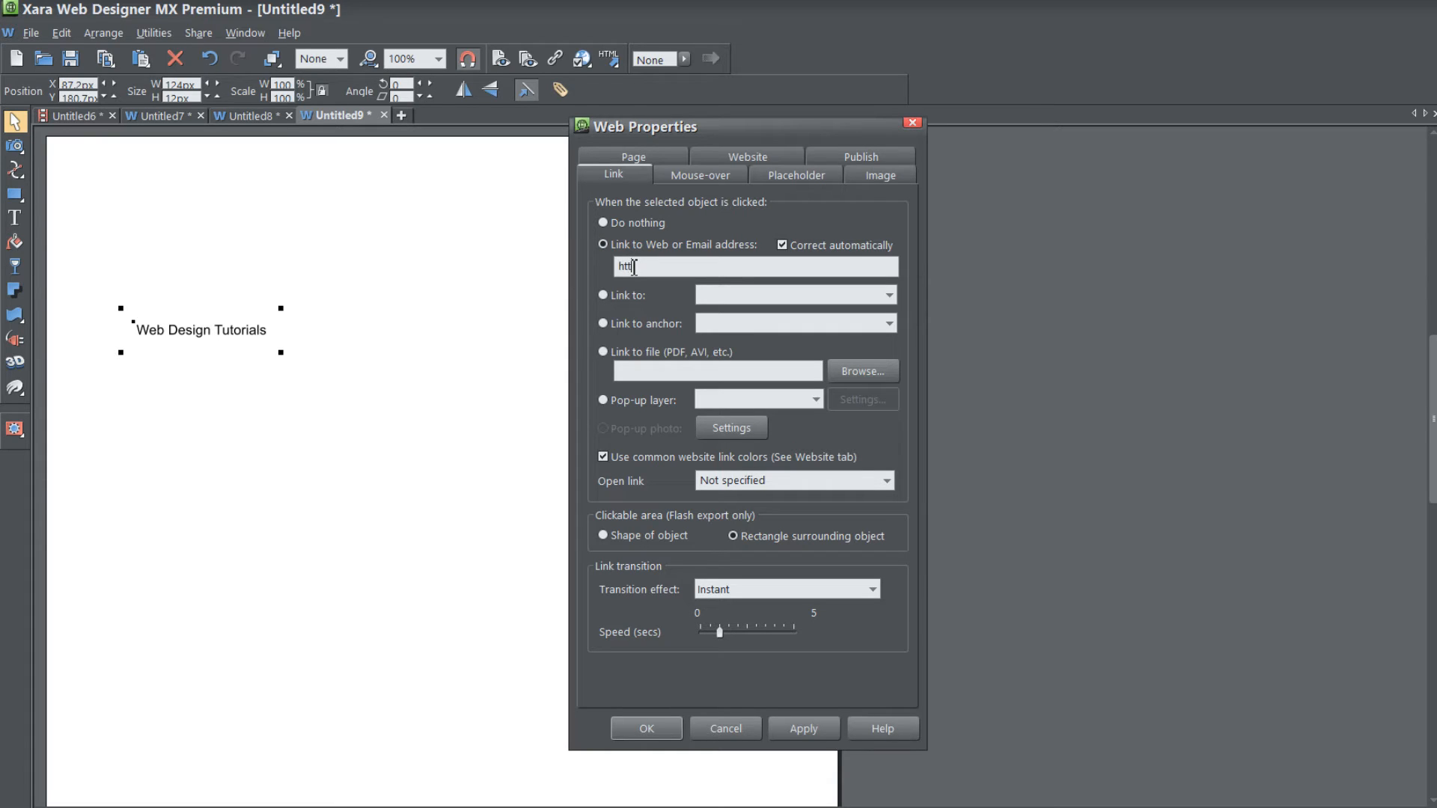
type("www.")
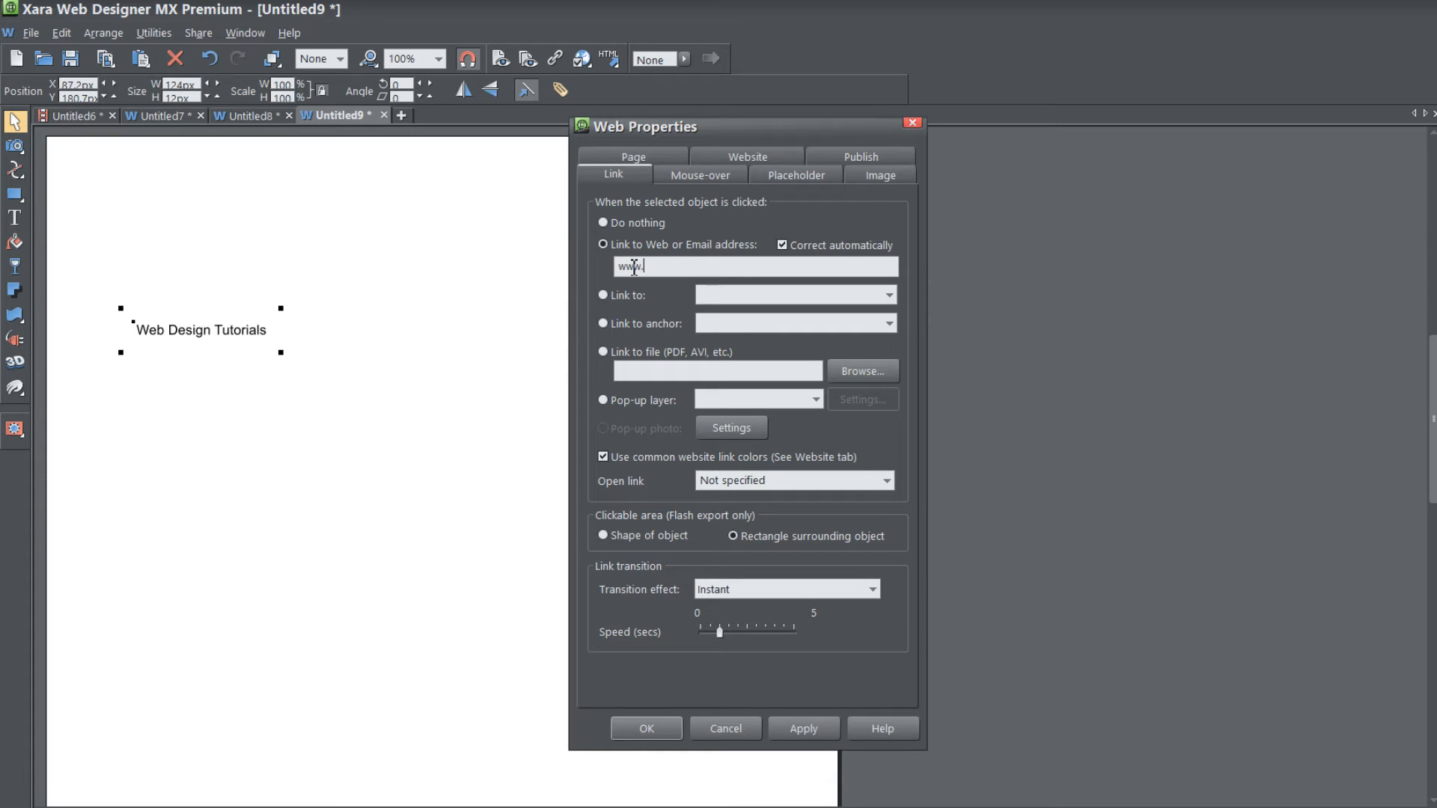
type("xaratemplate.com")
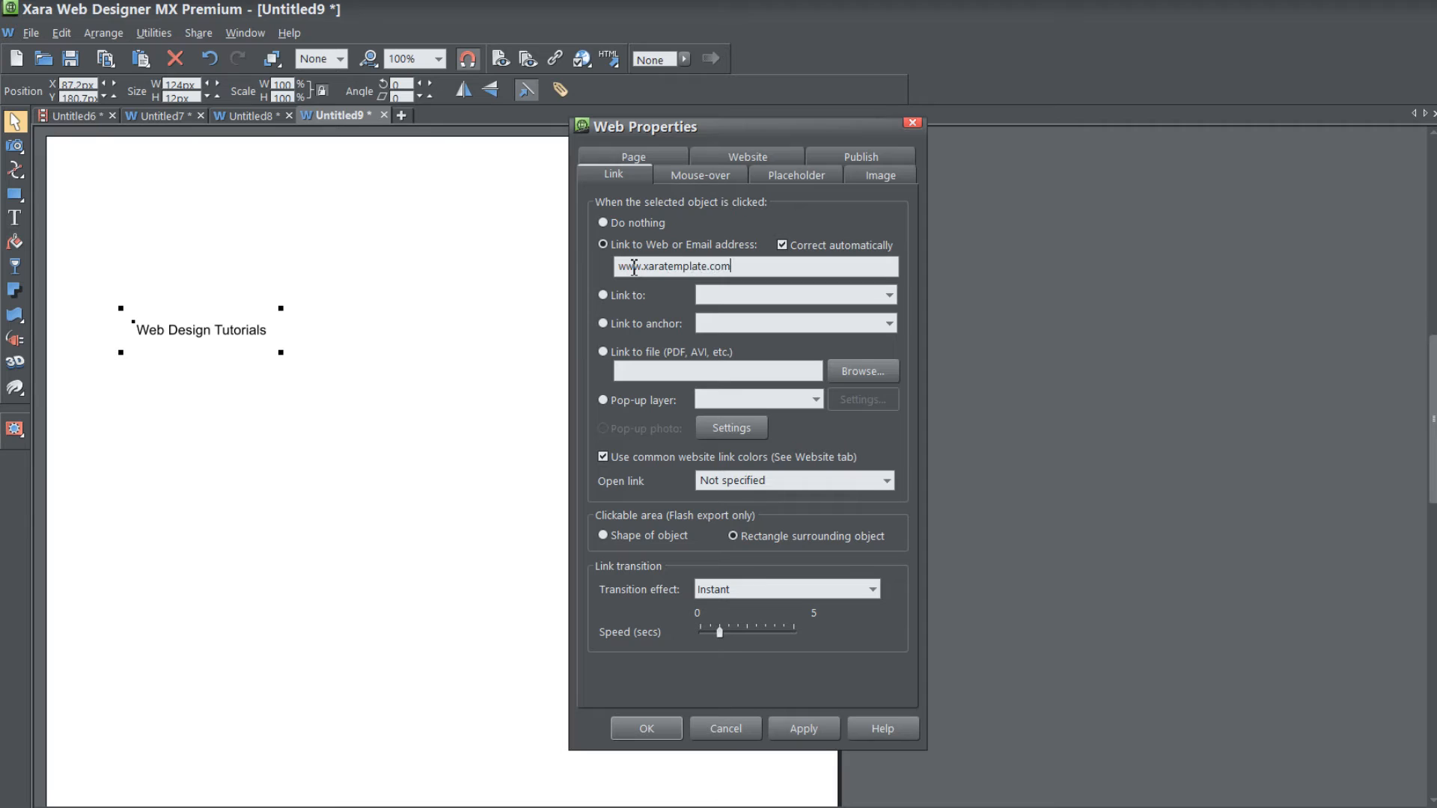
left_click(804, 728)
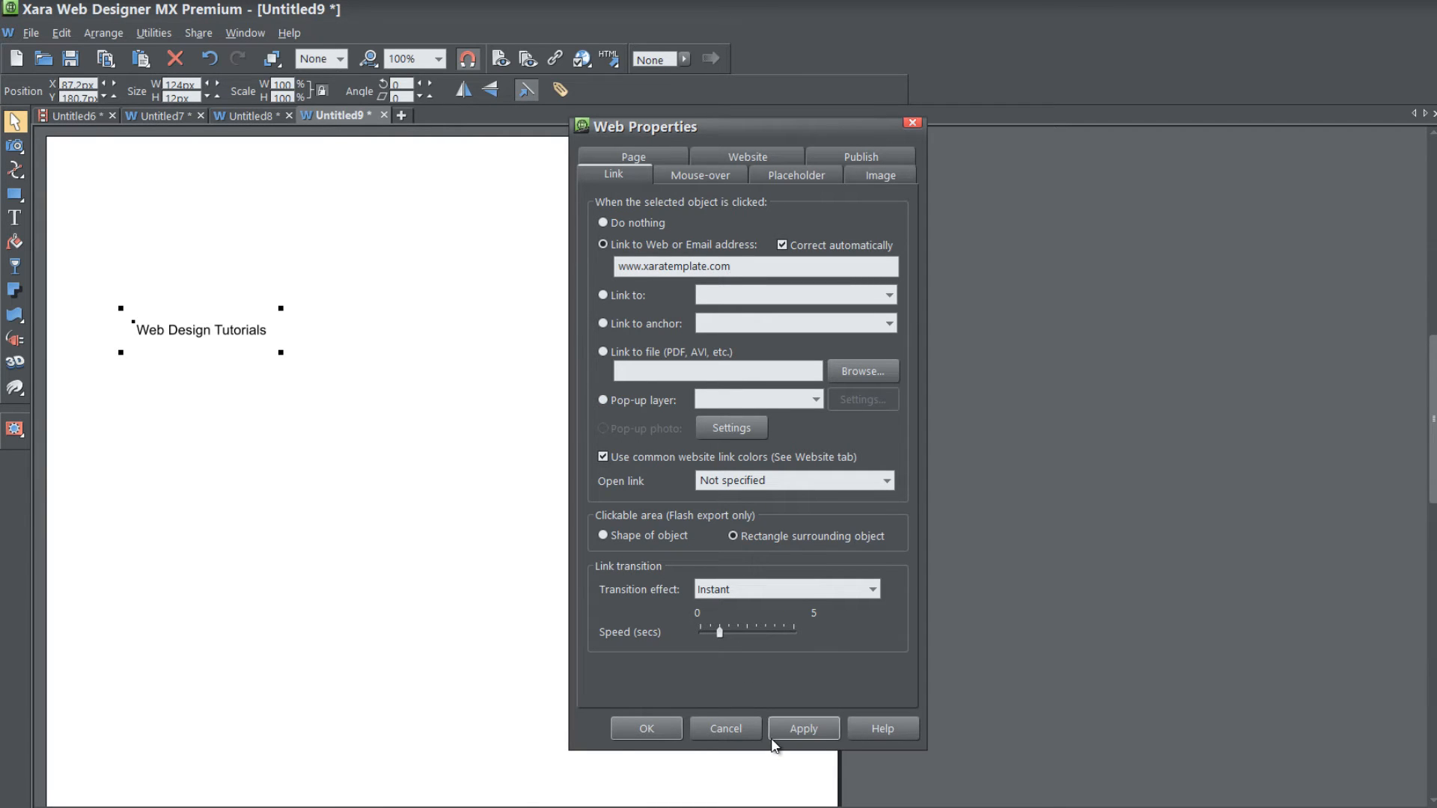
left_click(802, 728)
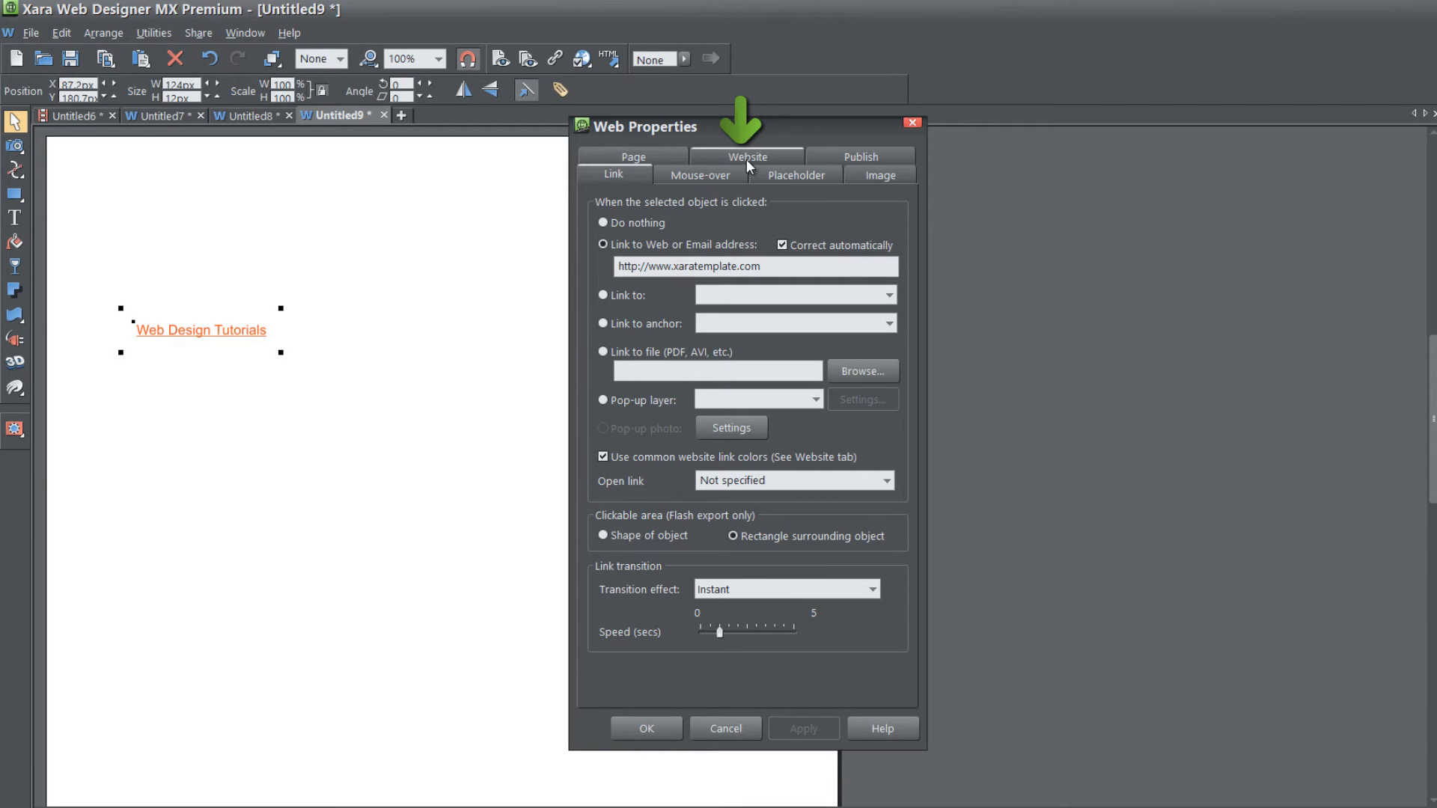
In the Website settings, untick Underline Text links, then tick it again and apply
left_click(747, 175)
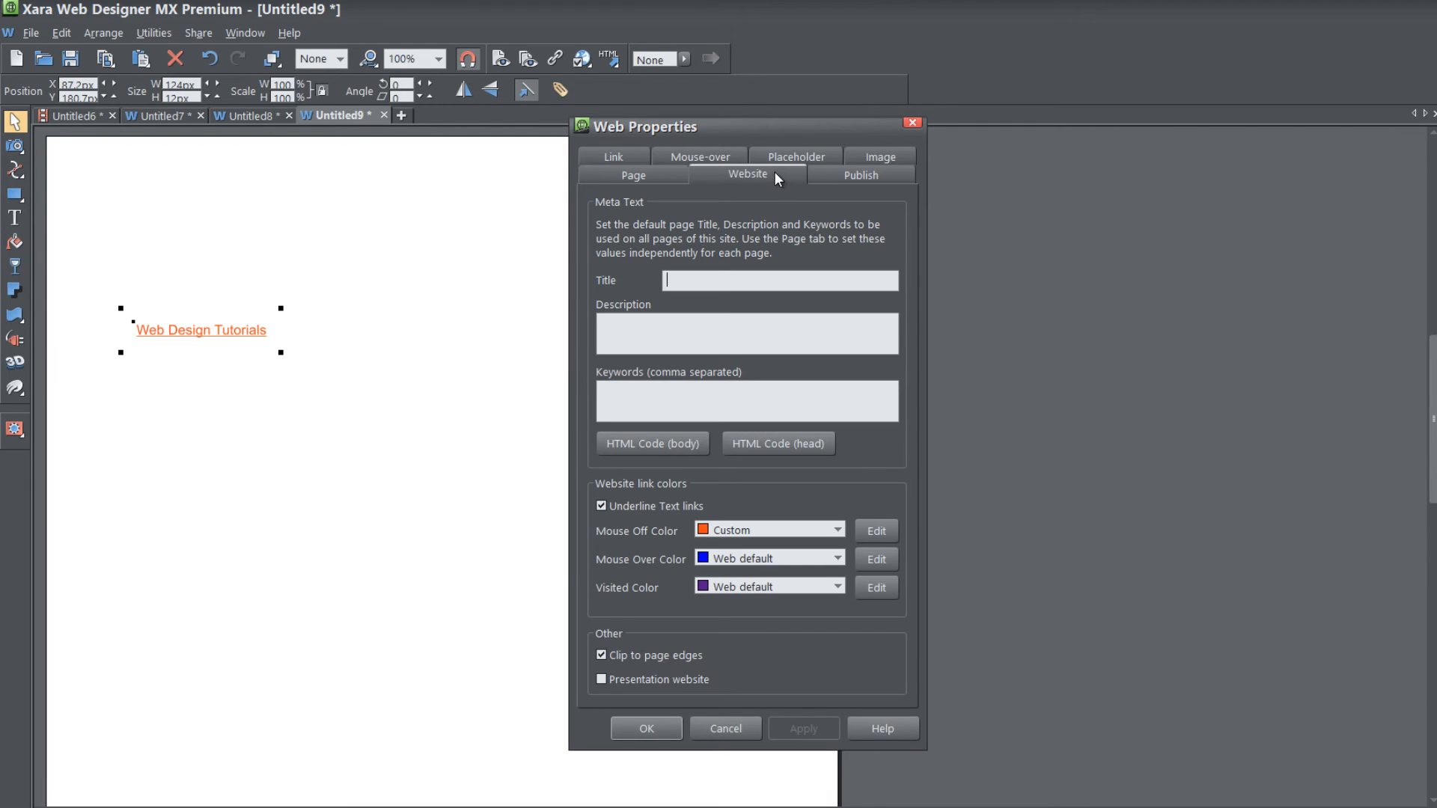
mouse_move(799, 484)
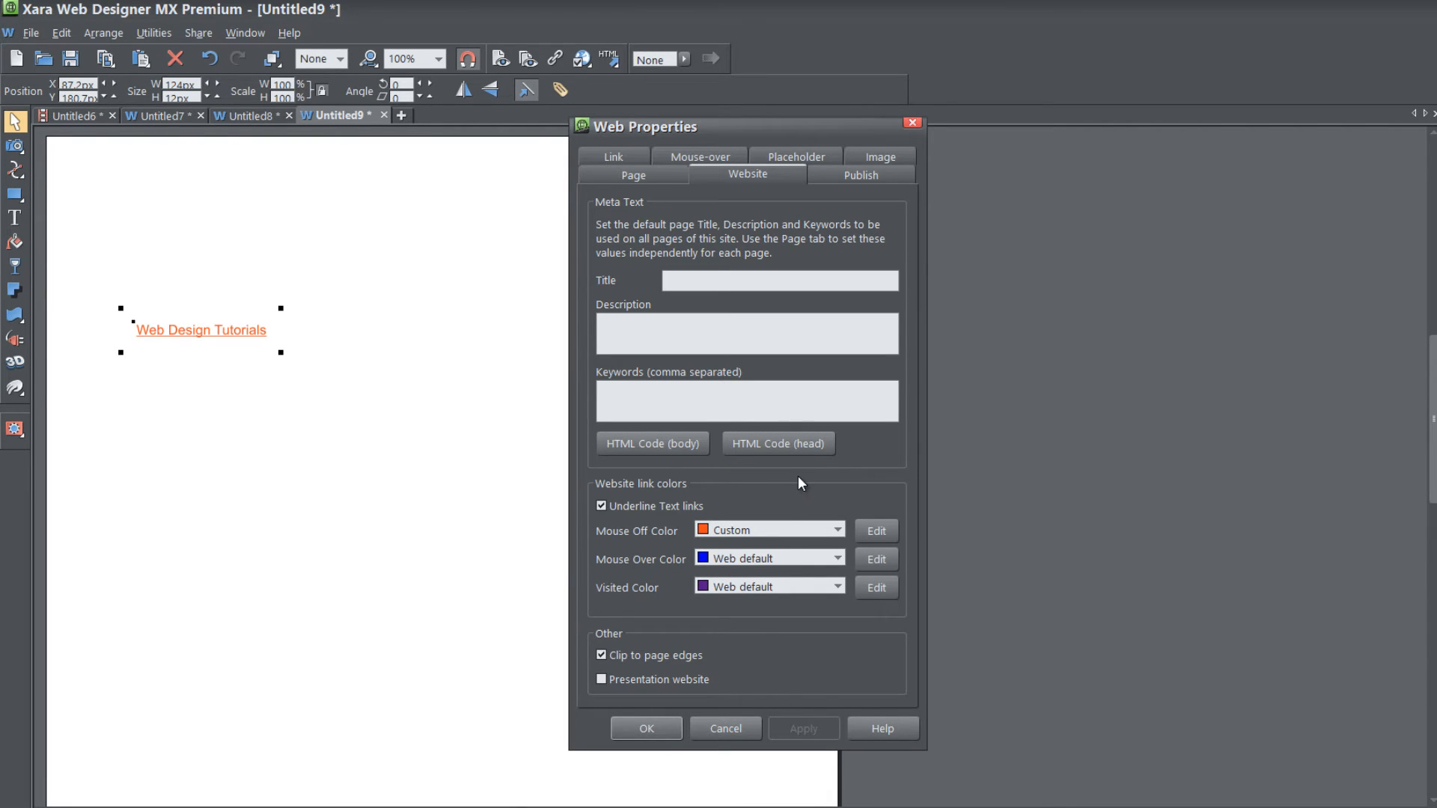
mouse_move(642, 524)
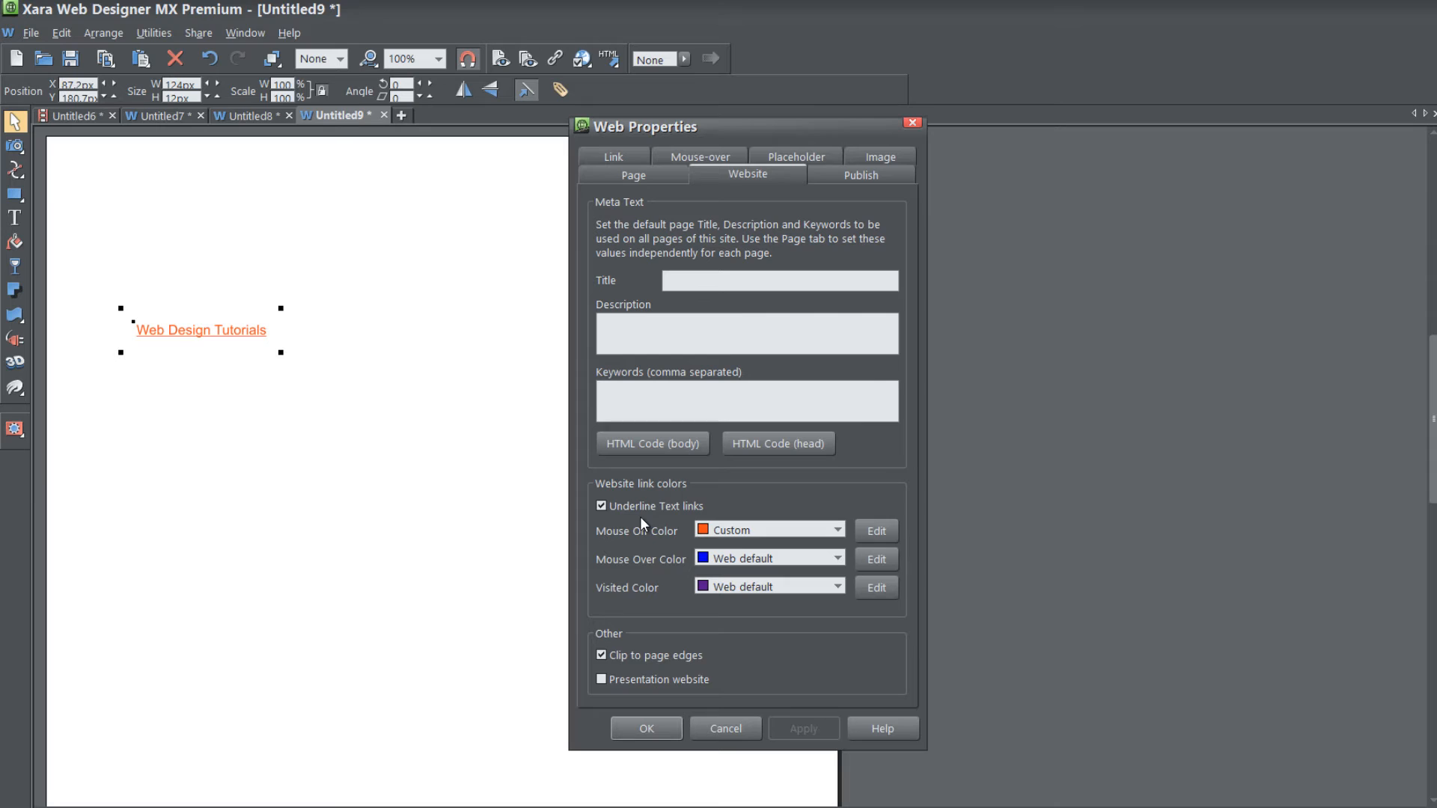
left_click(602, 506)
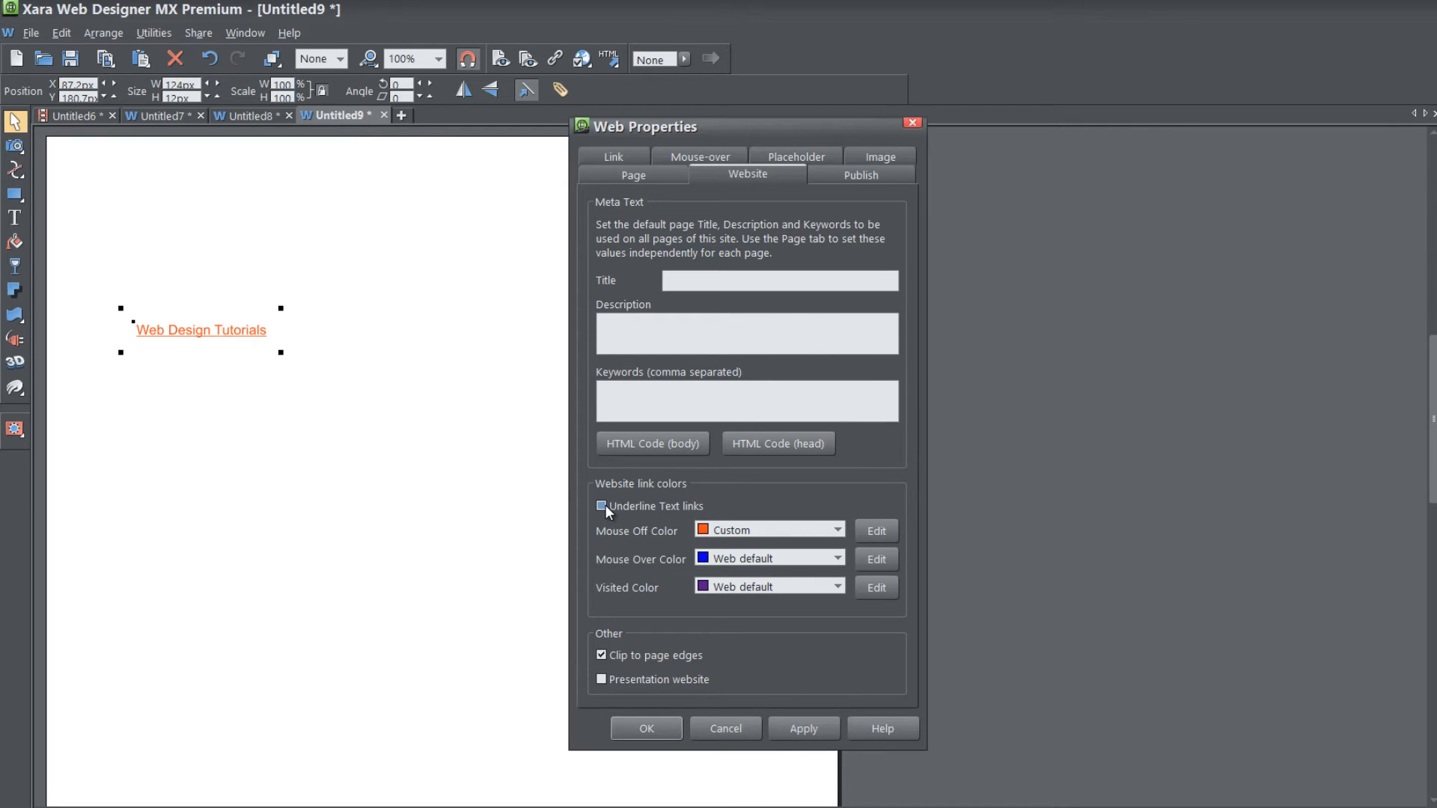
left_click(602, 506)
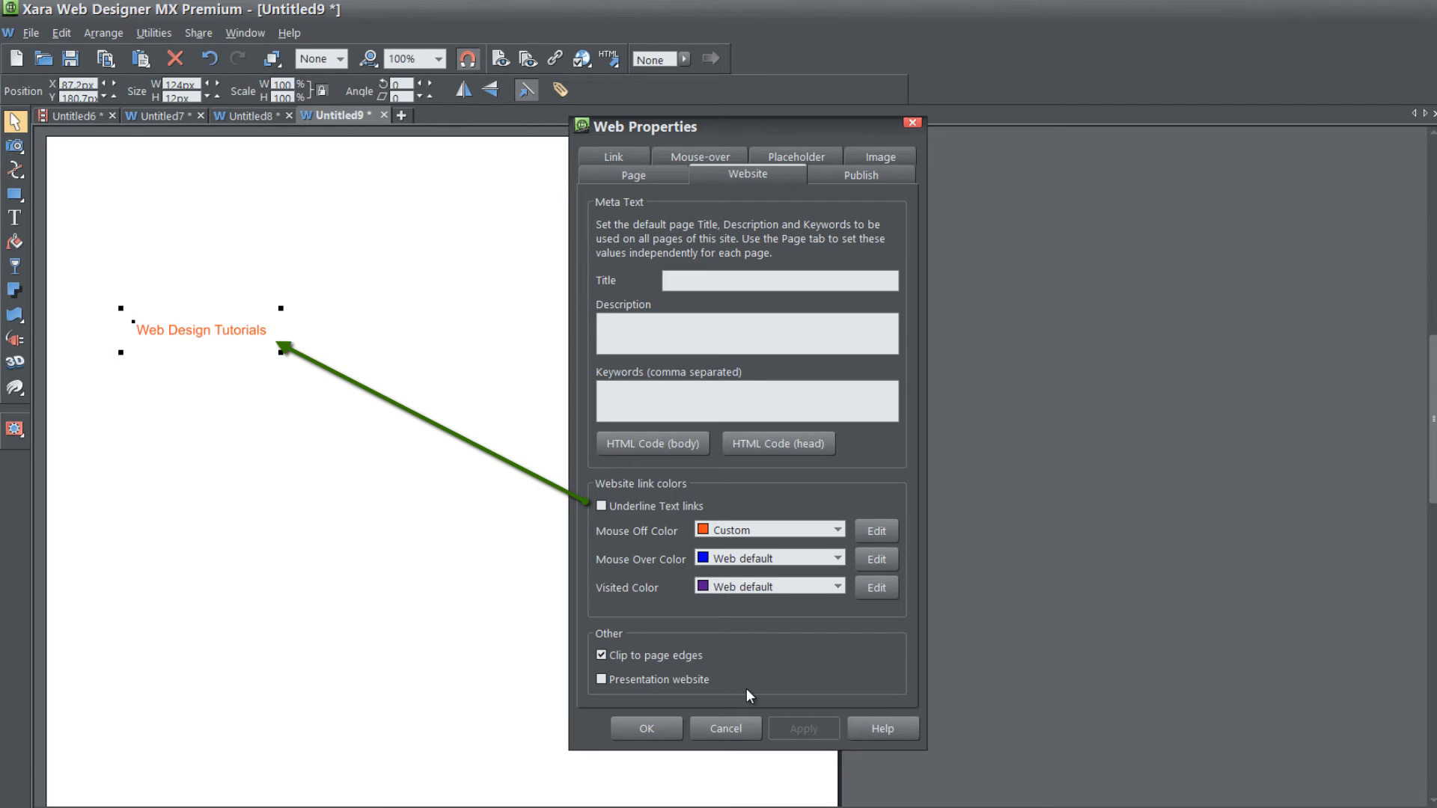
mouse_move(619, 535)
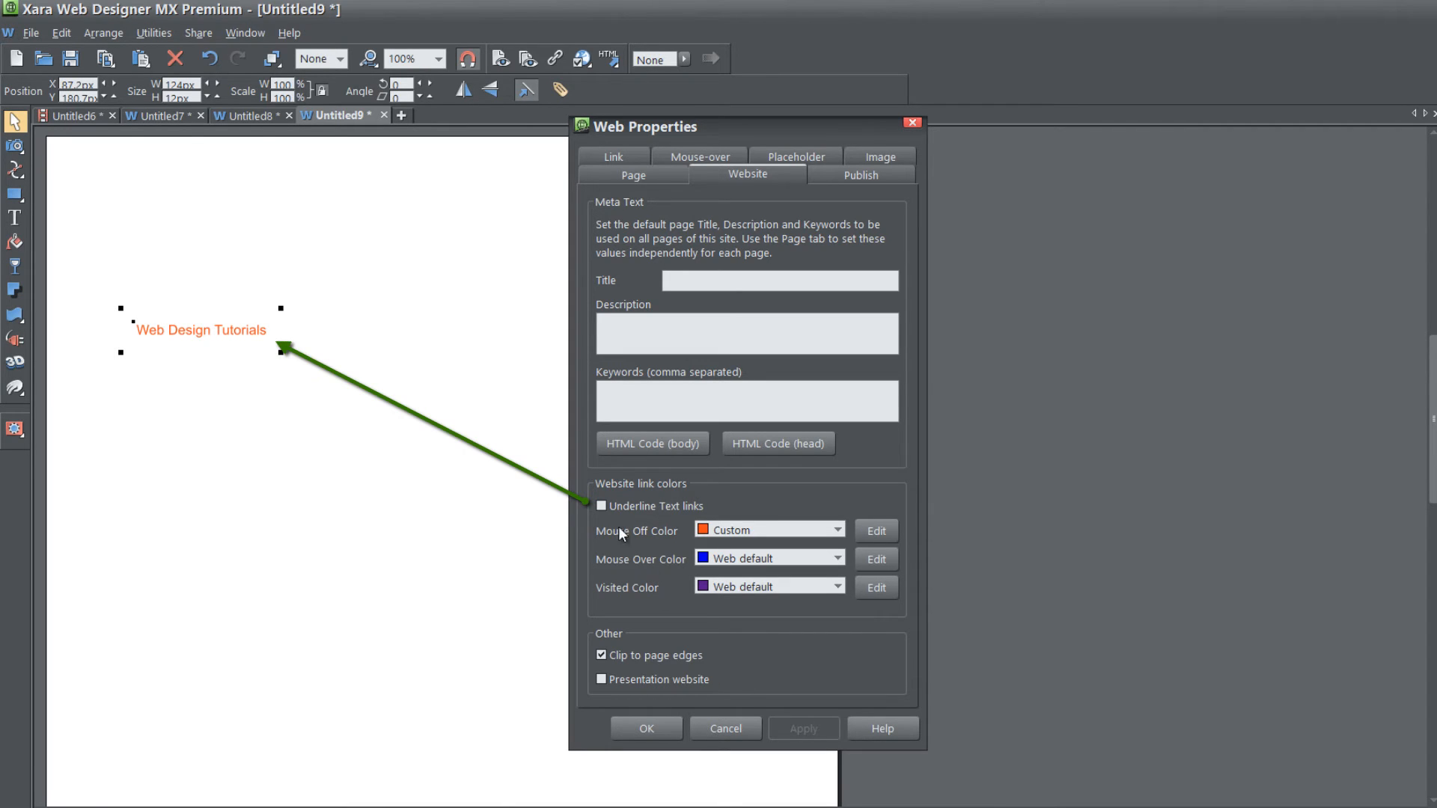
left_click(602, 506)
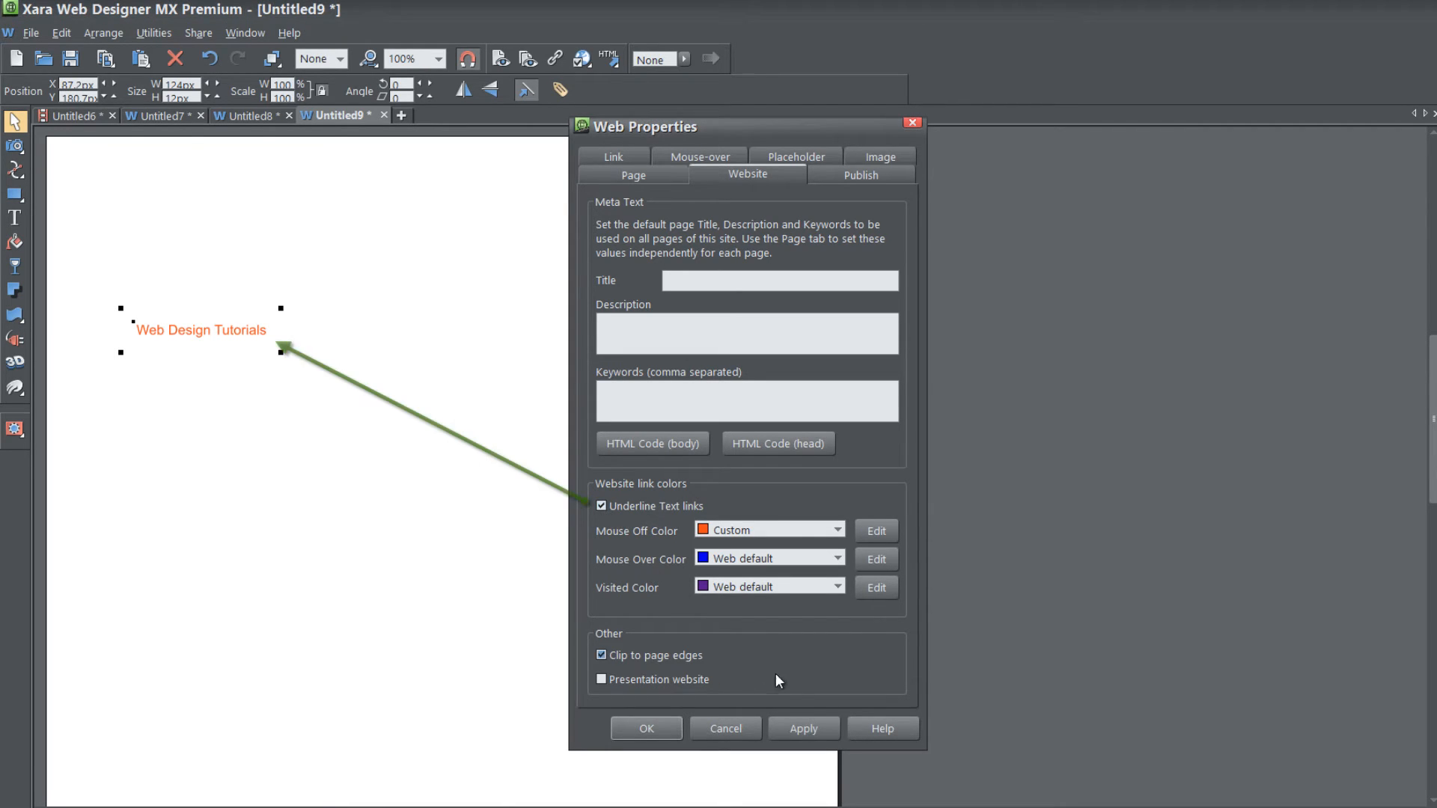
left_click(803, 727)
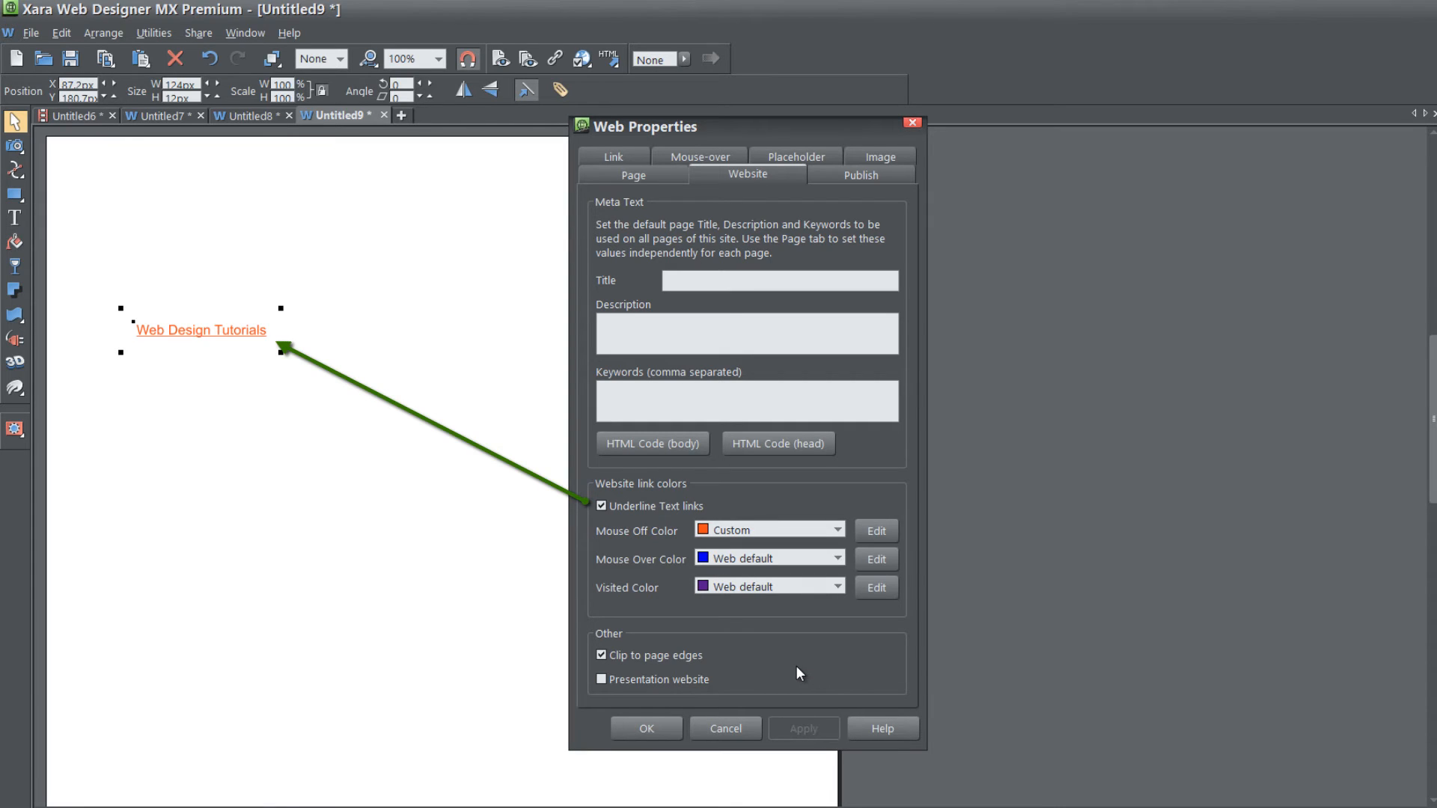
mouse_move(745, 652)
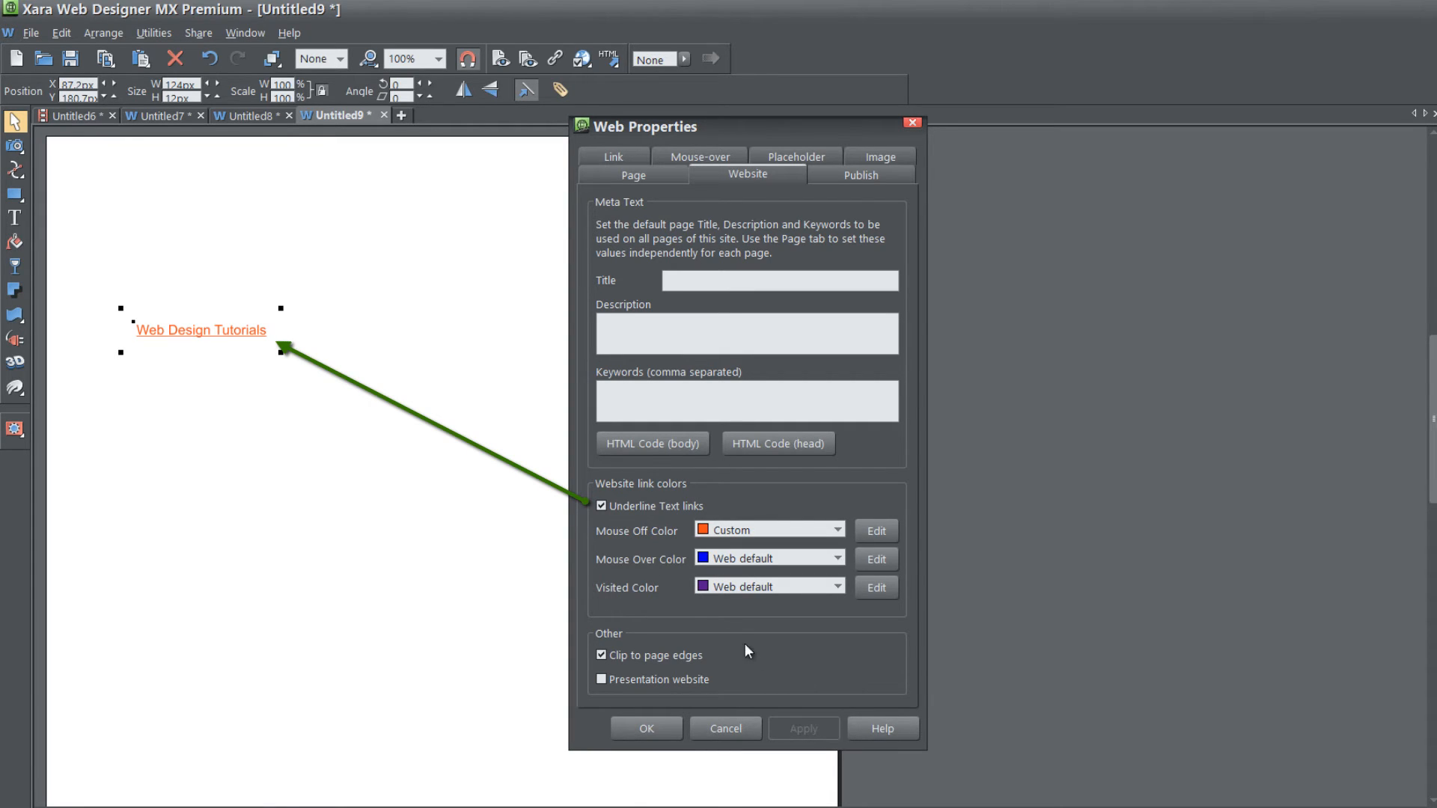
mouse_move(738, 632)
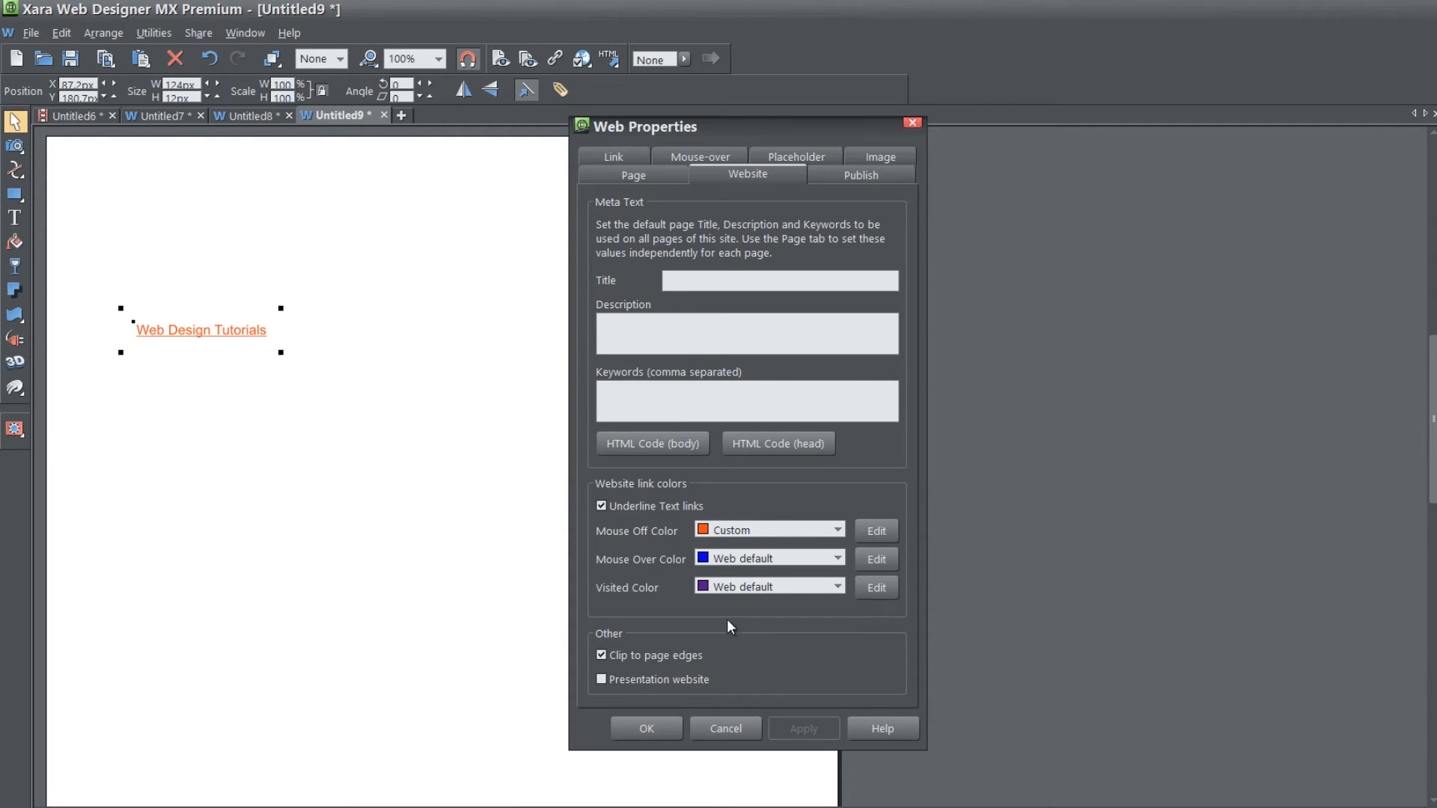
mouse_move(725, 539)
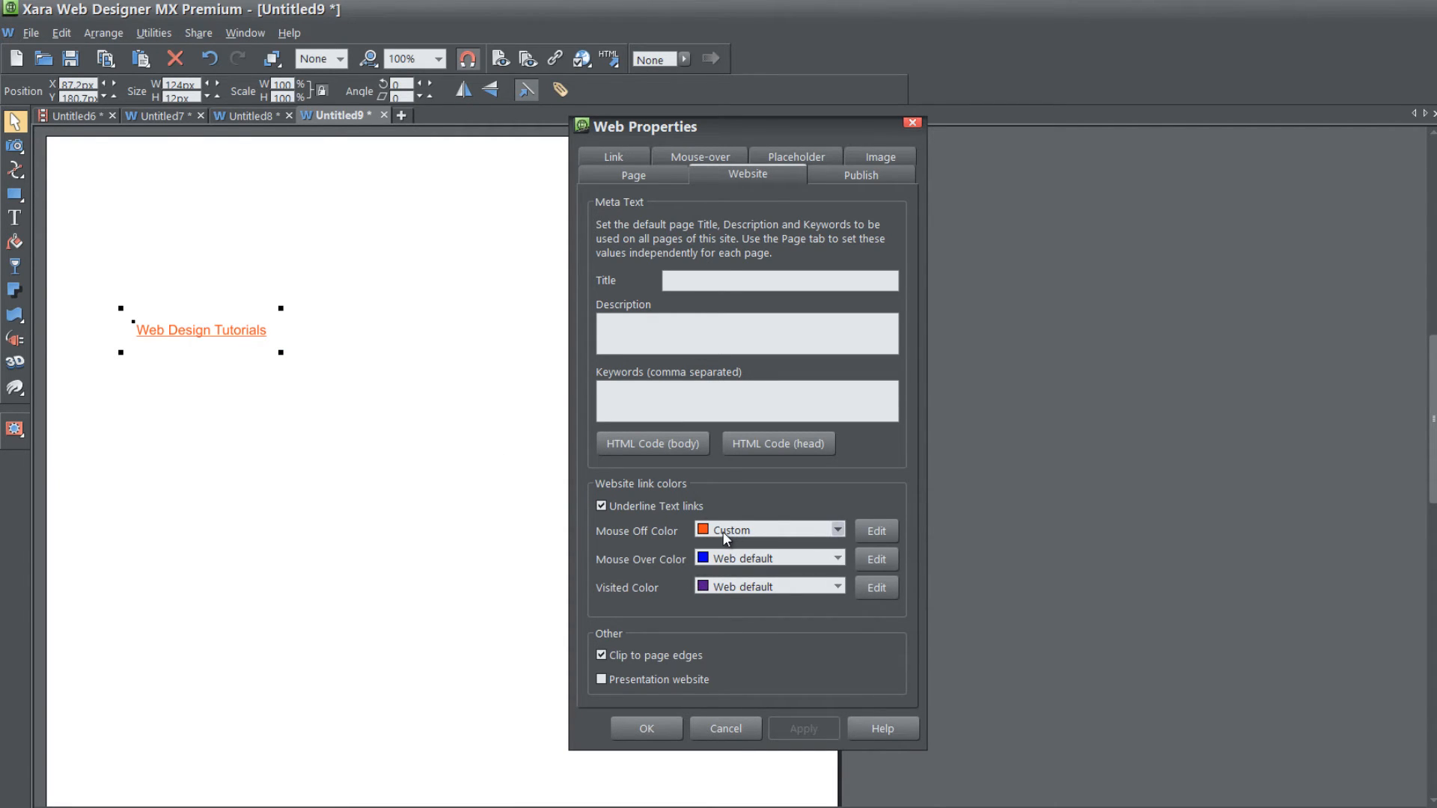
mouse_move(791, 547)
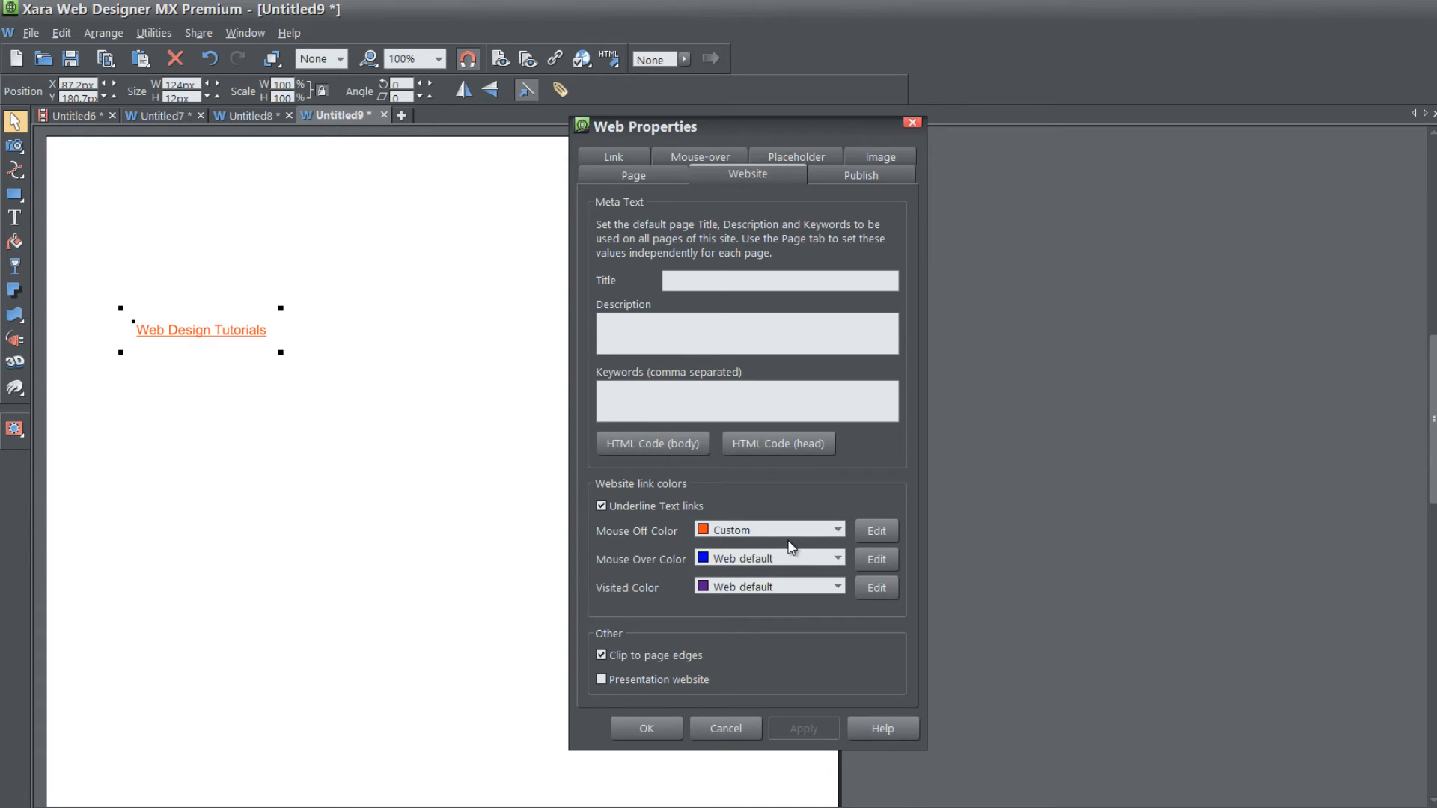
Set Mouse Over Color to a custom teal and confirm with OK, closing Web Properties
left_click(834, 558)
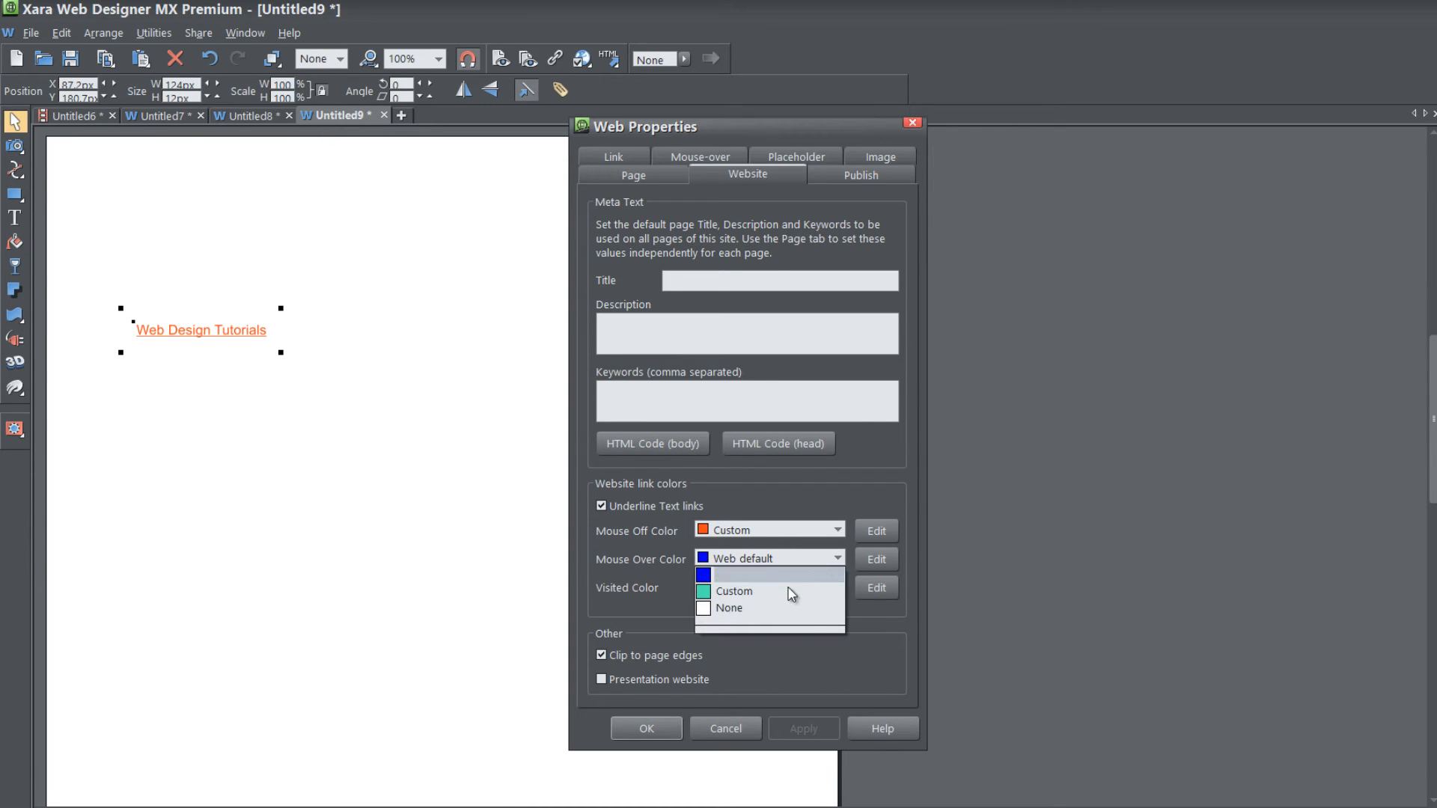
left_click(733, 591)
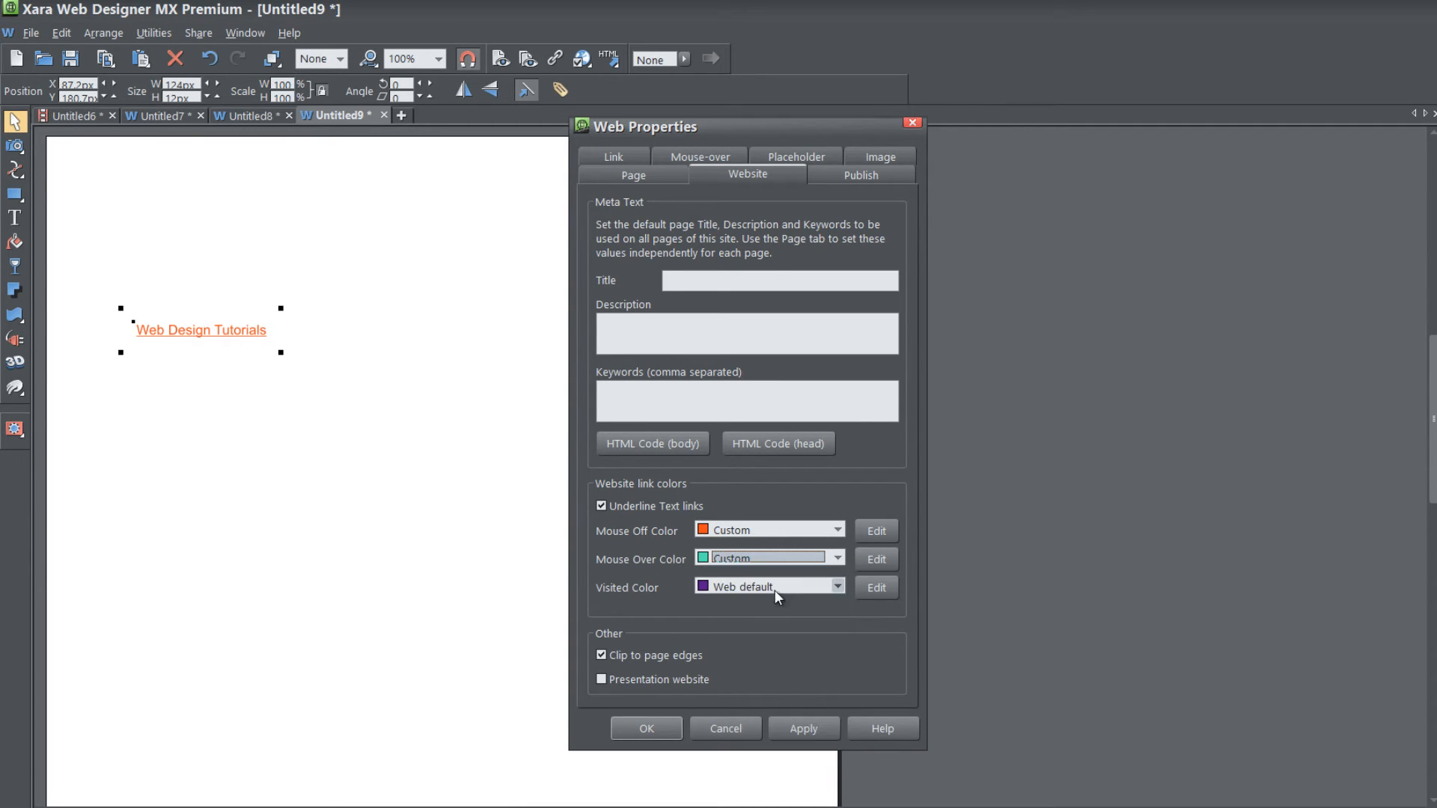
left_click(874, 558)
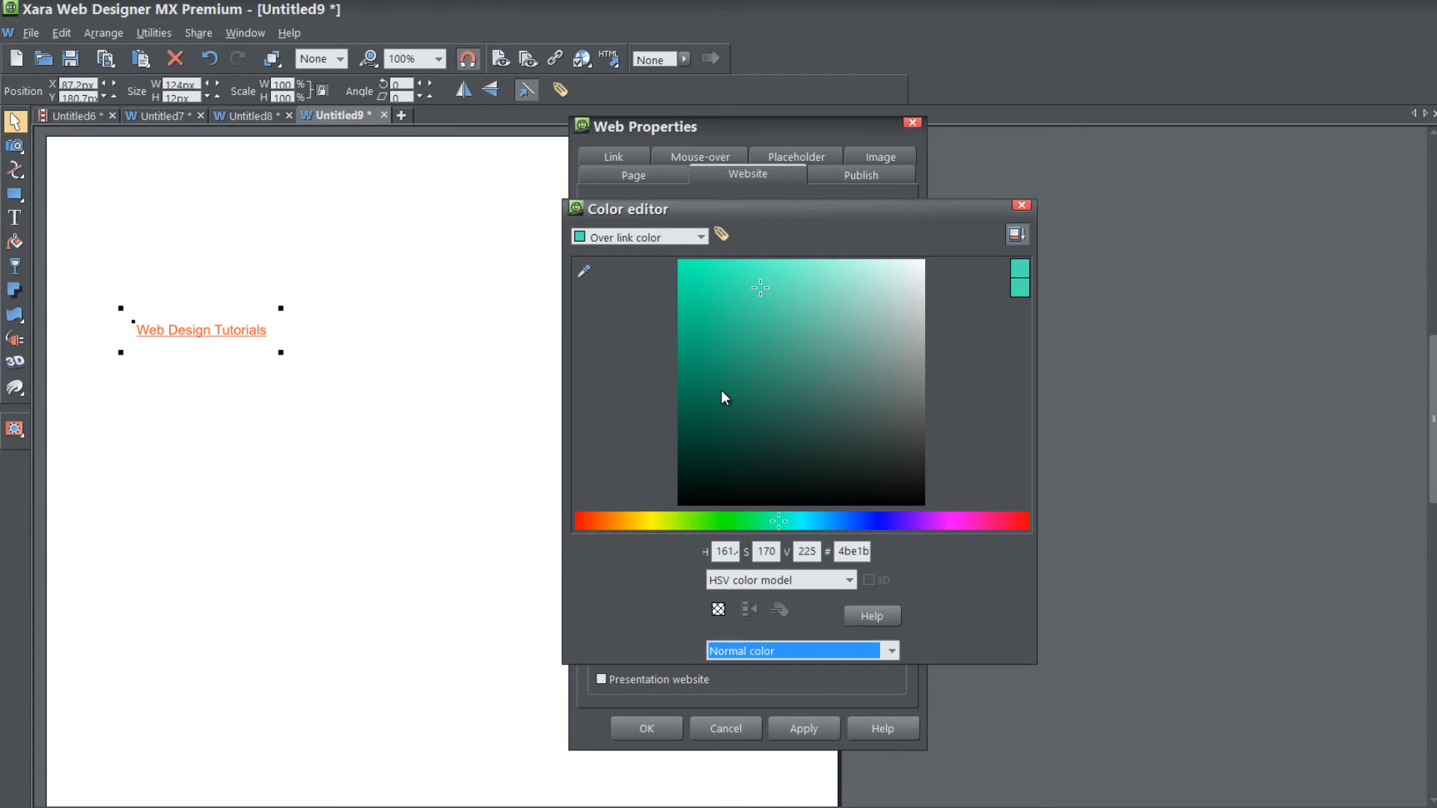
left_click(678, 271)
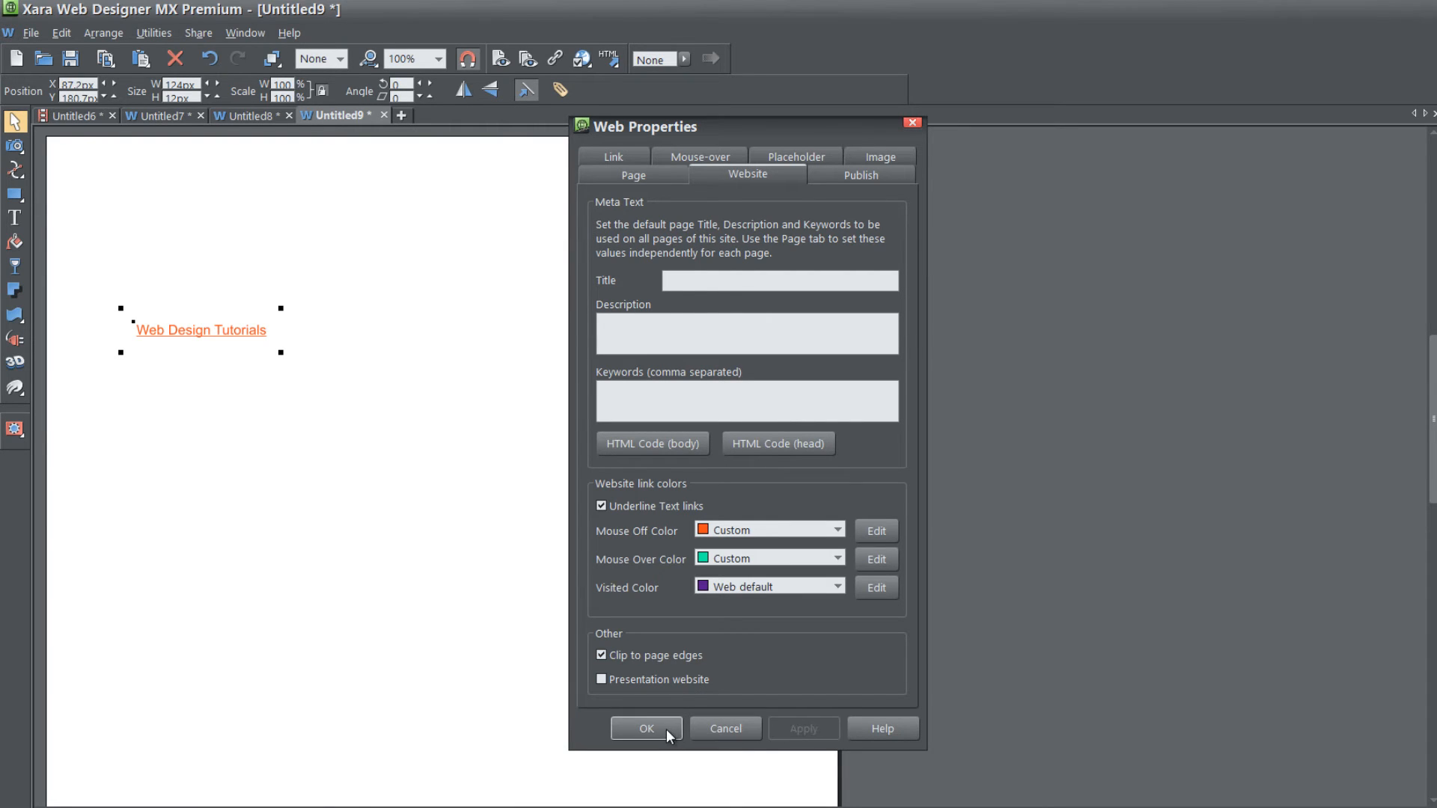
left_click(646, 728)
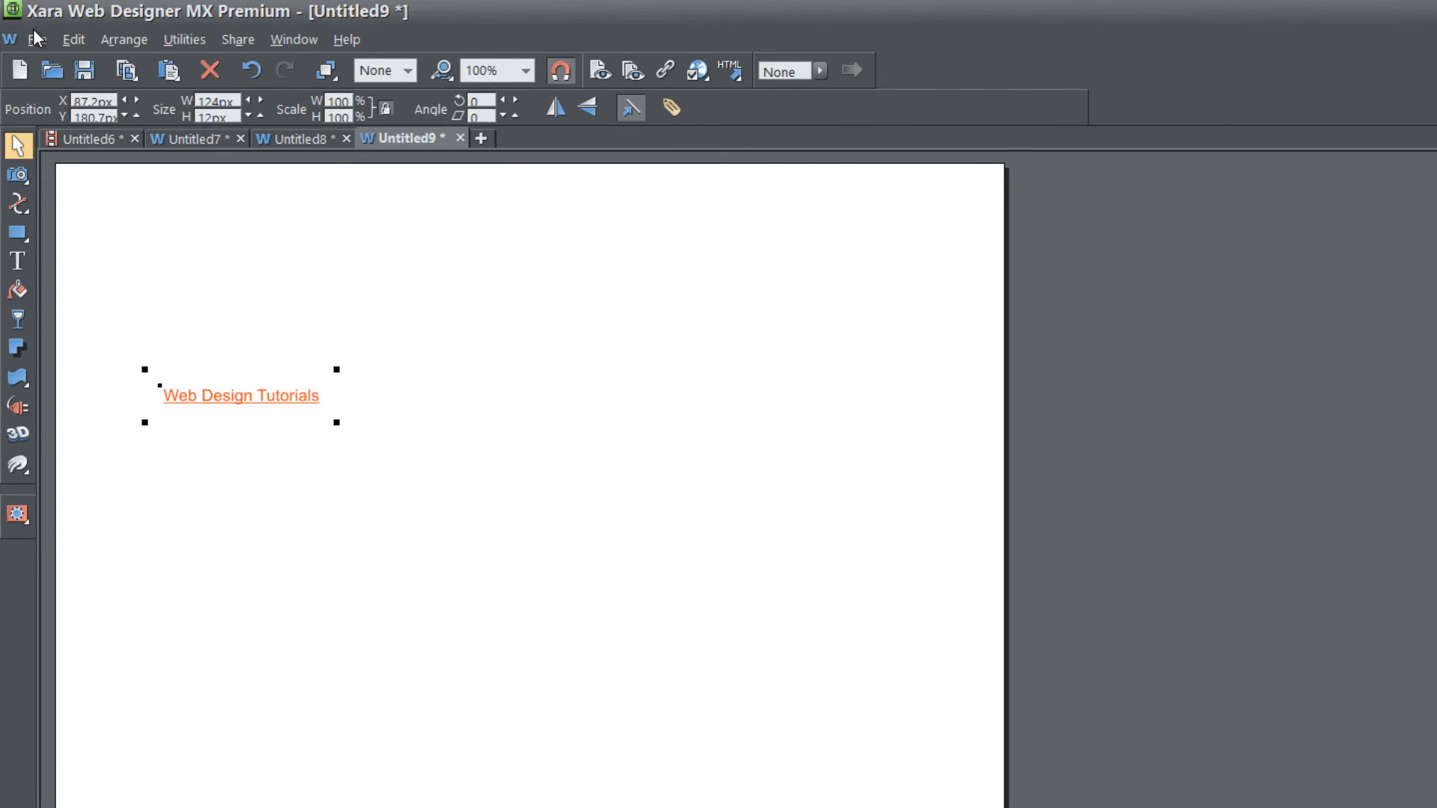
left_click(36, 39)
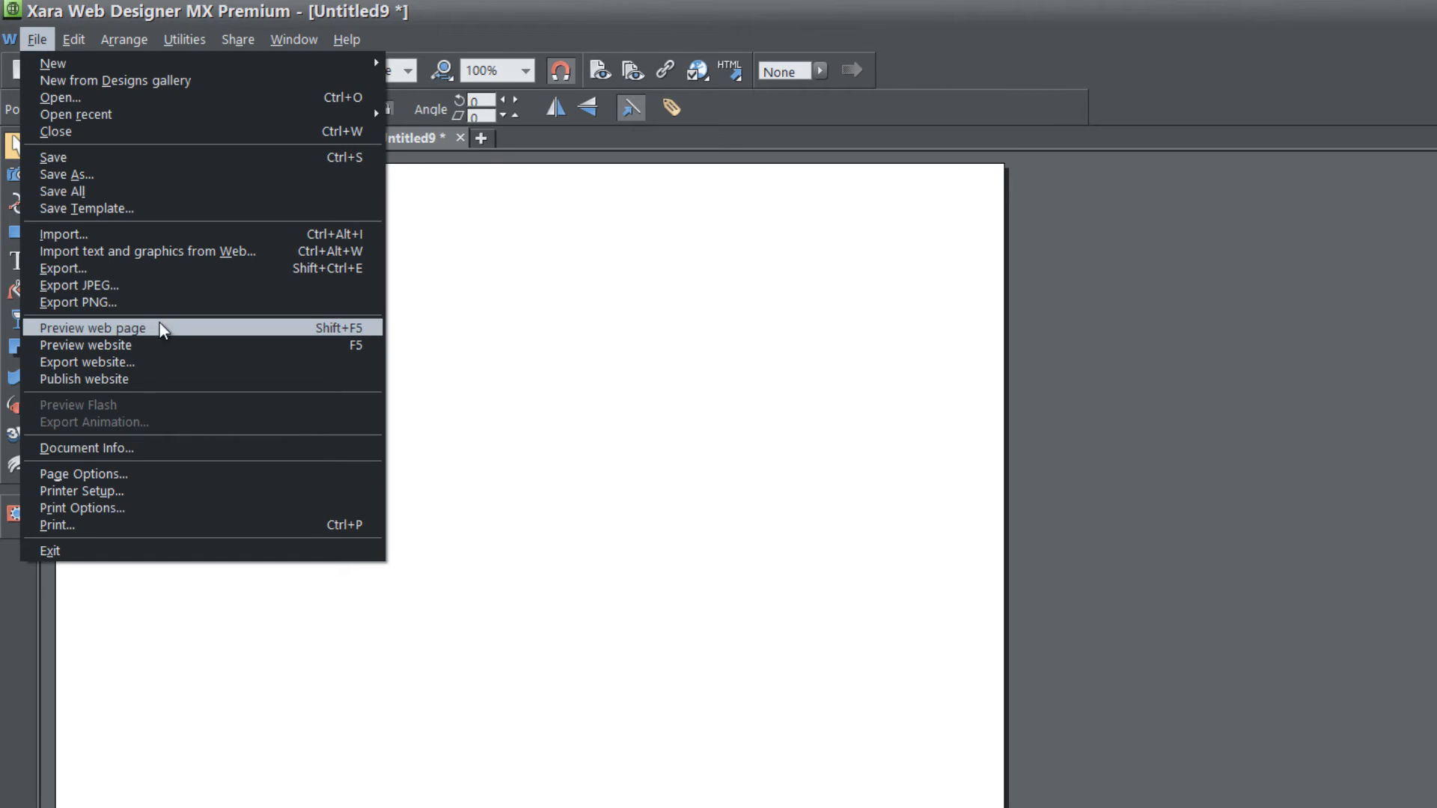
left_click(91, 328)
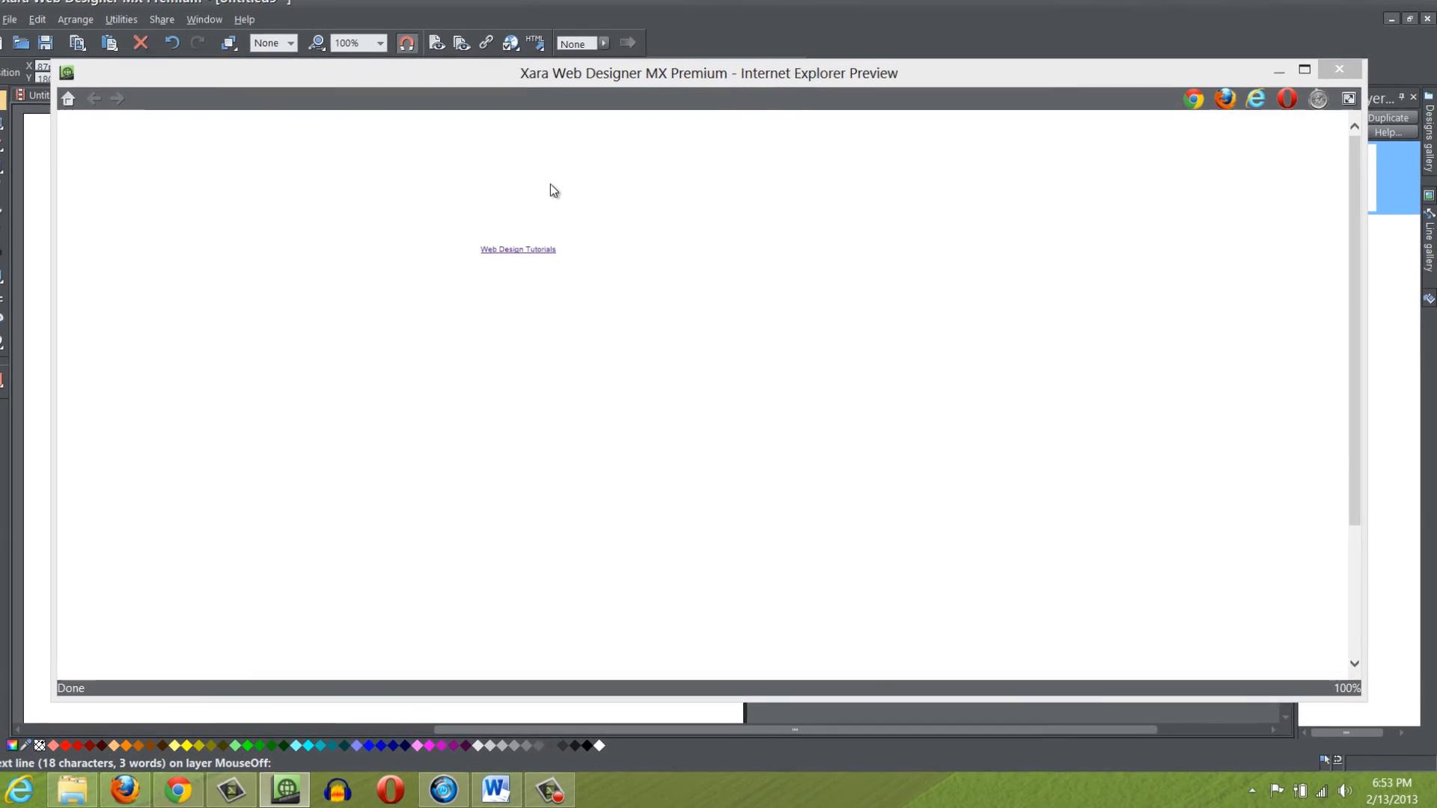
left_click(1338, 69)
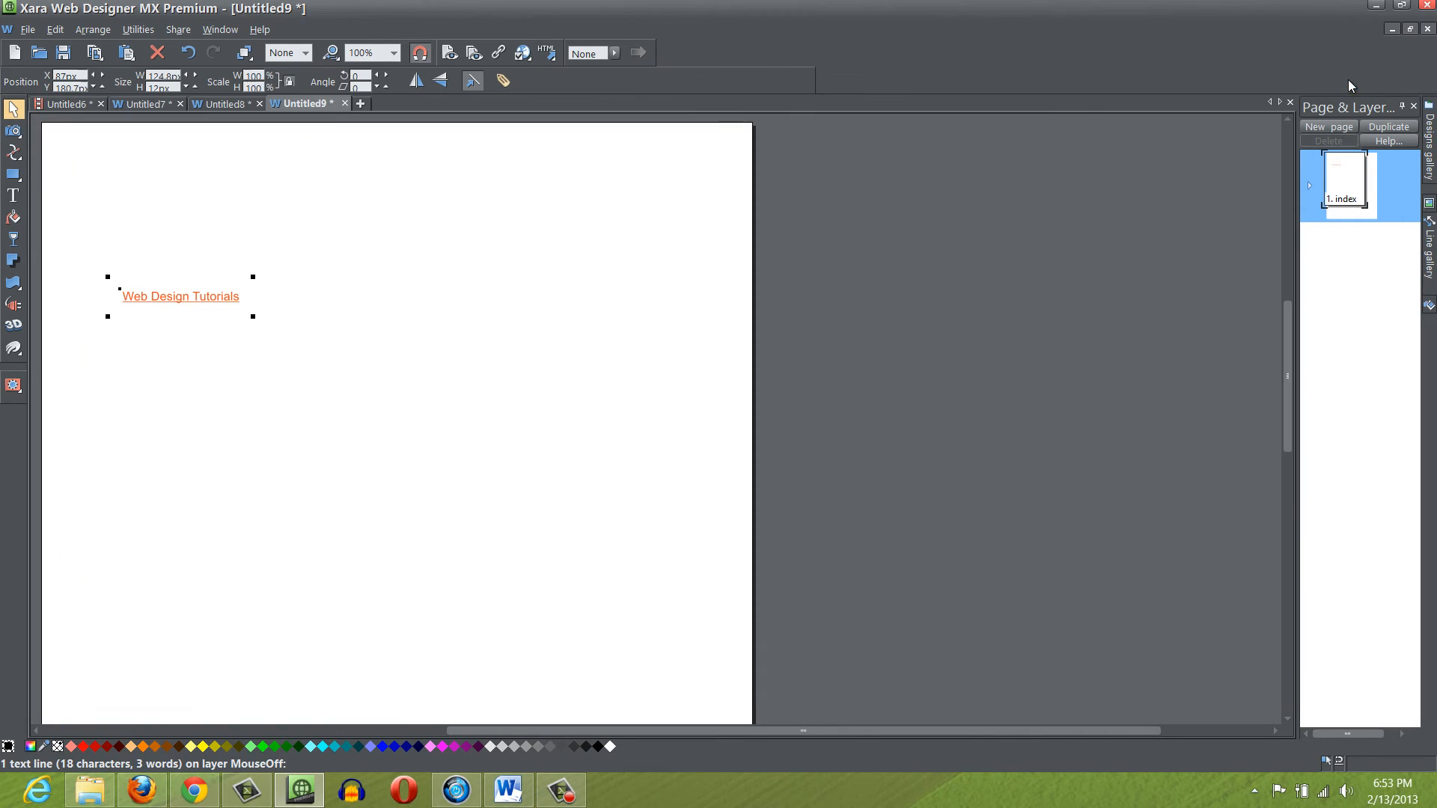
mouse_move(636, 333)
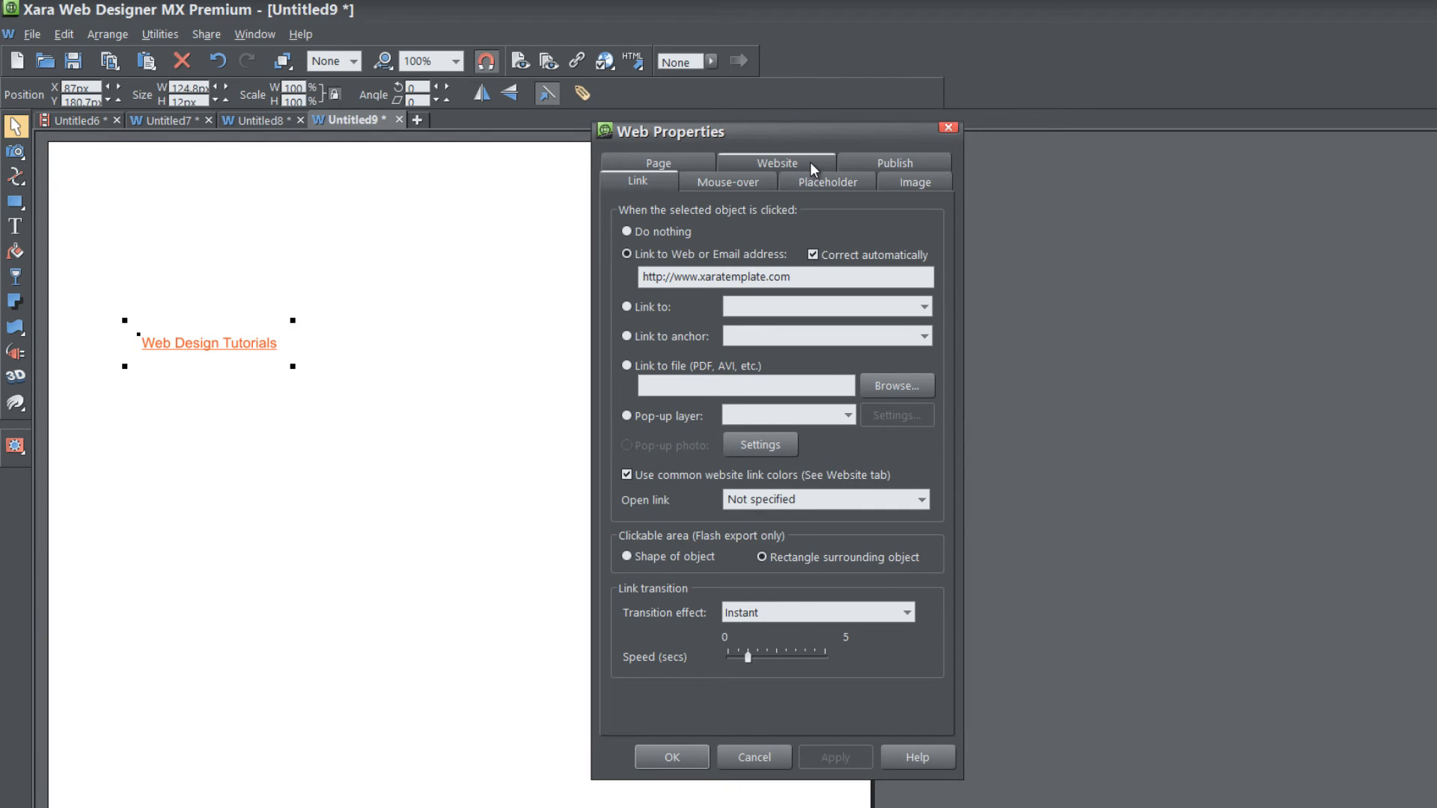
In the Website settings, set the mouse-off link colour to None and open the mouse-over choices
left_click(776, 162)
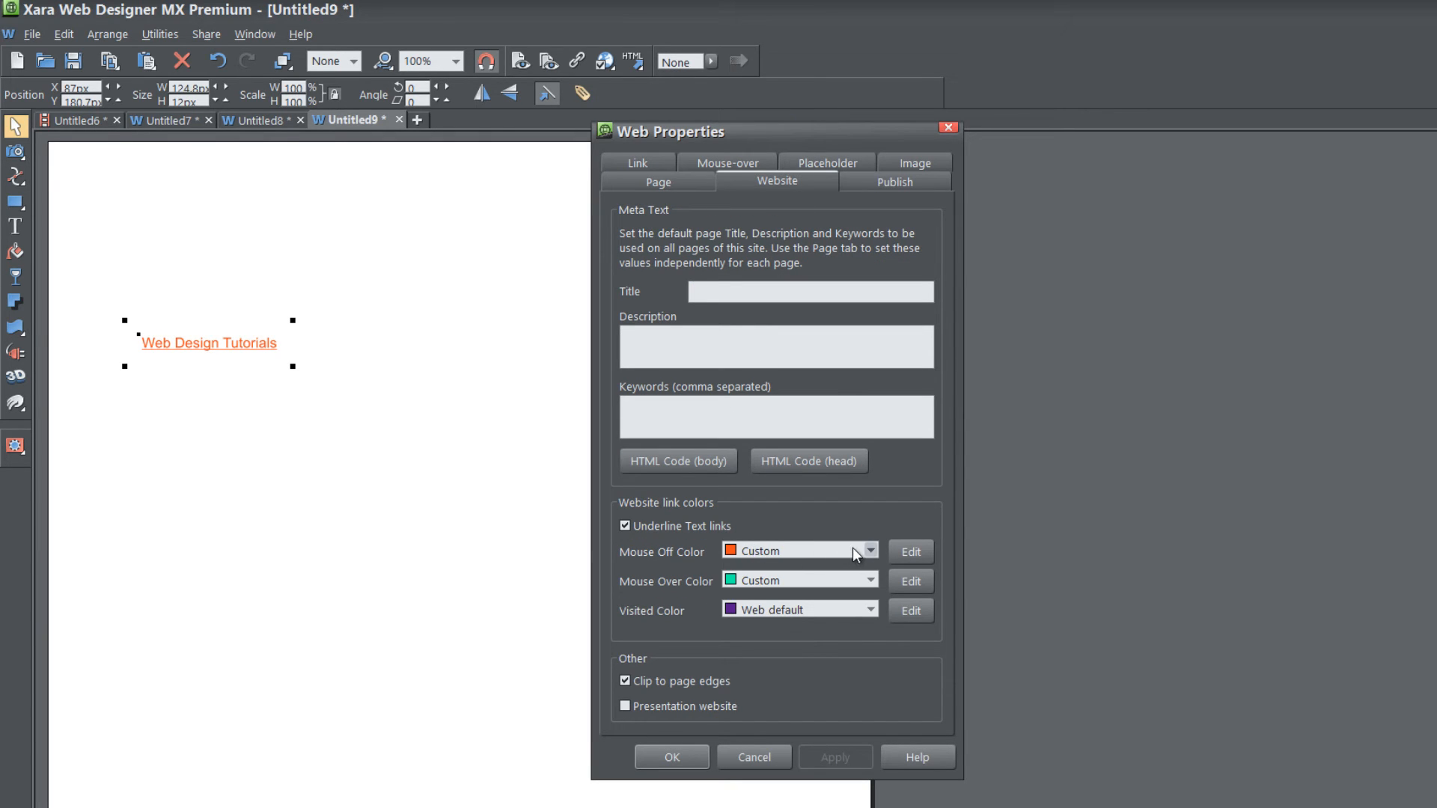
mouse_move(757, 558)
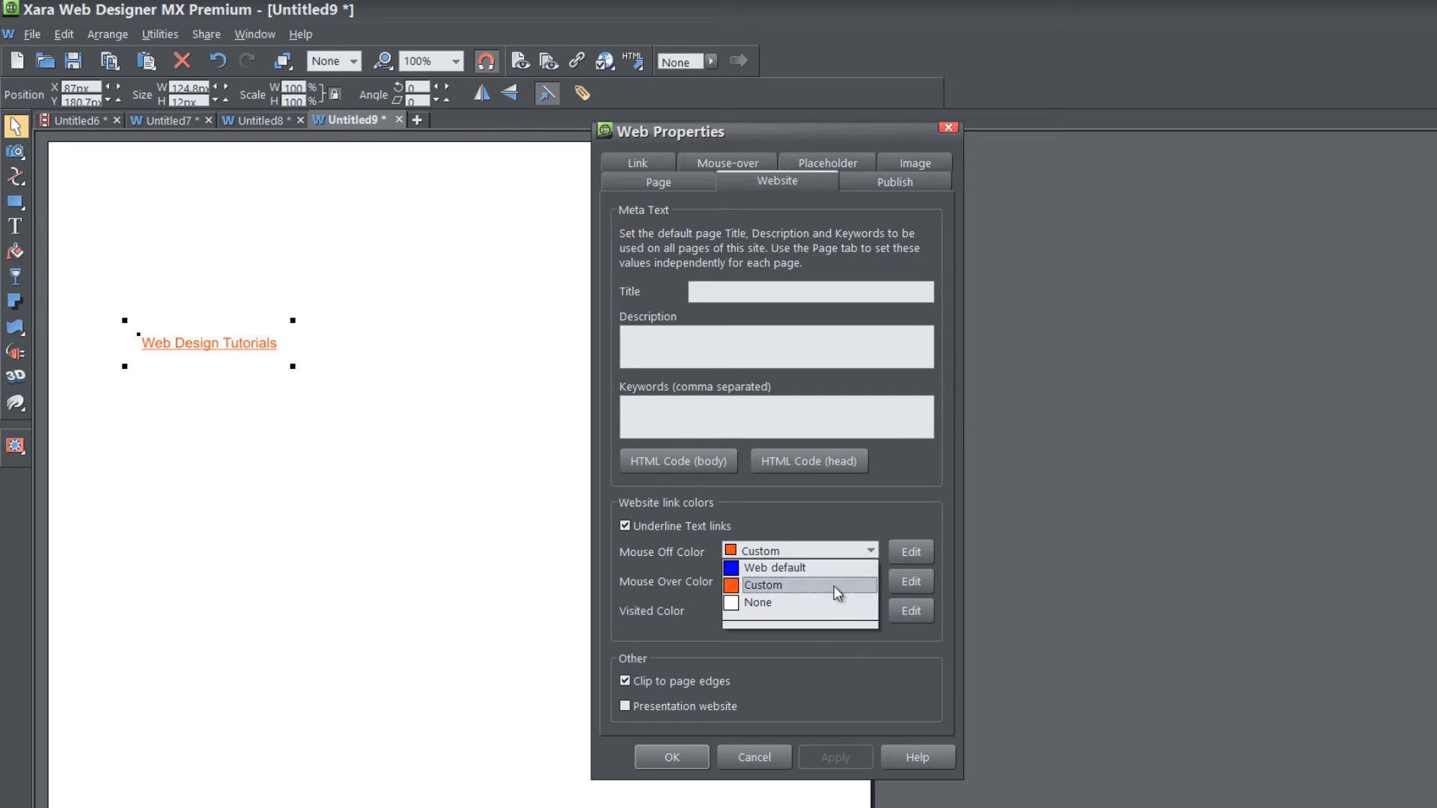
left_click(757, 601)
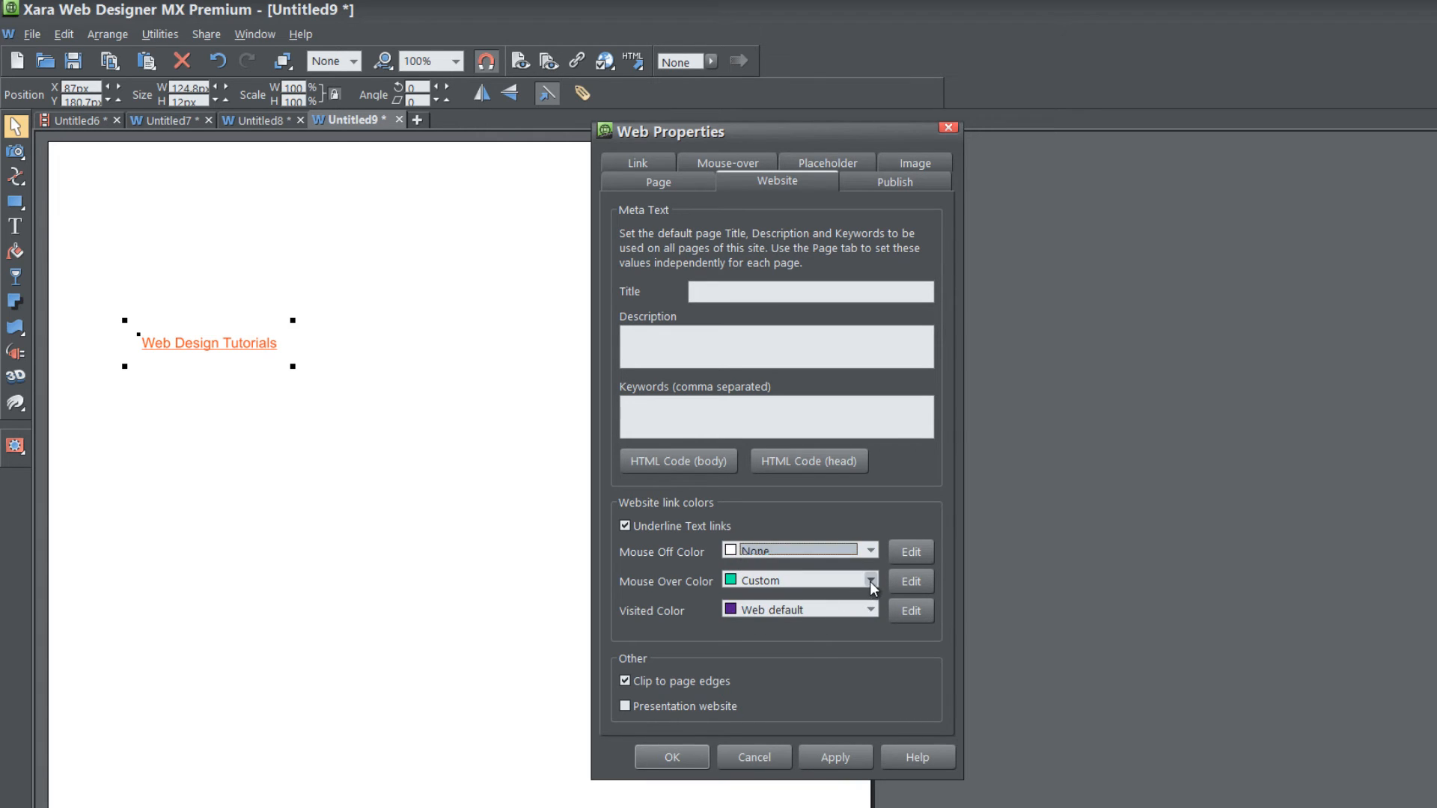
left_click(867, 581)
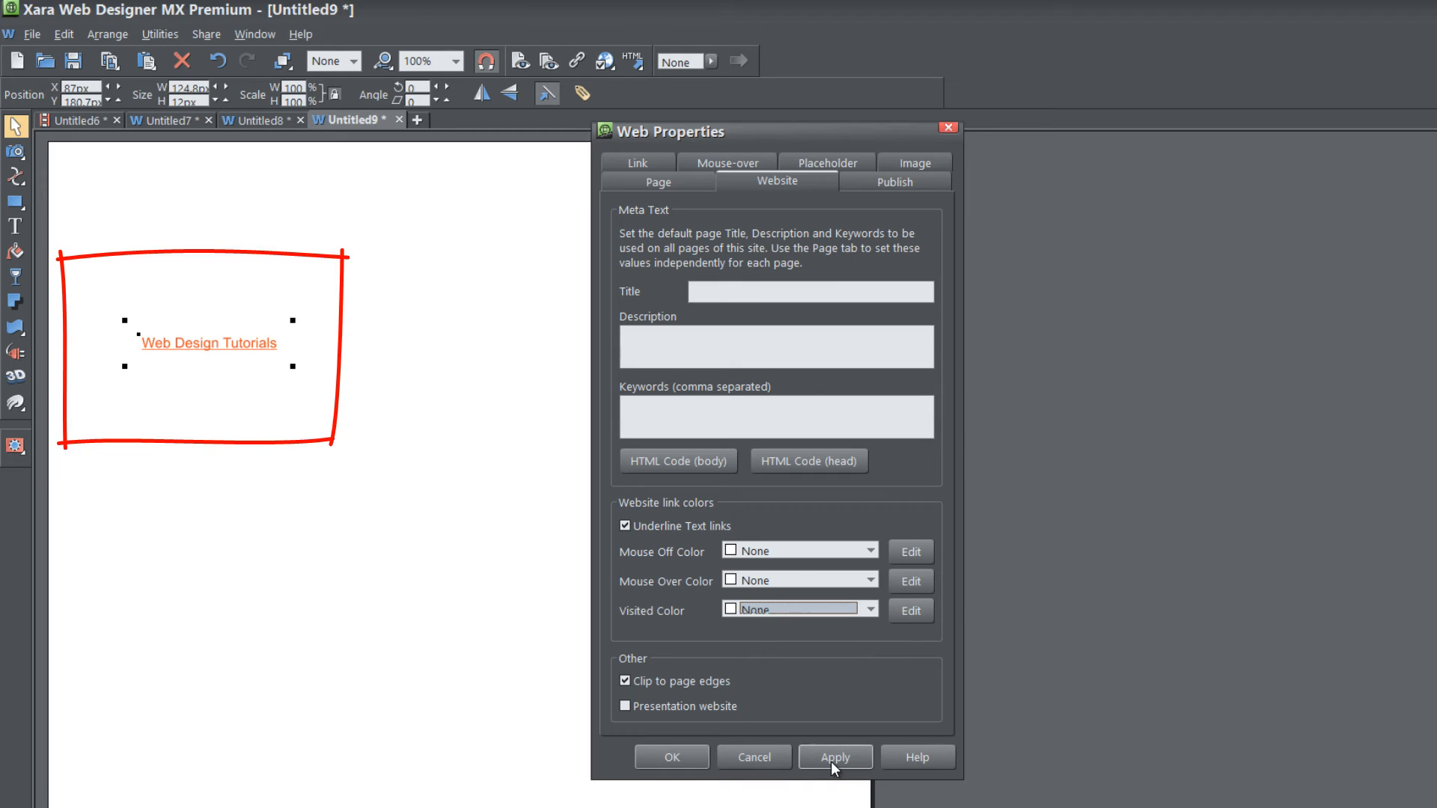
Apply the link colours, then give the link text a blue fill in the colour editor
left_click(833, 757)
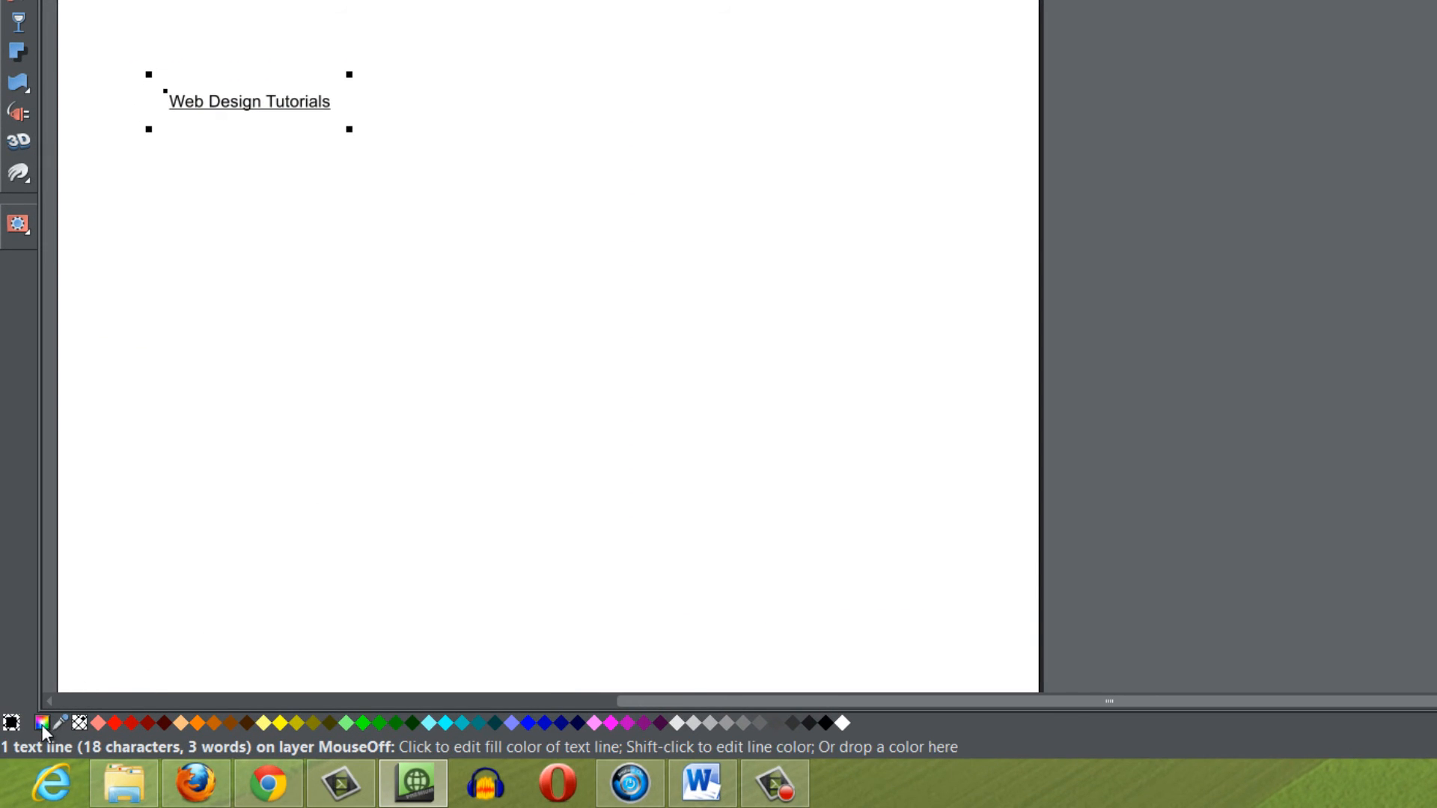
left_click(43, 725)
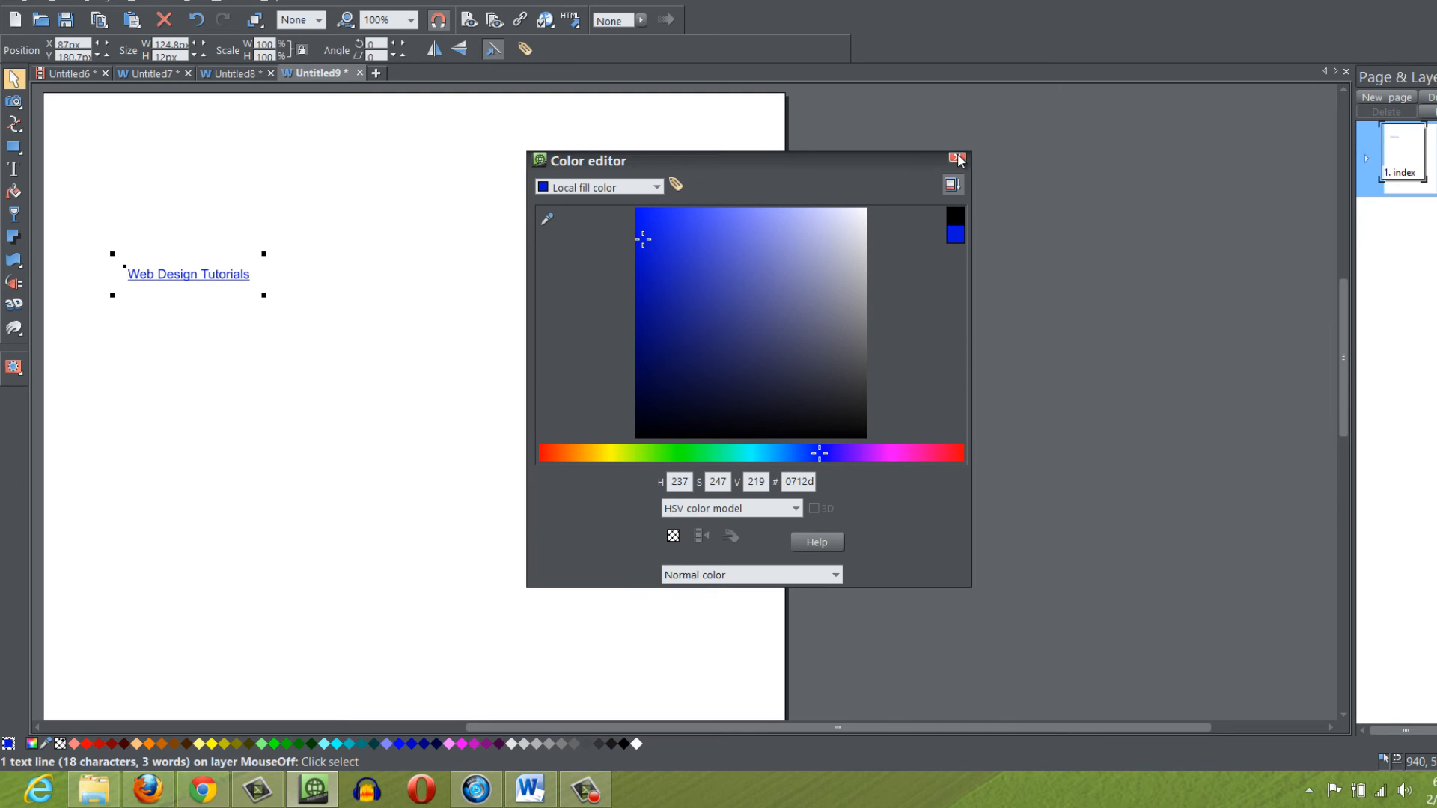
left_click(34, 34)
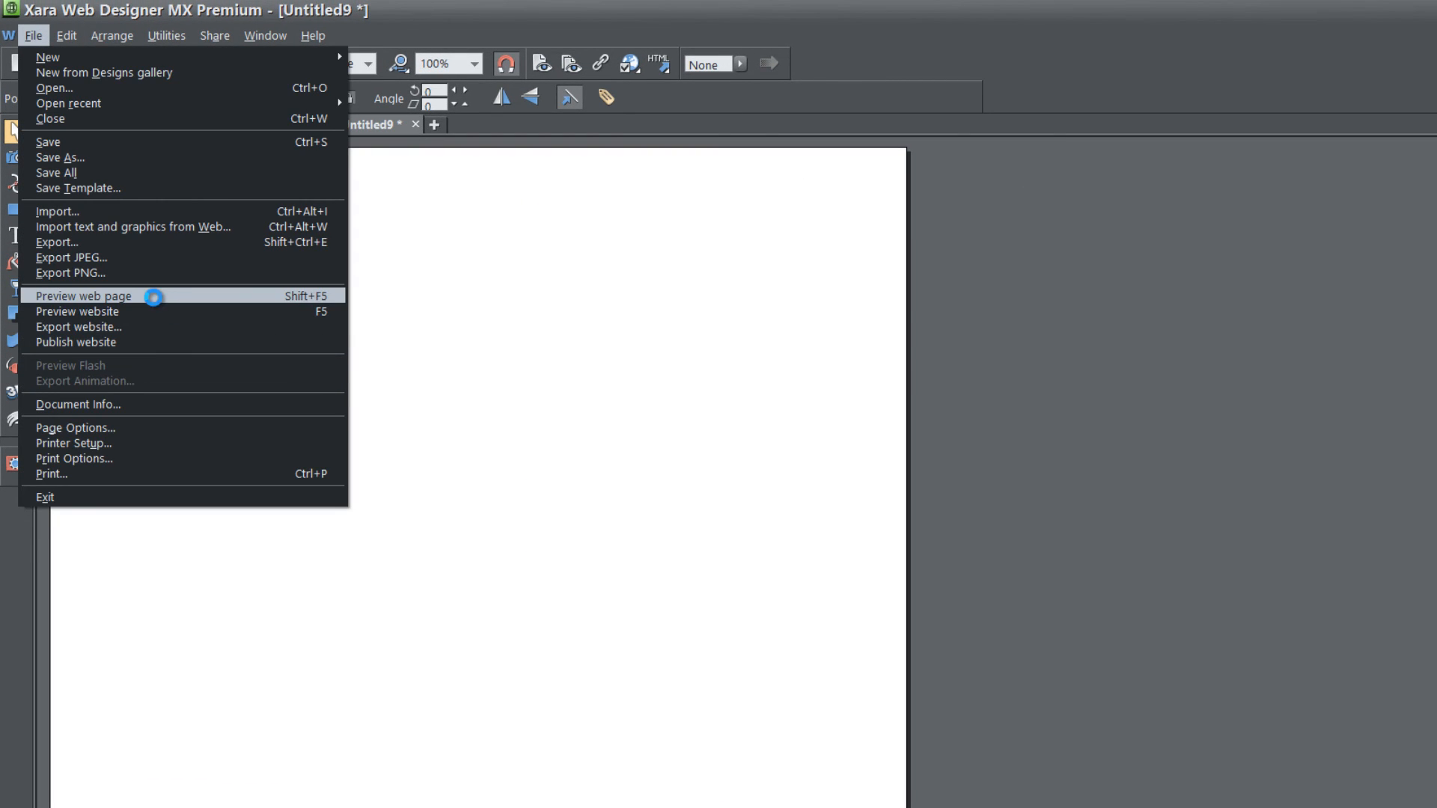
left_click(82, 295)
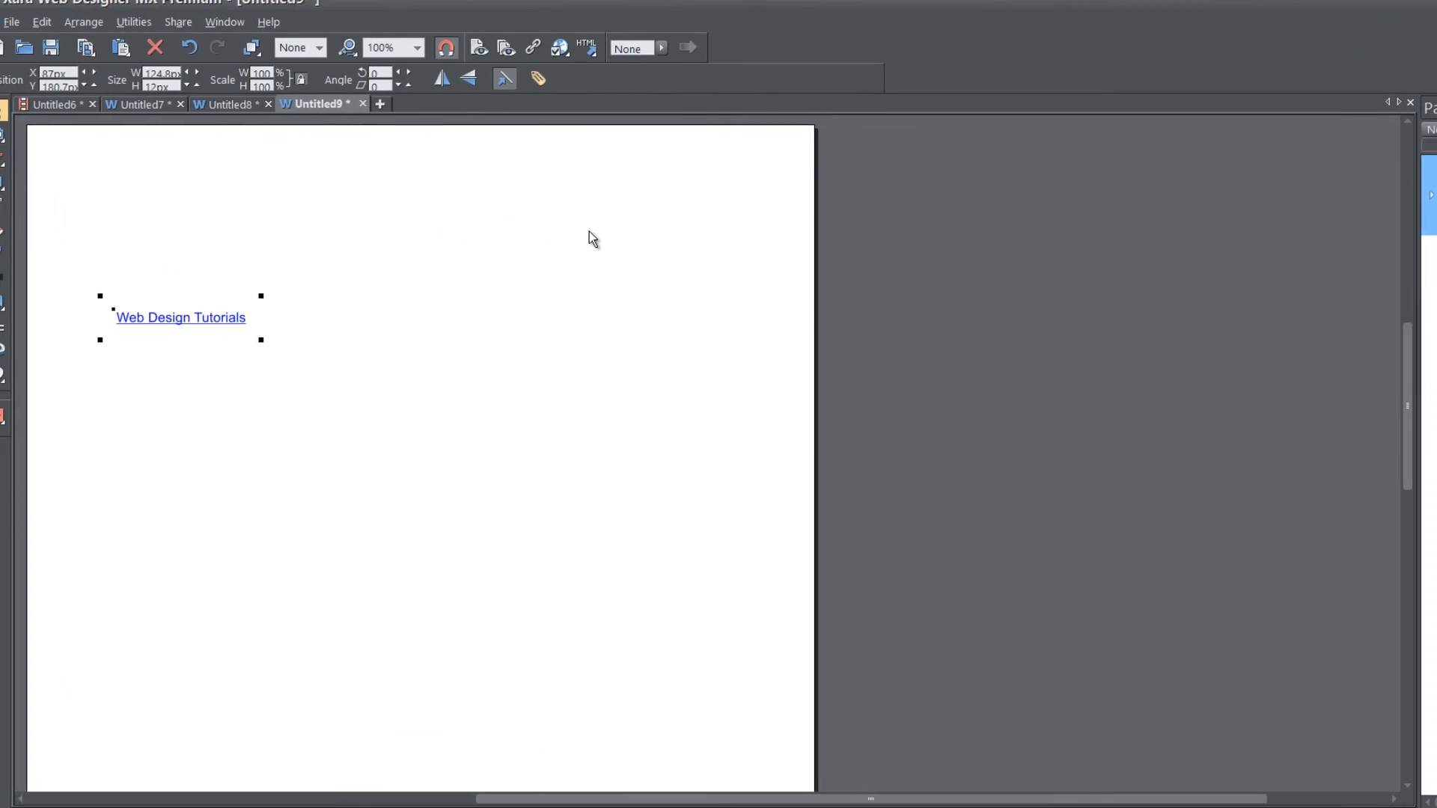
Bring up the link's Web Properties on the Website tab for site-wide link colours
right_click(181, 317)
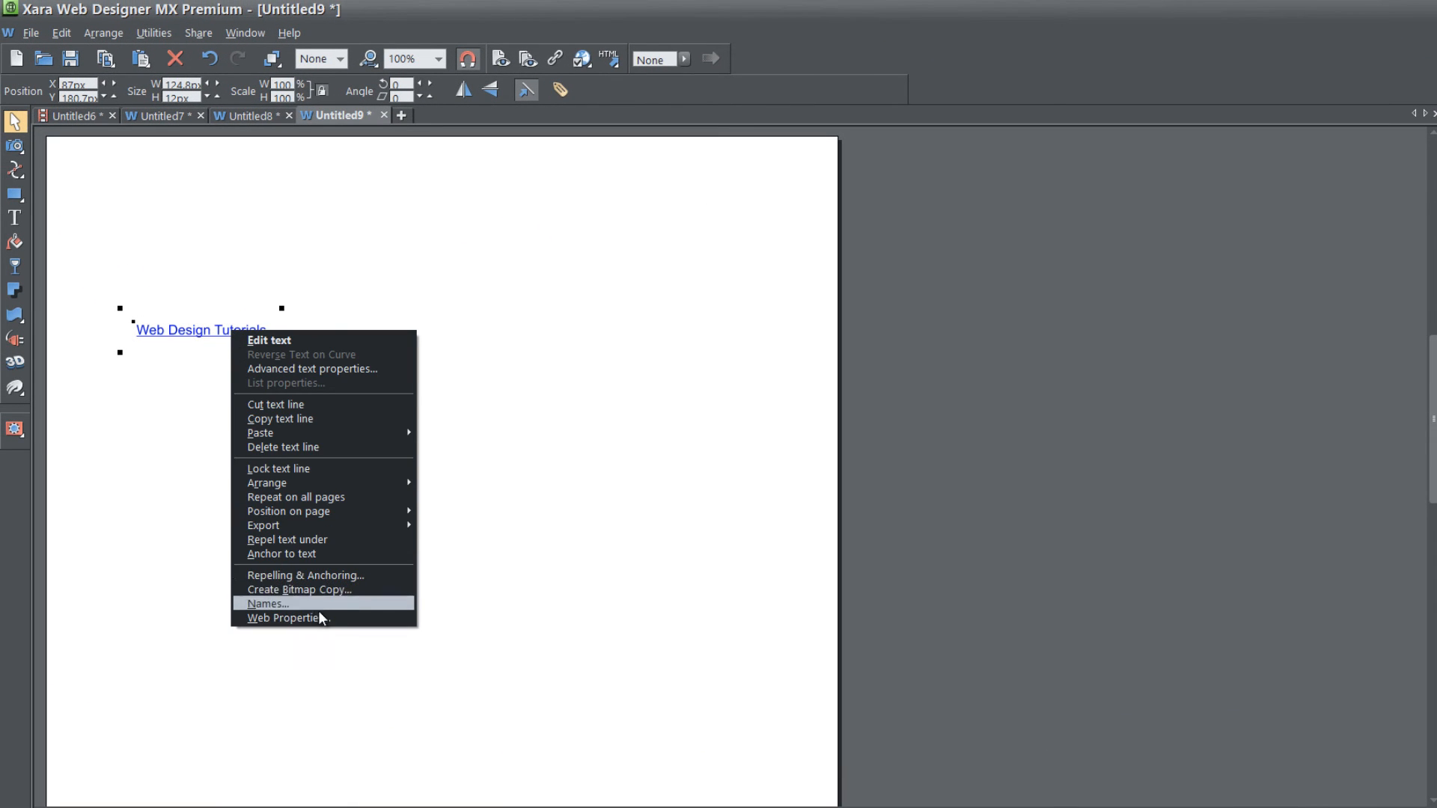
left_click(286, 619)
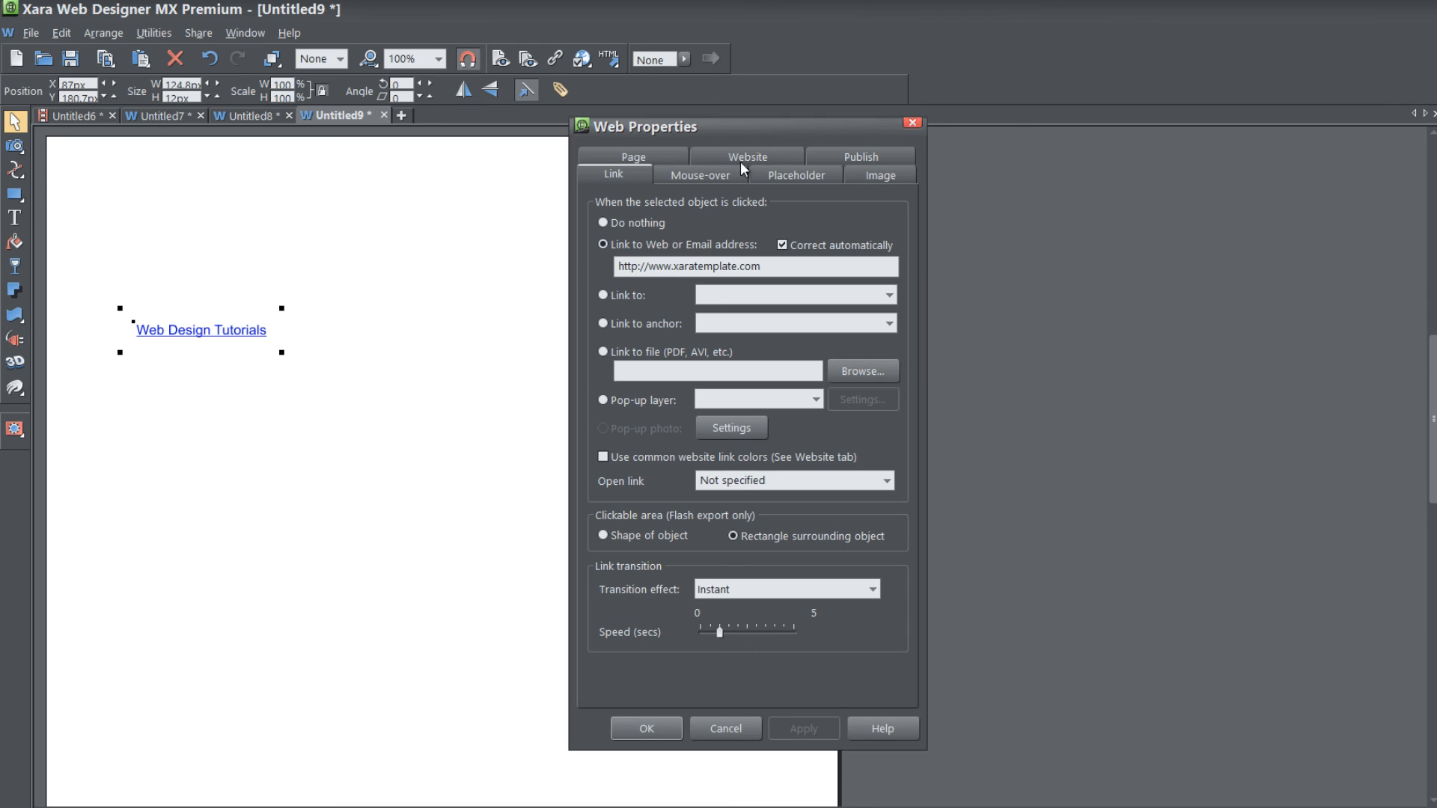
left_click(747, 156)
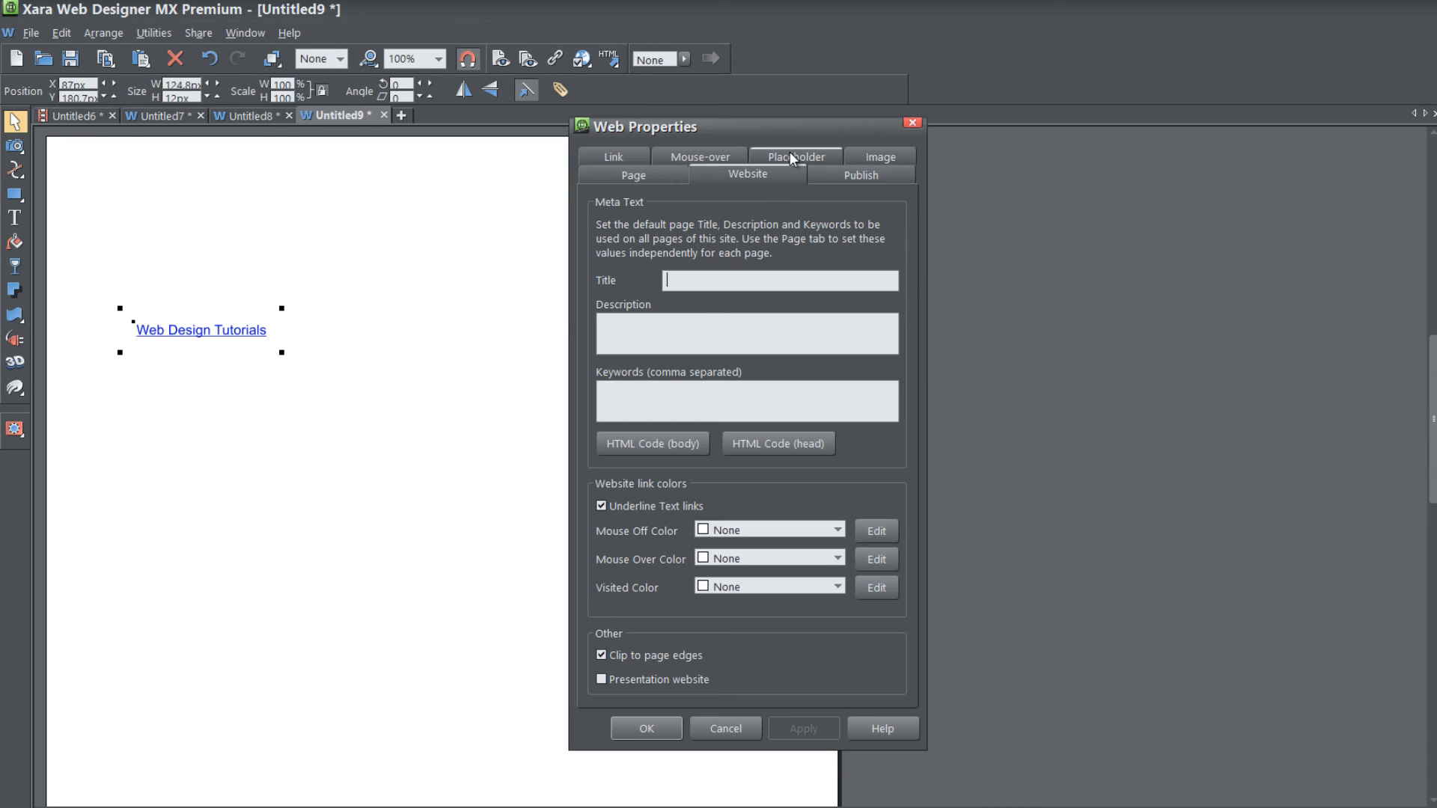
mouse_move(723, 401)
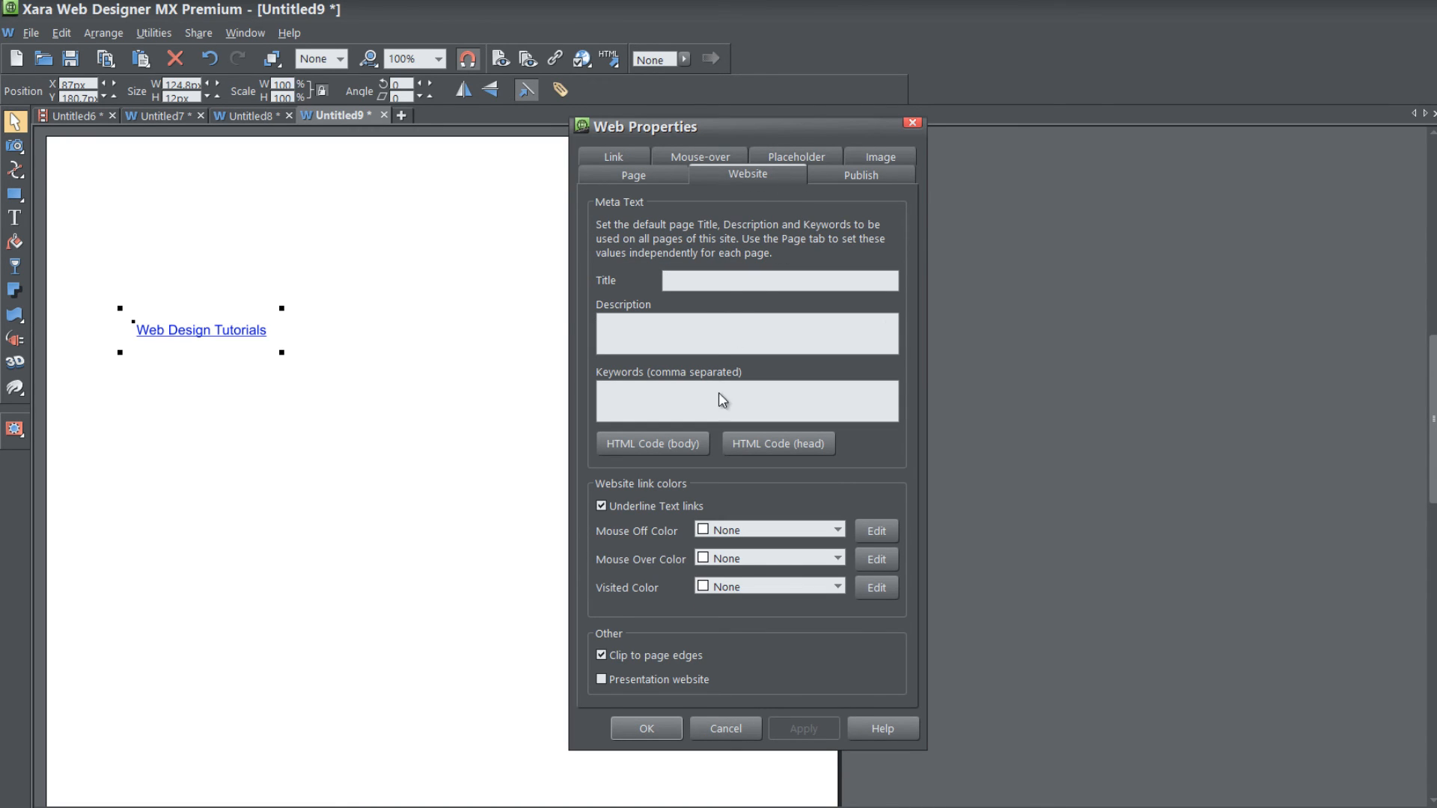
left_click(778, 280)
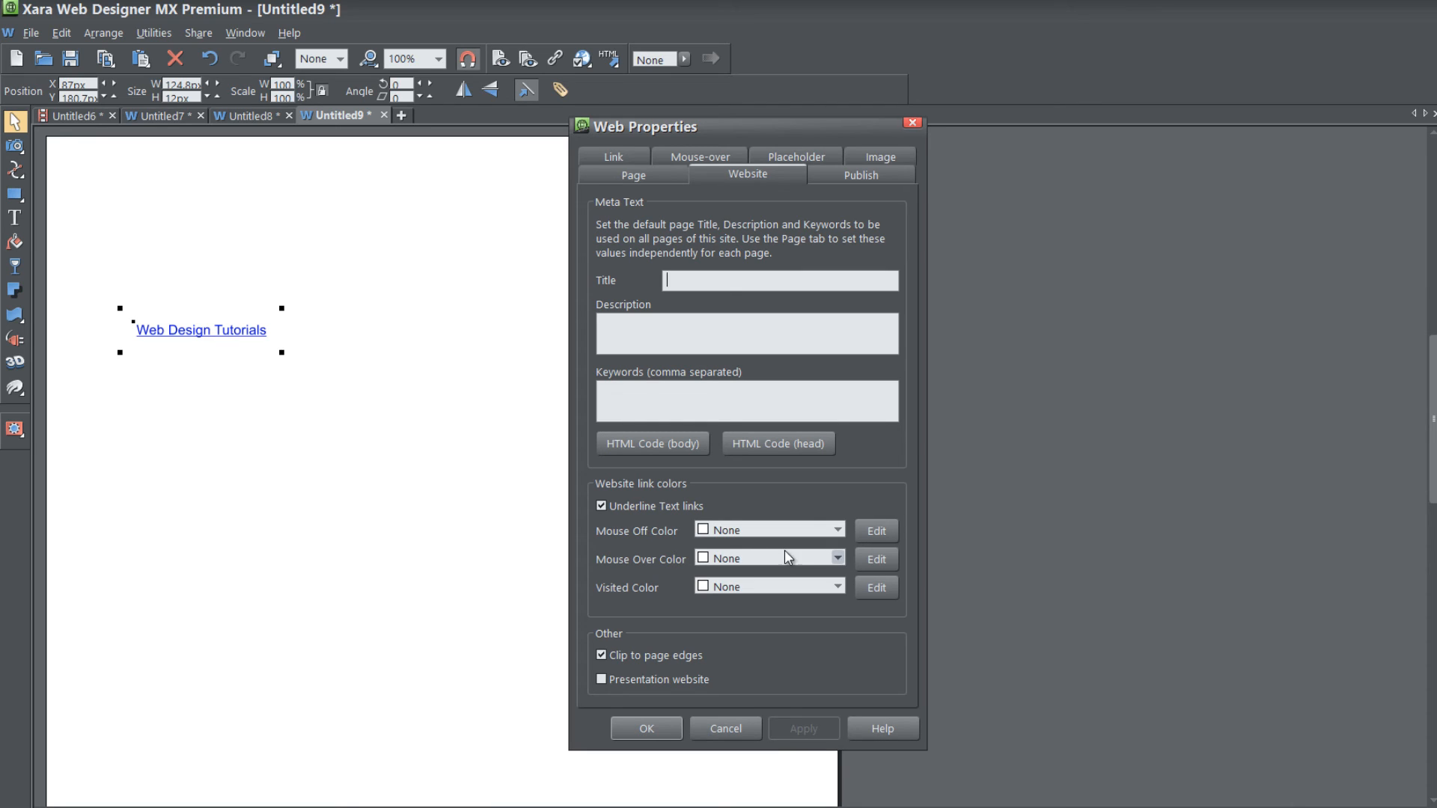
mouse_move(769, 540)
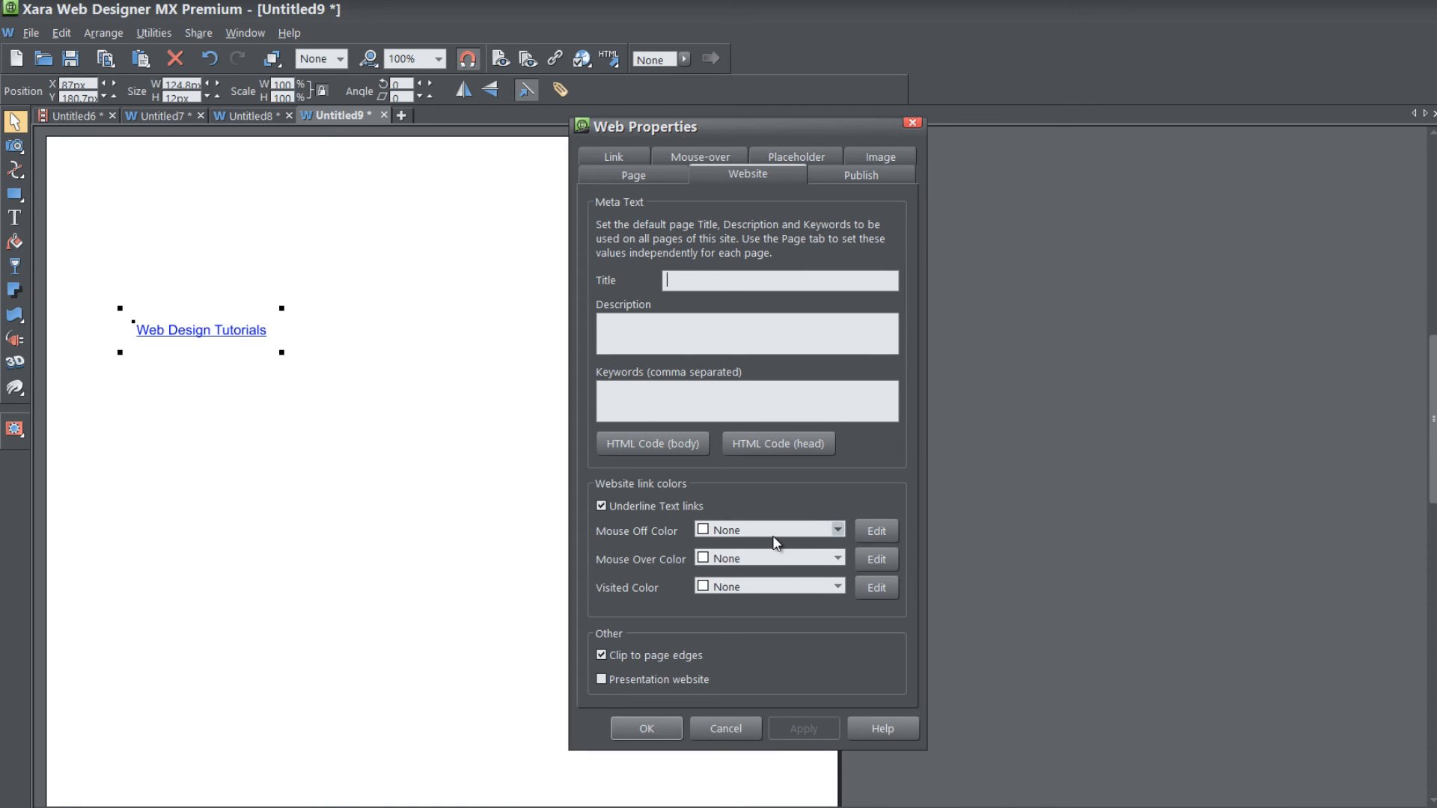
mouse_move(250, 342)
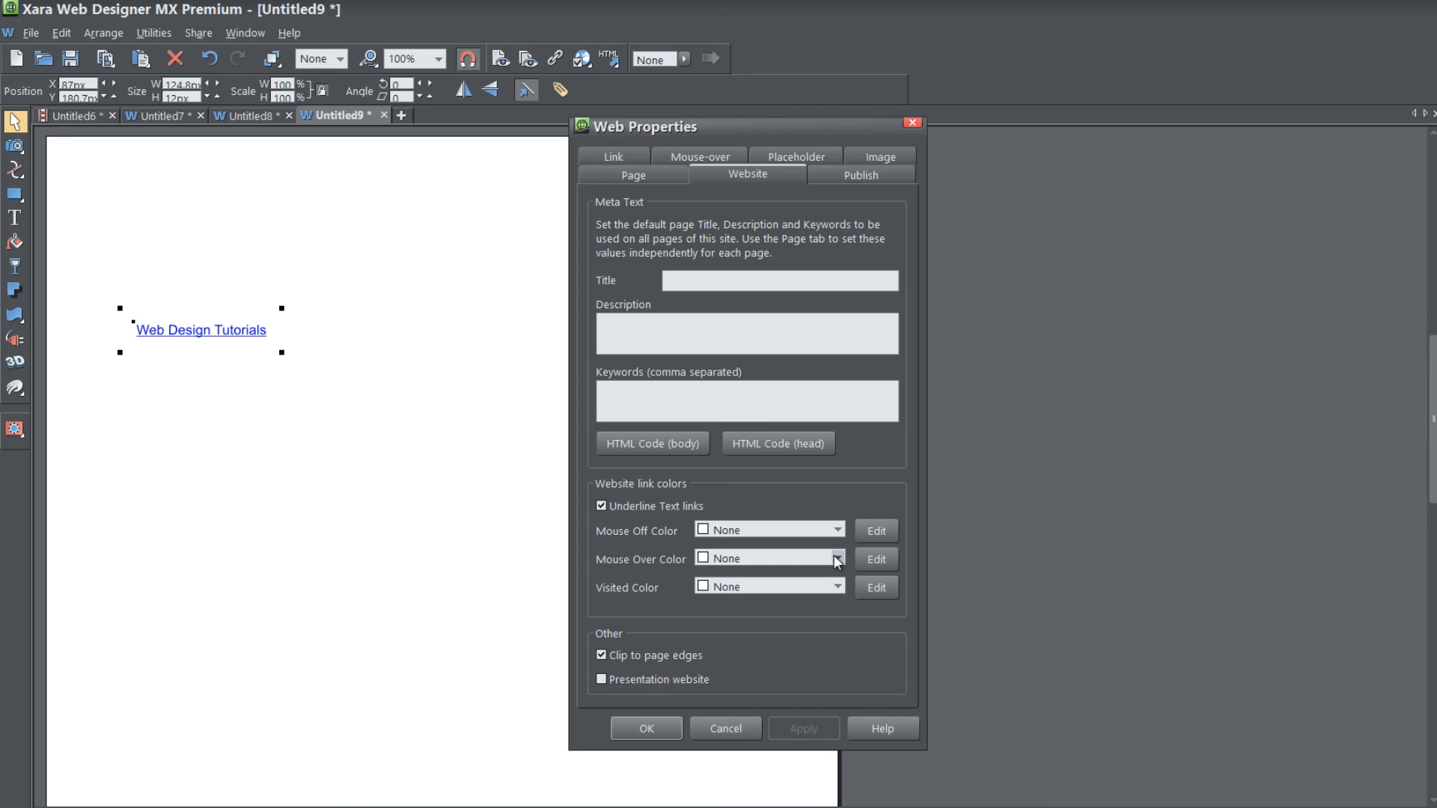
Set Mouse Over Color to Web default and apply, leaving mouse-off and visited as None
left_click(836, 559)
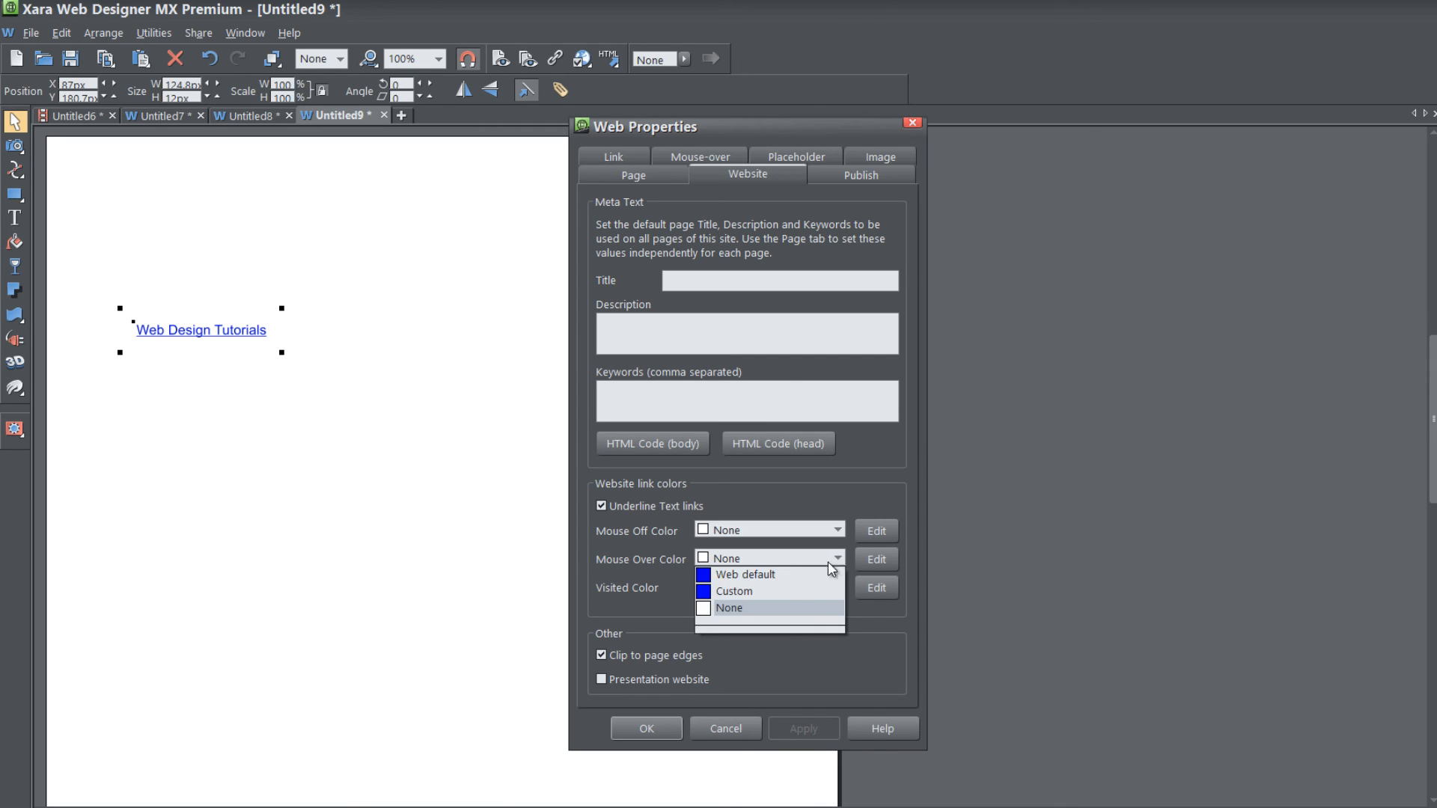
left_click(746, 575)
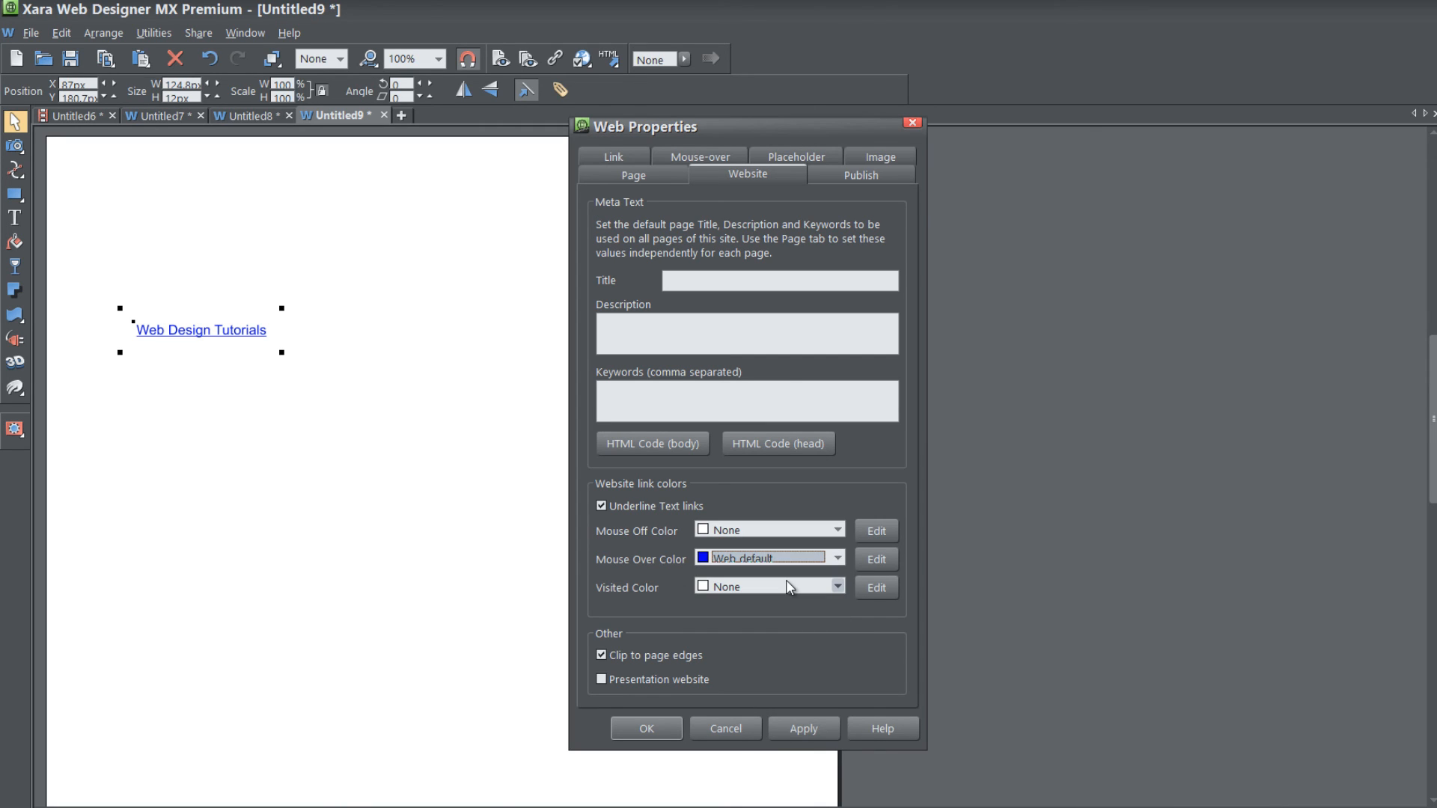
mouse_move(759, 539)
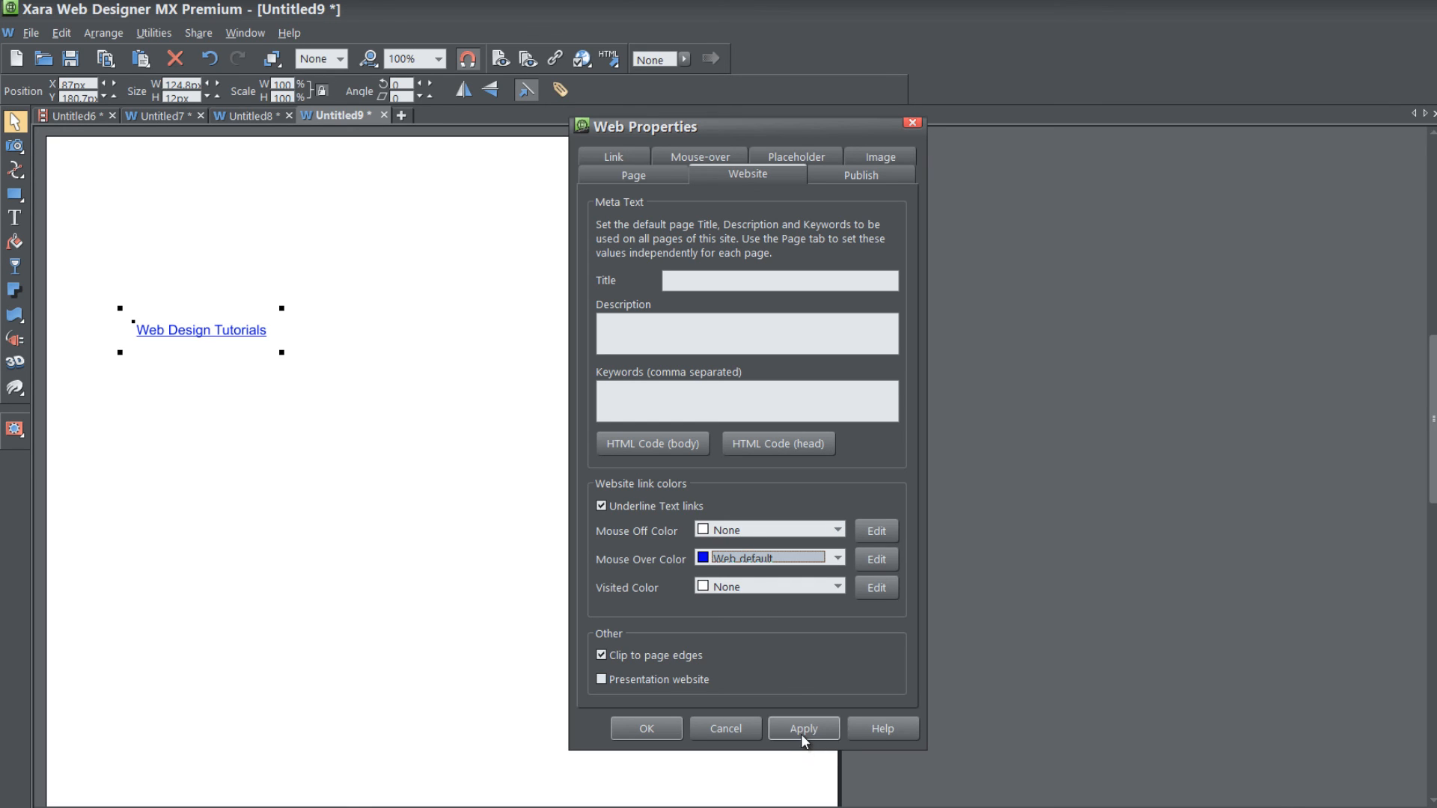
left_click(804, 729)
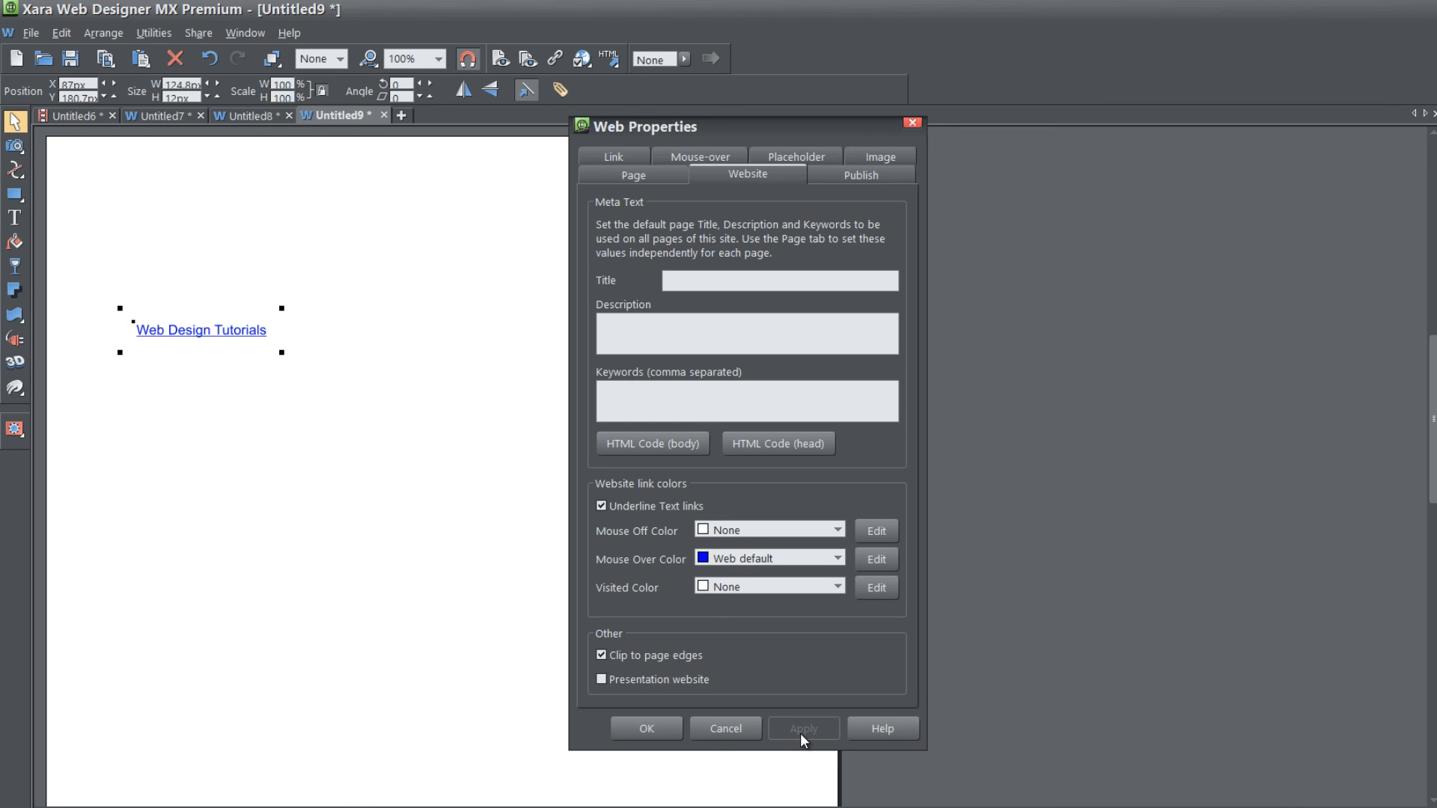